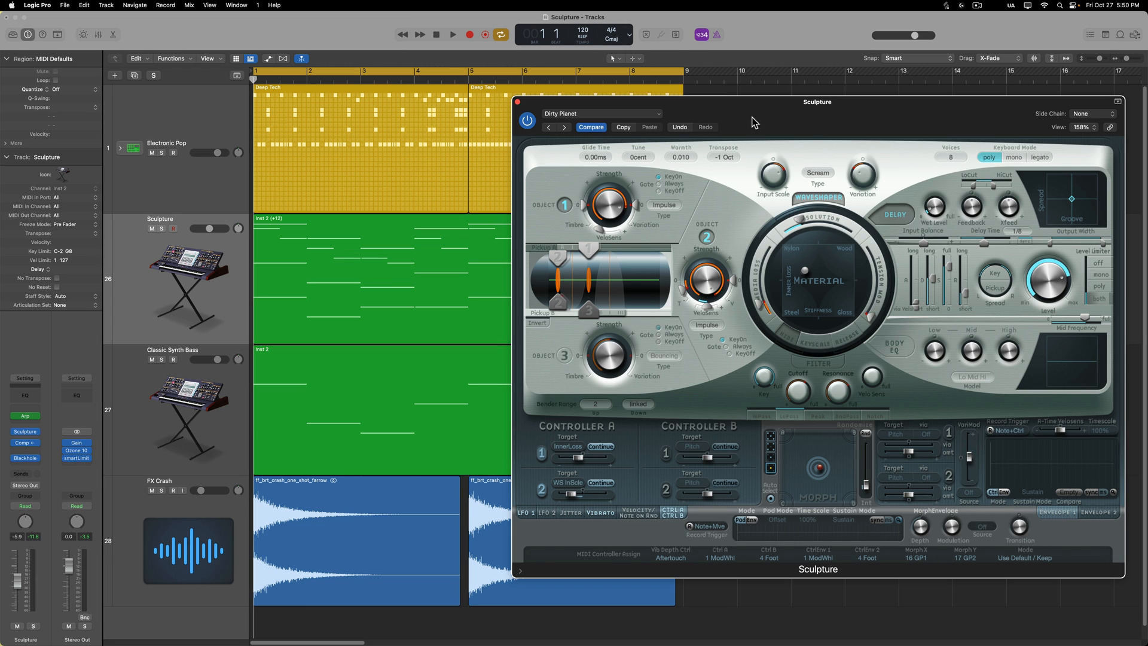
mouse_move(864, 125)
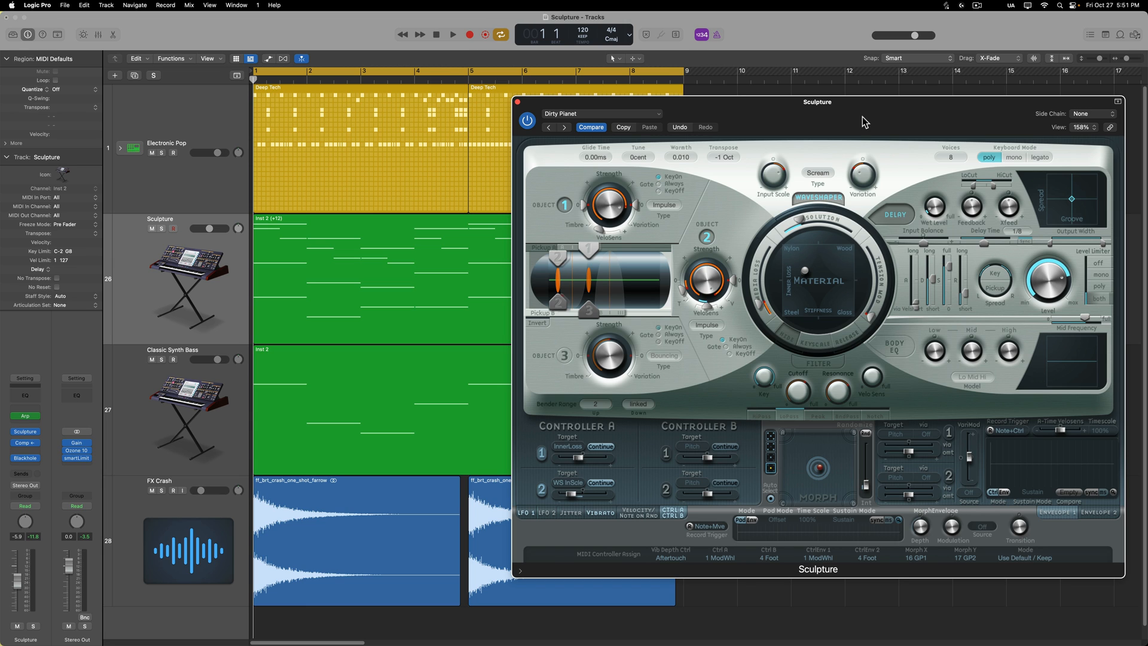
mouse_move(740, 368)
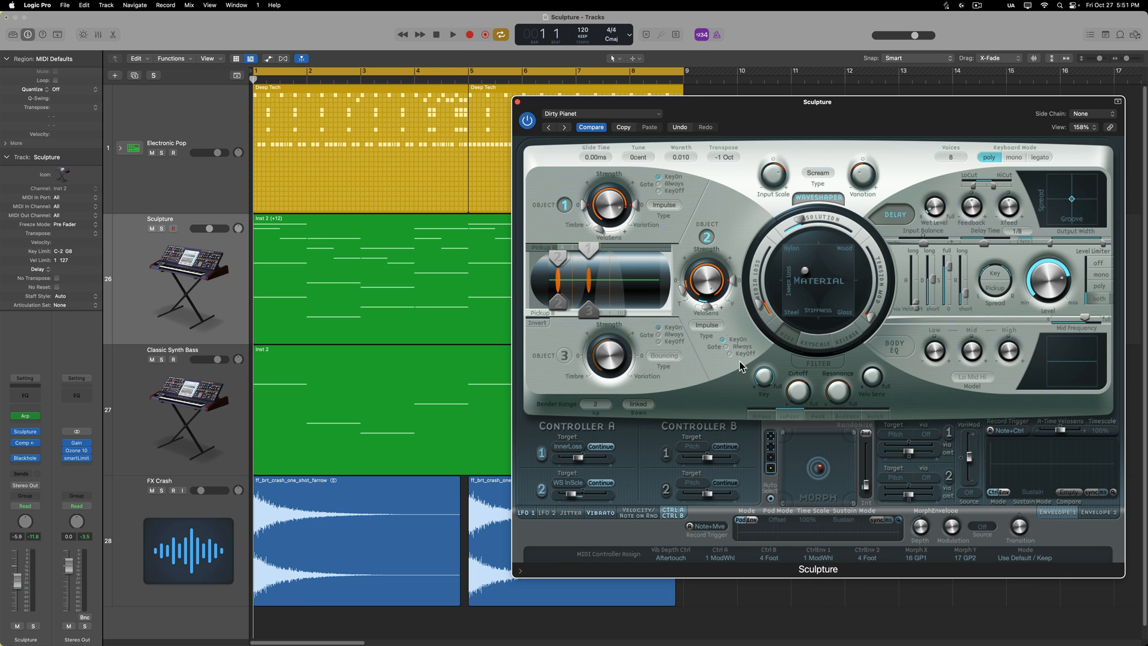
mouse_move(835, 397)
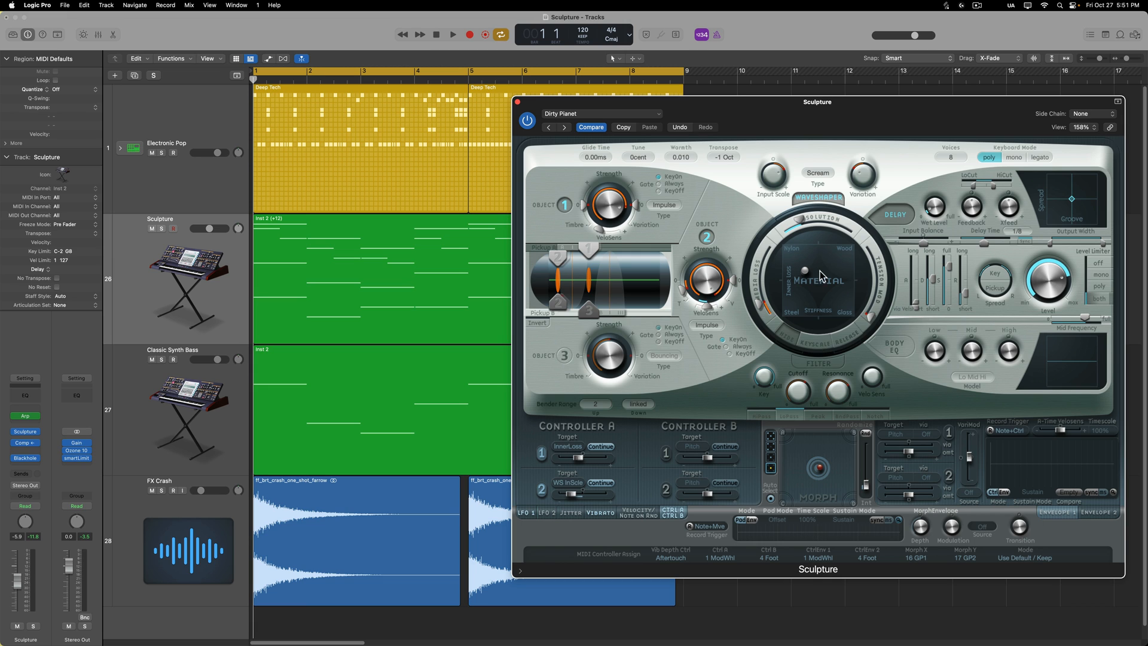
mouse_move(807, 304)
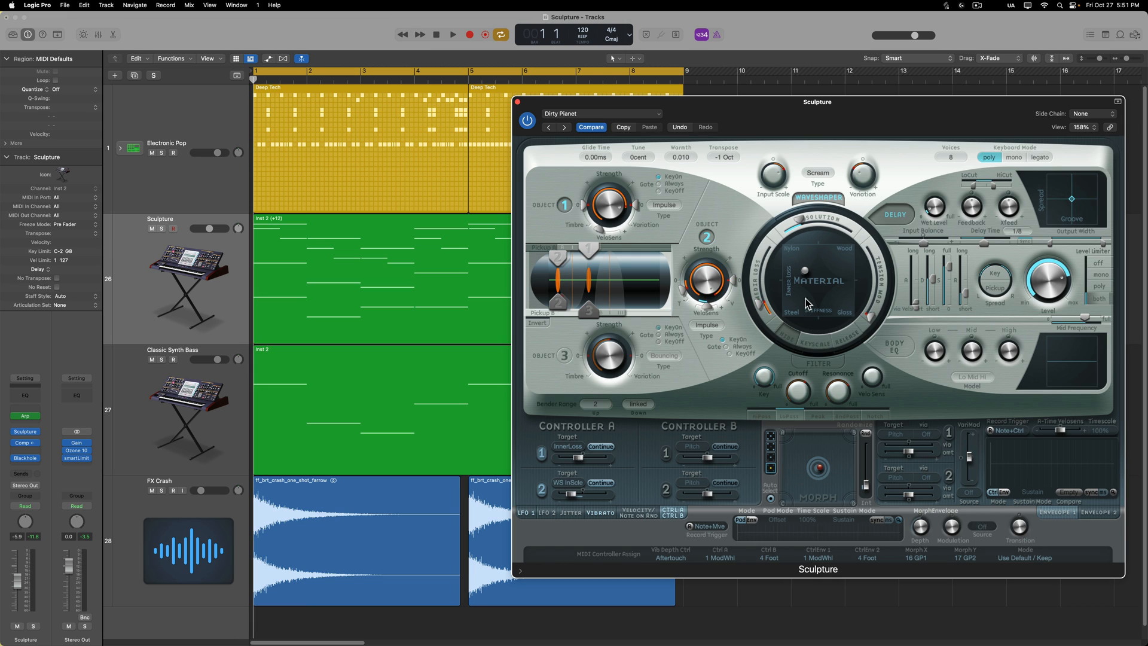
mouse_move(890, 486)
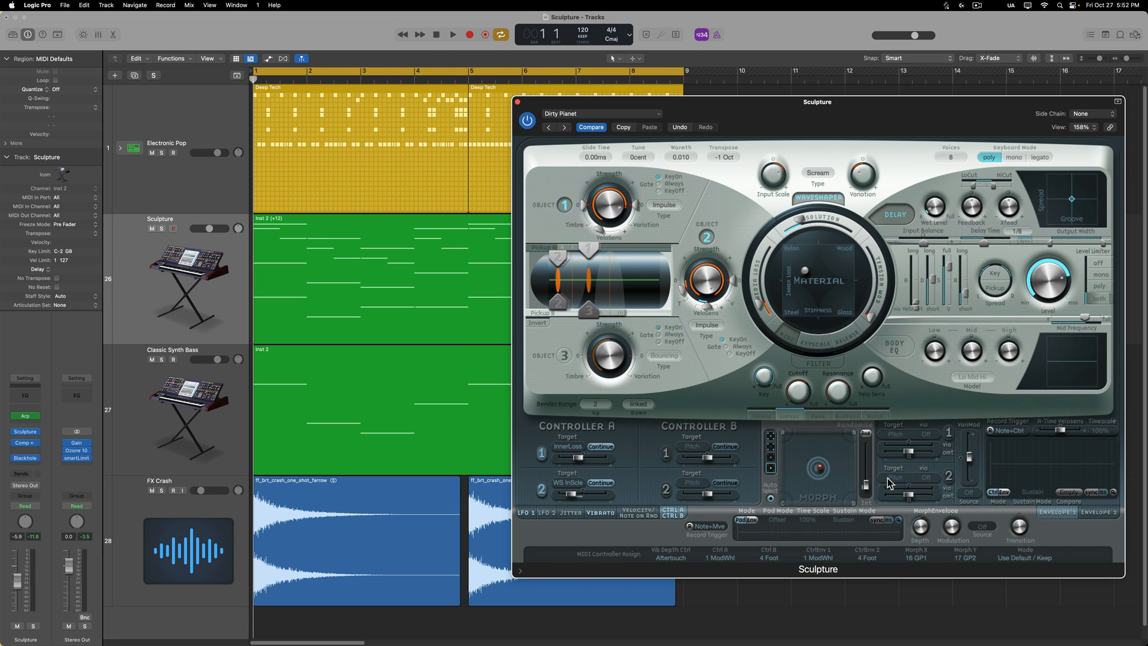
mouse_move(796, 476)
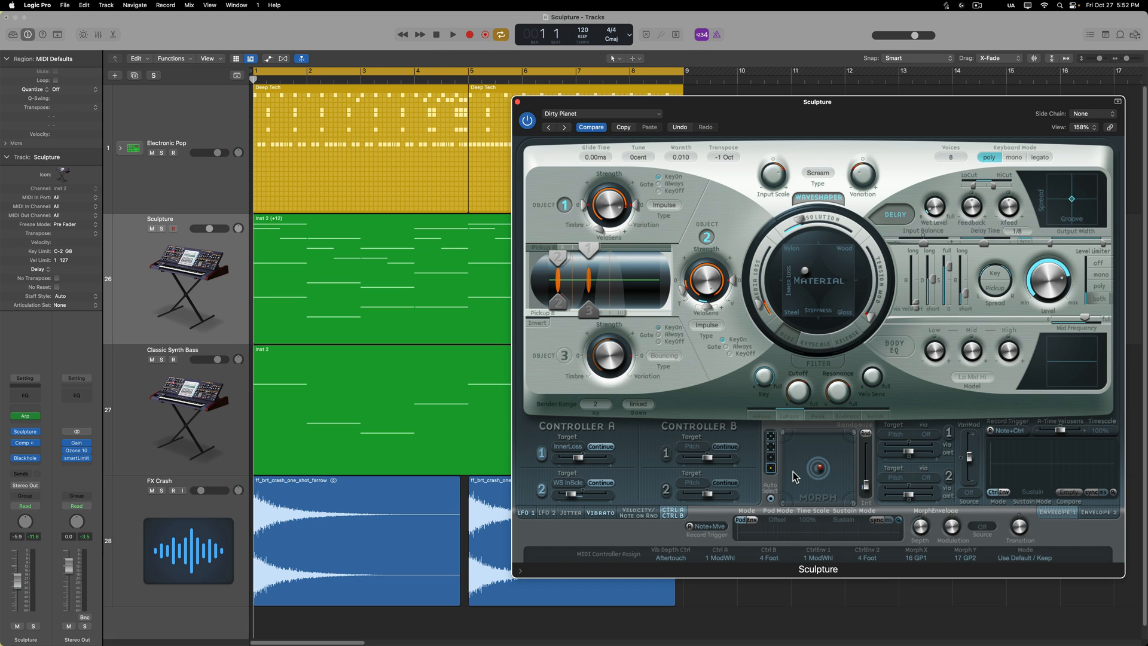
Browse Sculpture presets, then play while dragging the Dirty Planet material point to two spots, and stop
click(601, 114)
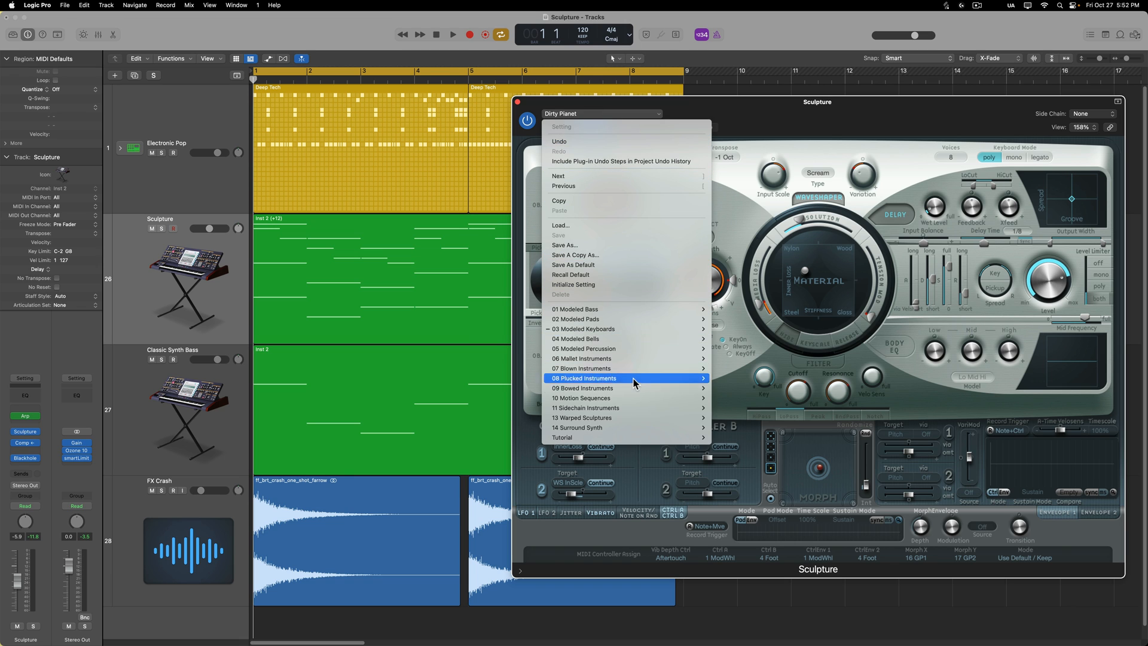
click(584, 378)
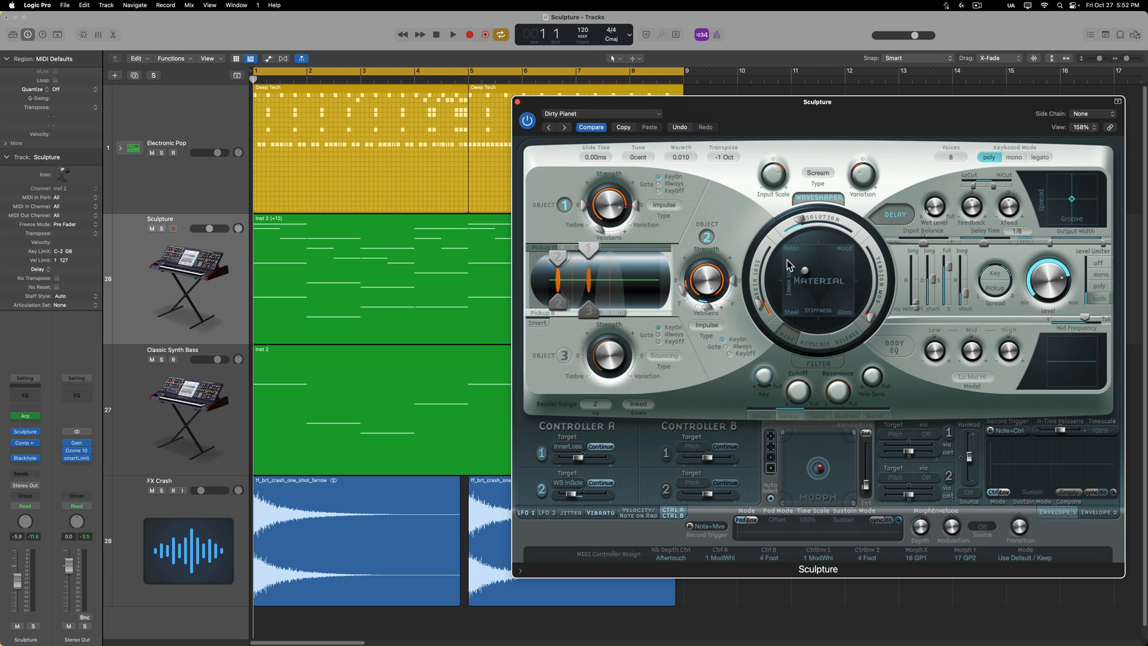
mouse_move(851, 258)
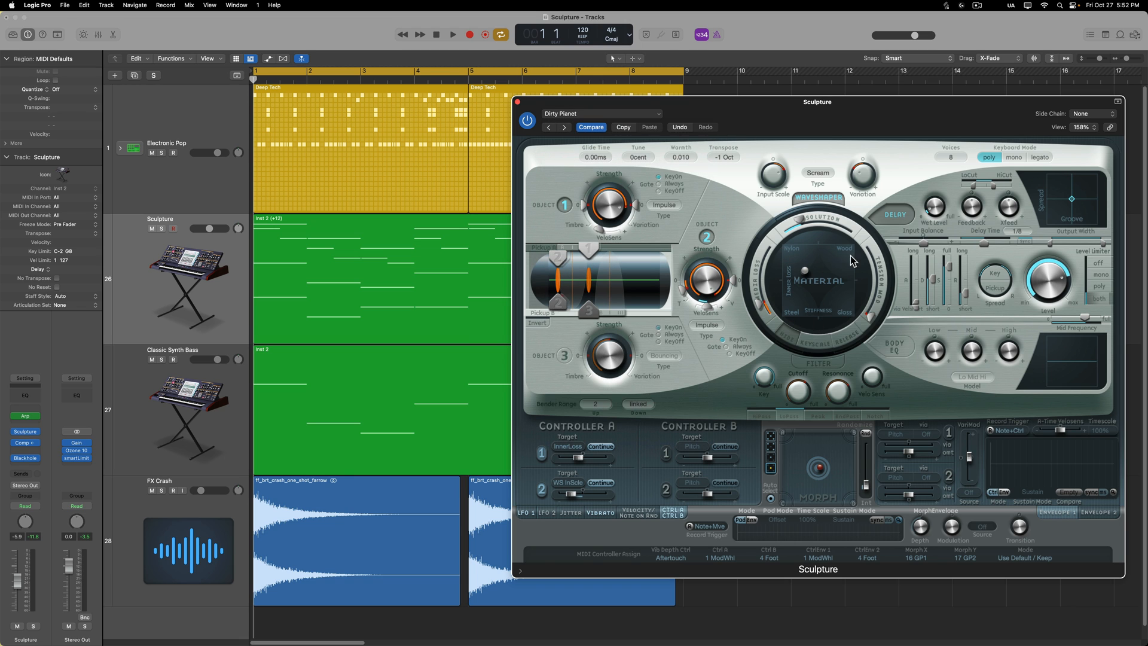
mouse_move(805, 295)
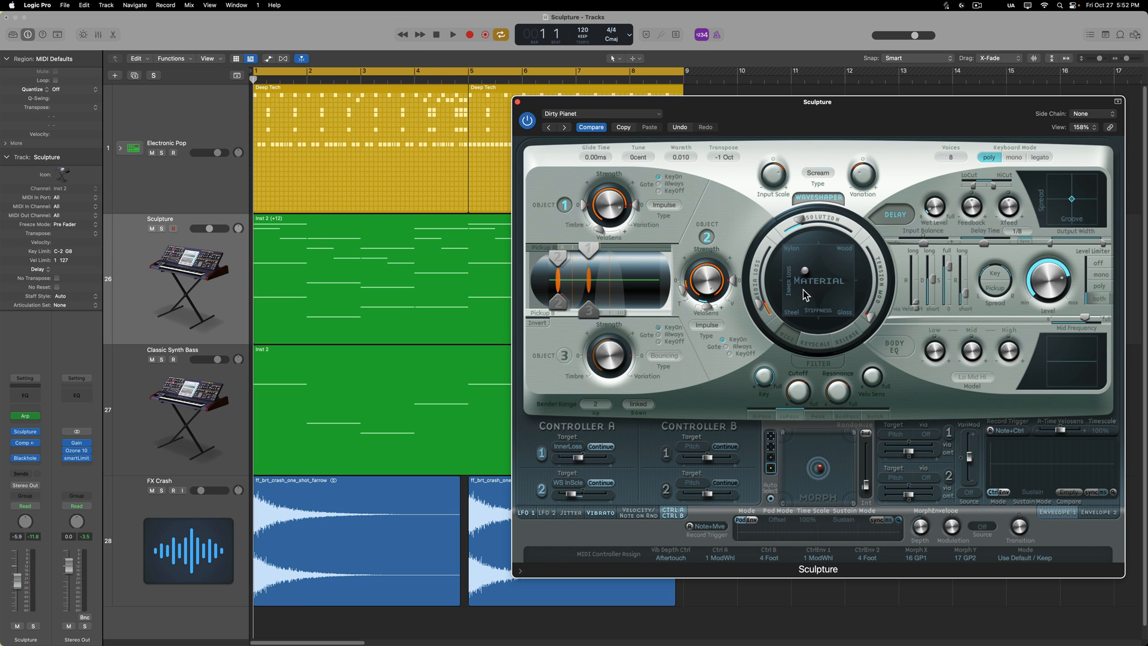
mouse_move(808, 264)
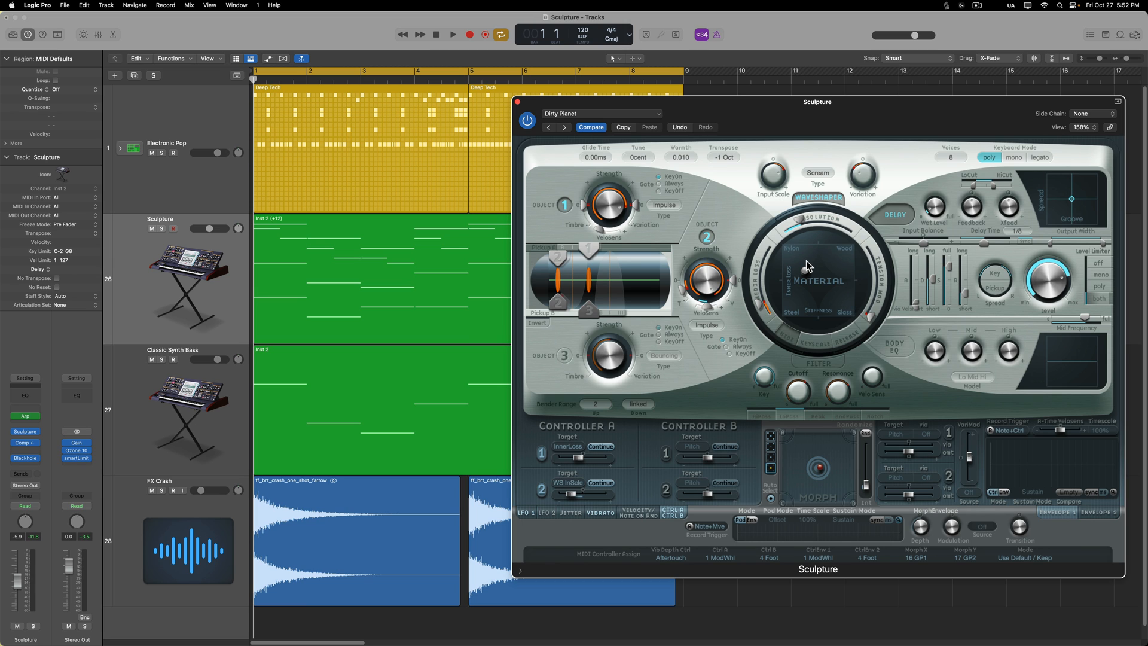
mouse_move(869, 280)
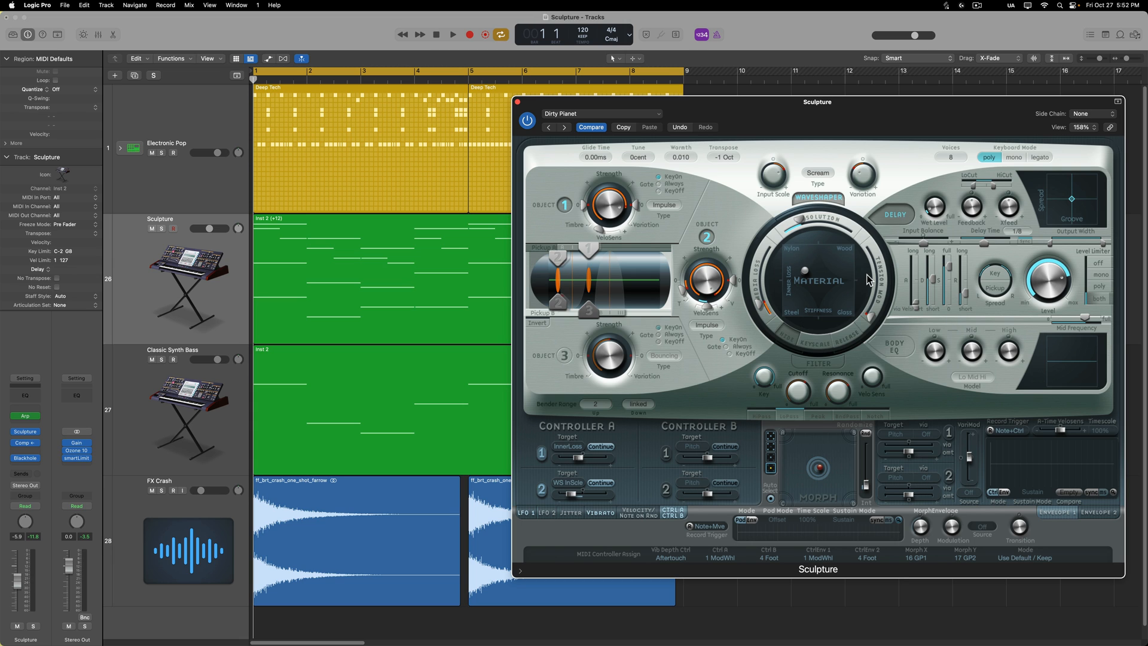
mouse_move(397, 499)
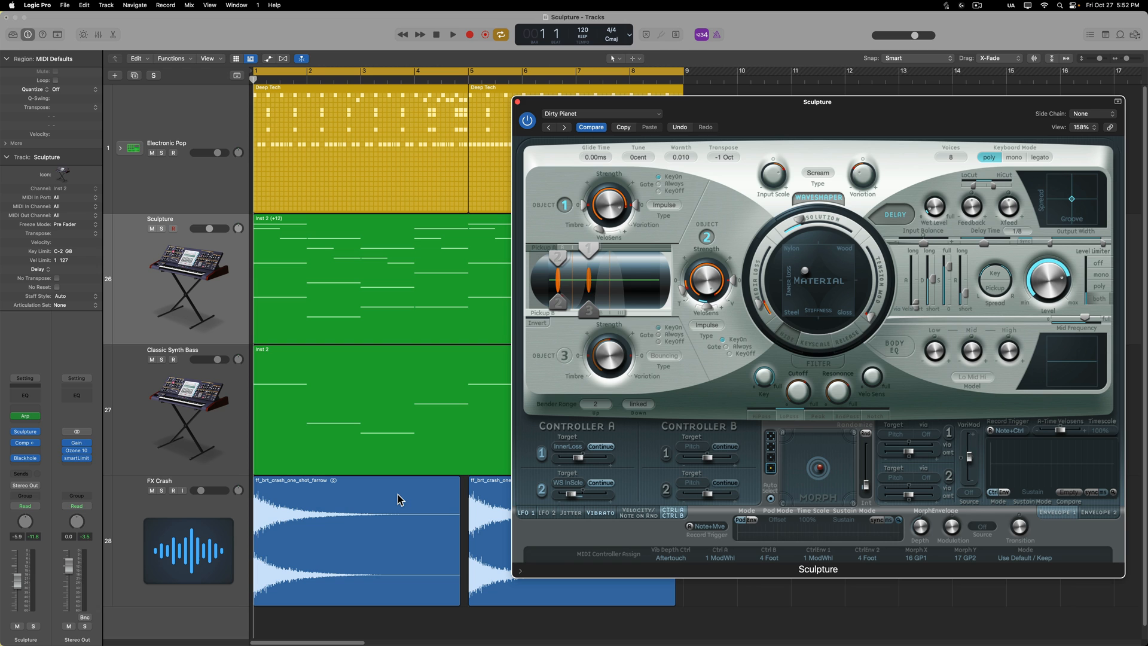
click(453, 34)
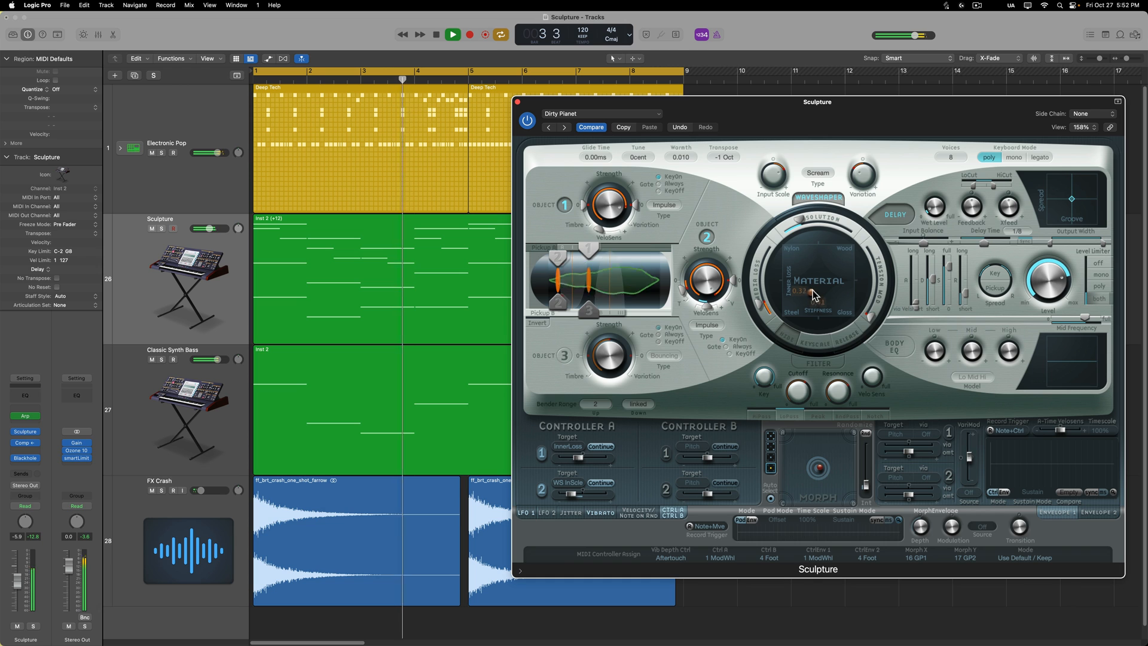
drag(813, 293, 855, 287)
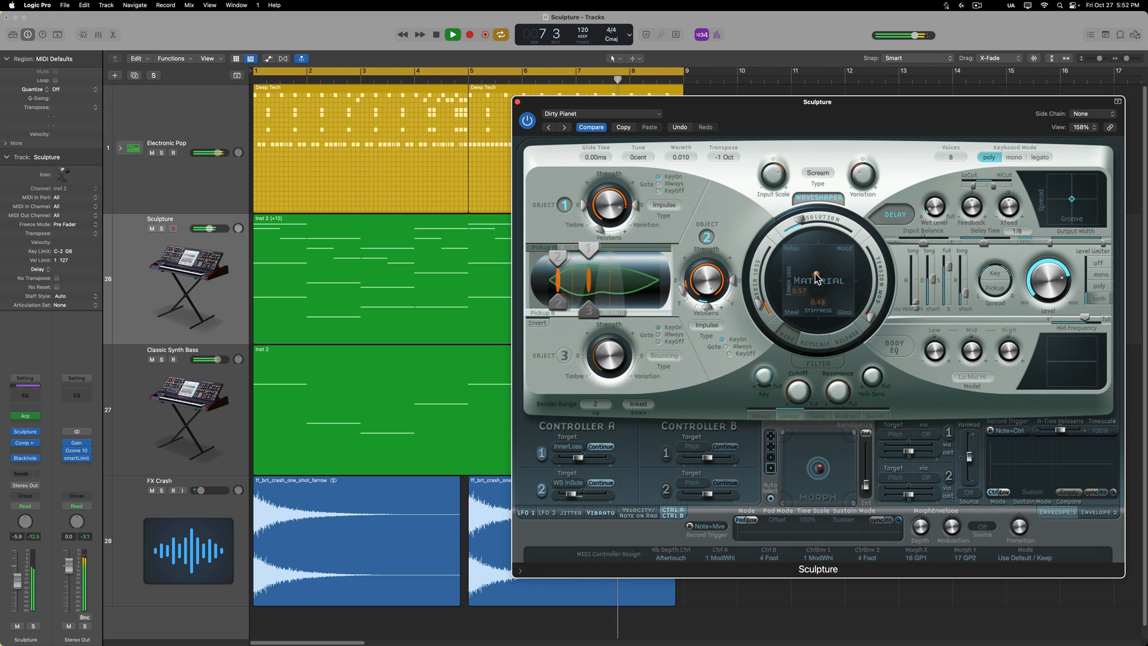
drag(817, 277, 809, 275)
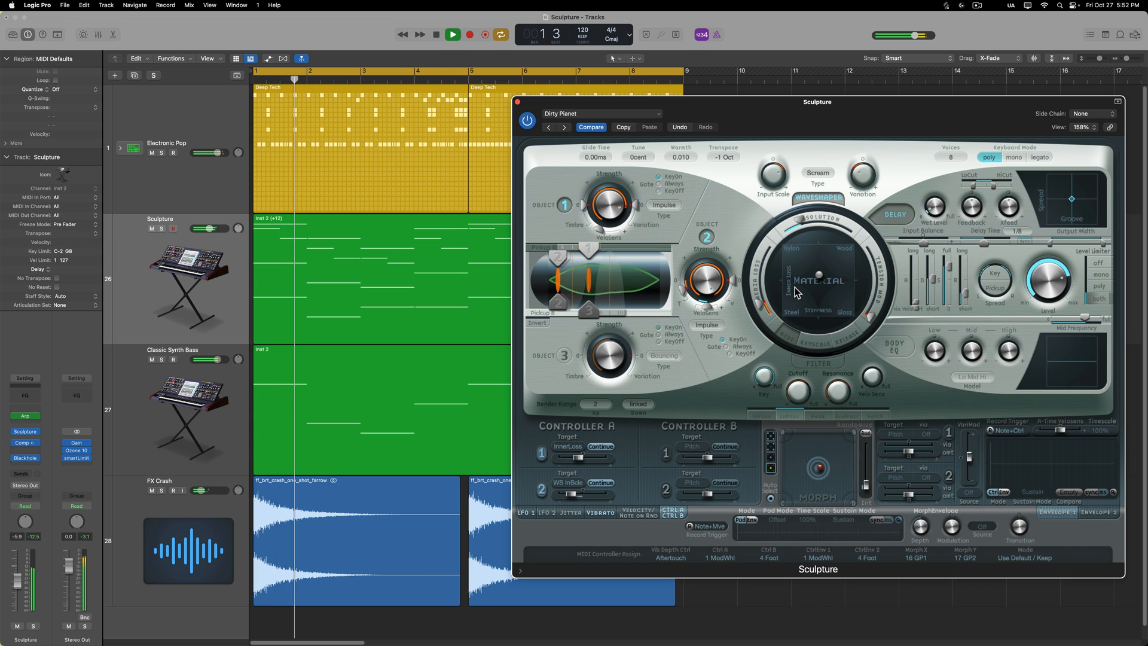
click(452, 34)
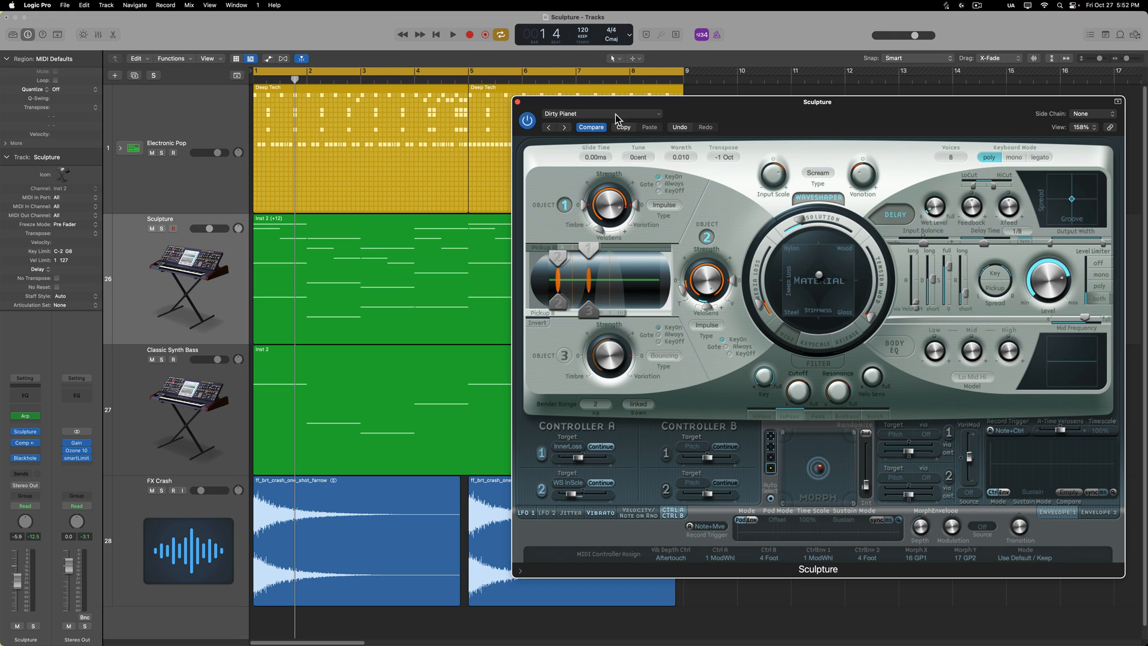
Recall Sculpture's Default Preset from its settings menu, replacing Dirty Planet
click(602, 114)
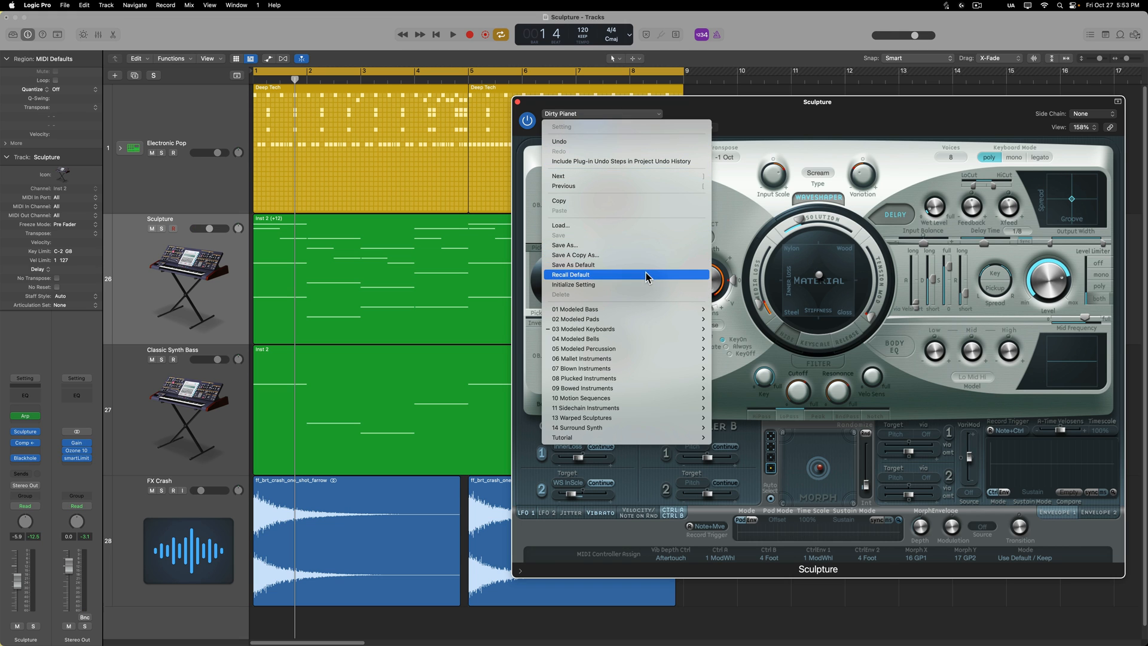
click(571, 274)
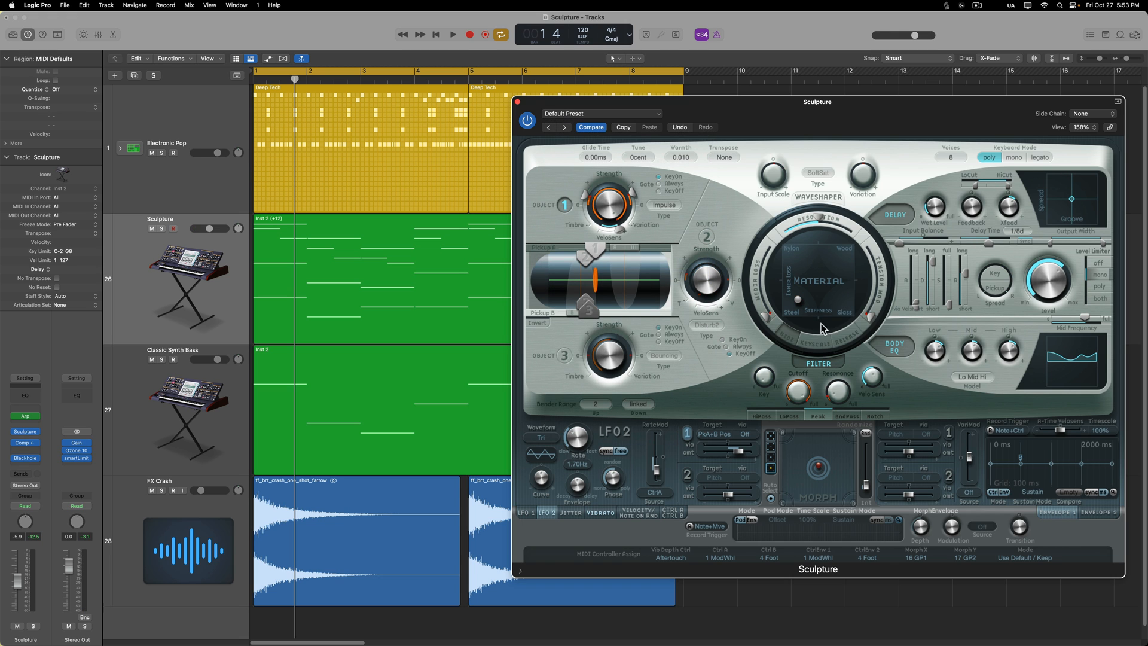
mouse_move(803, 257)
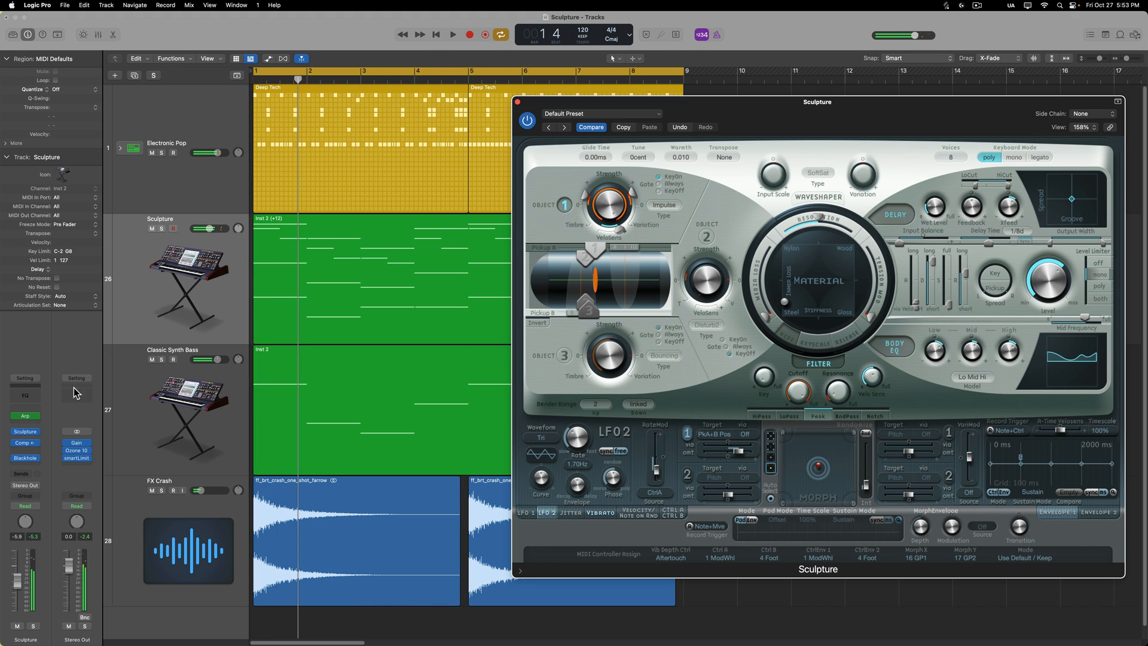
Play the project and drag the default preset's material point toward Steel and beyond
click(309, 243)
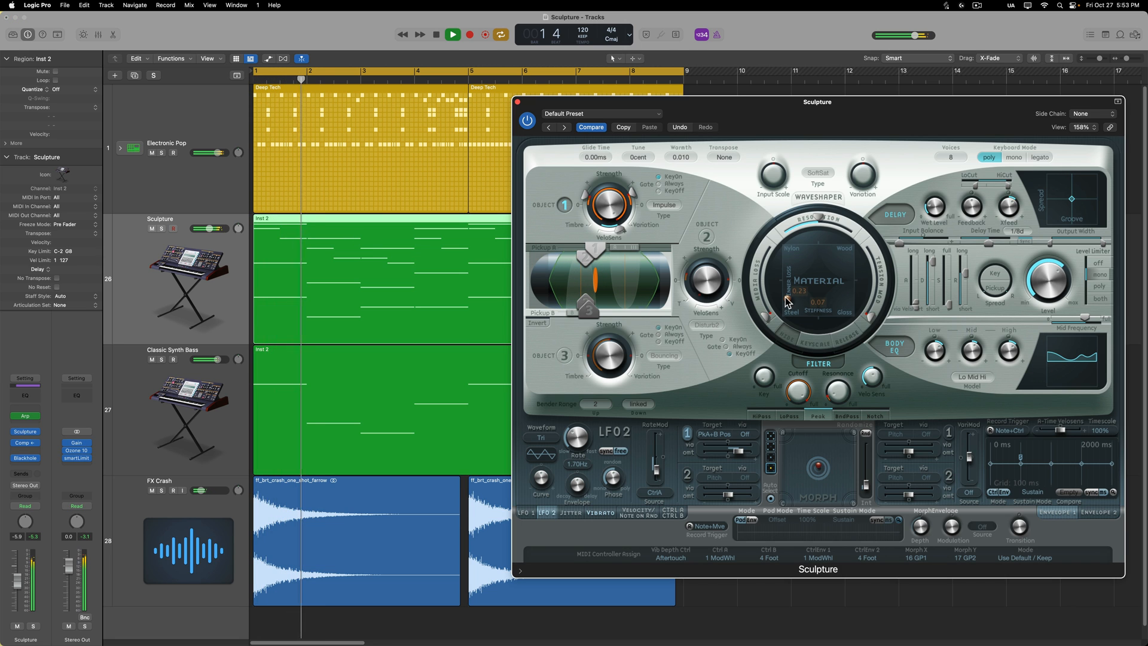
drag(784, 303, 806, 277)
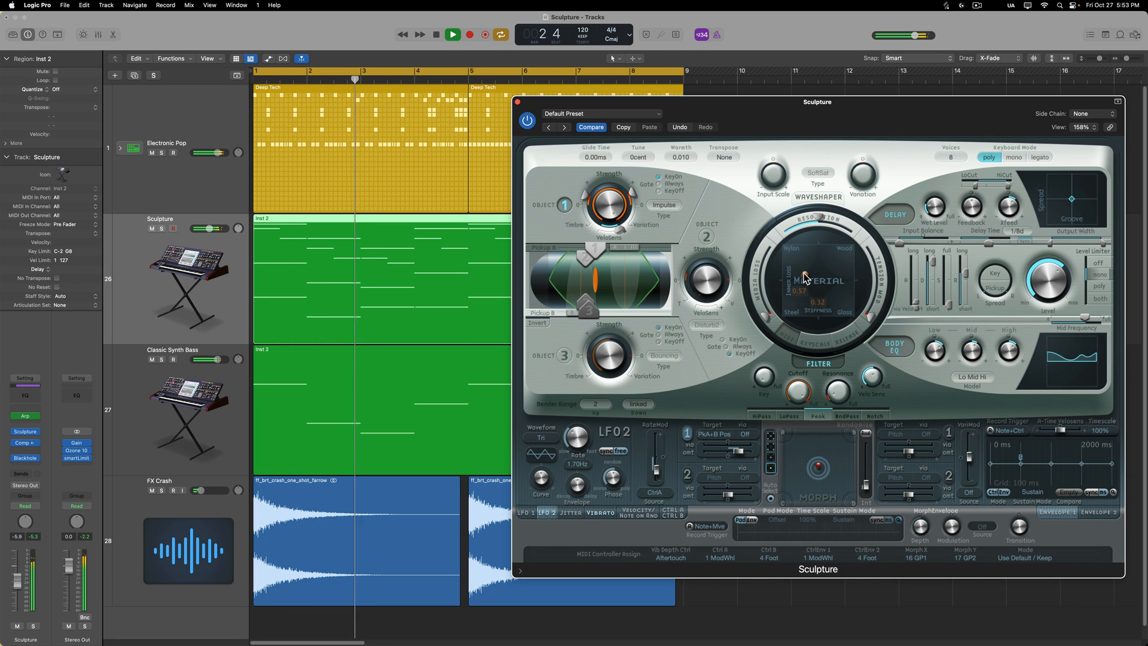
drag(803, 277, 800, 262)
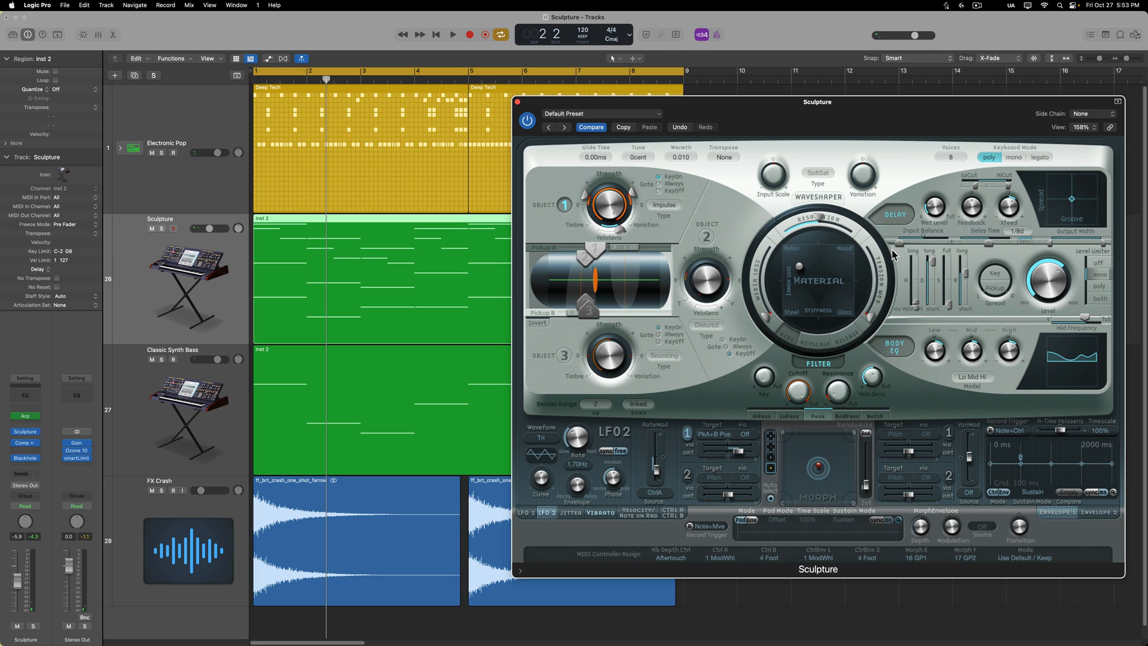
mouse_move(189, 296)
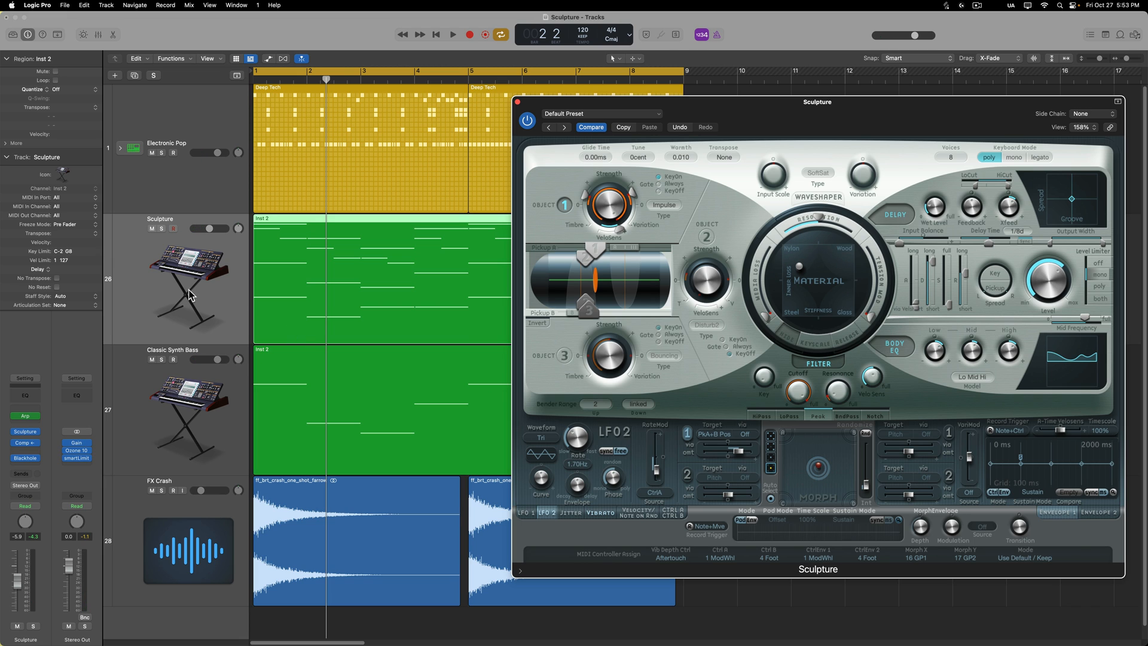
mouse_move(439, 292)
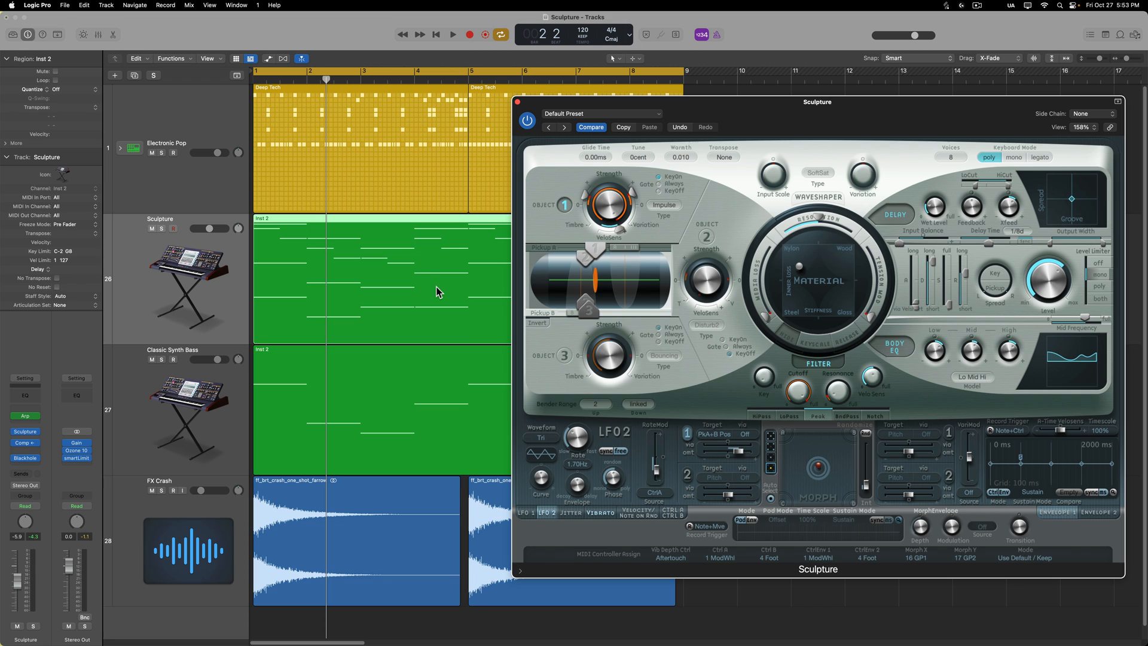
mouse_move(408, 315)
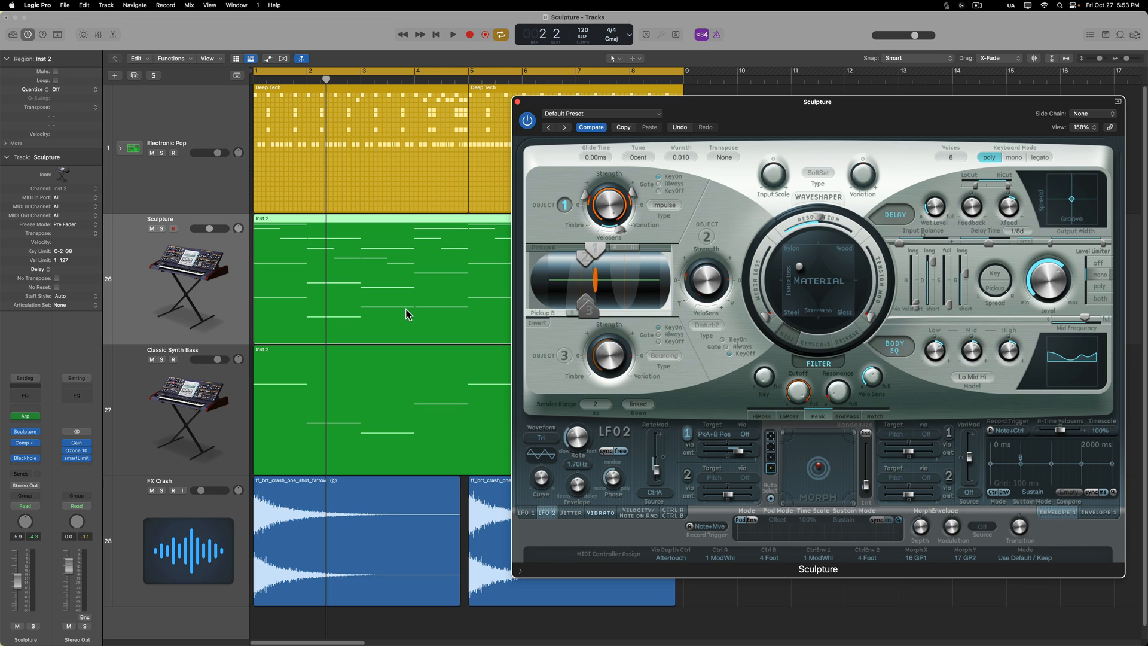
mouse_move(398, 327)
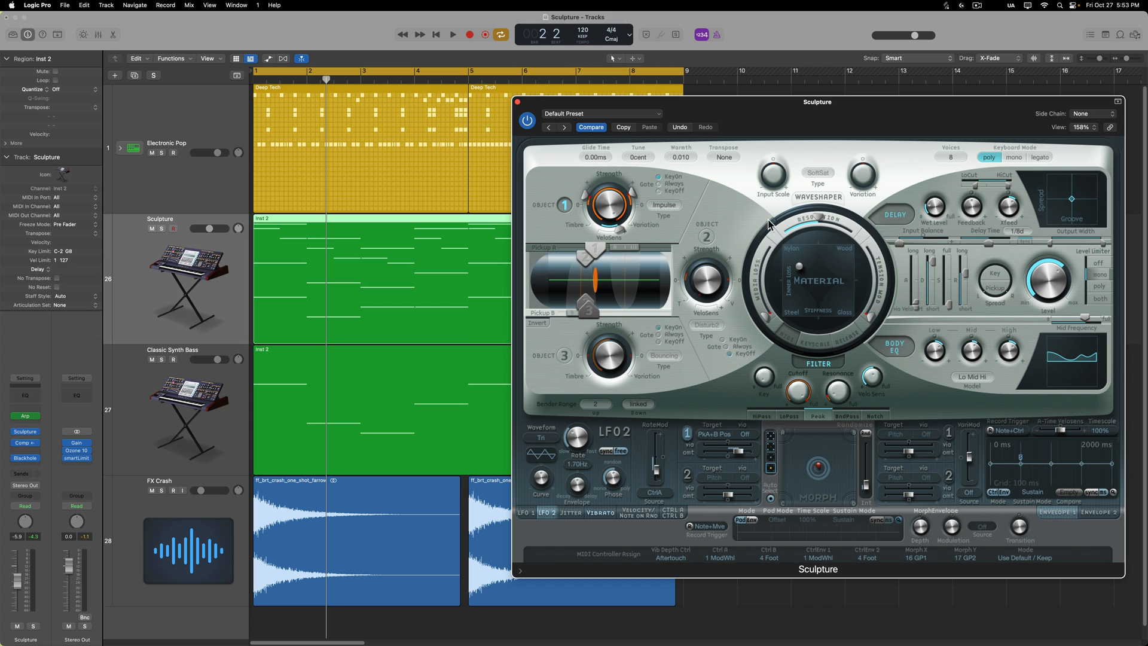
mouse_move(798, 353)
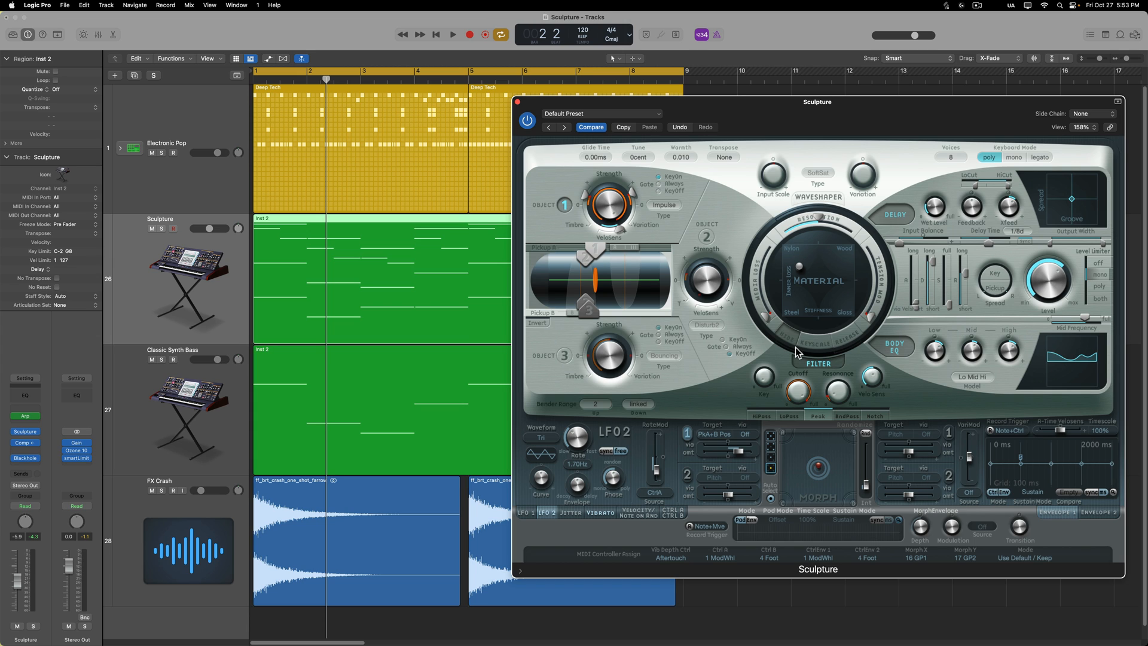
mouse_move(808, 333)
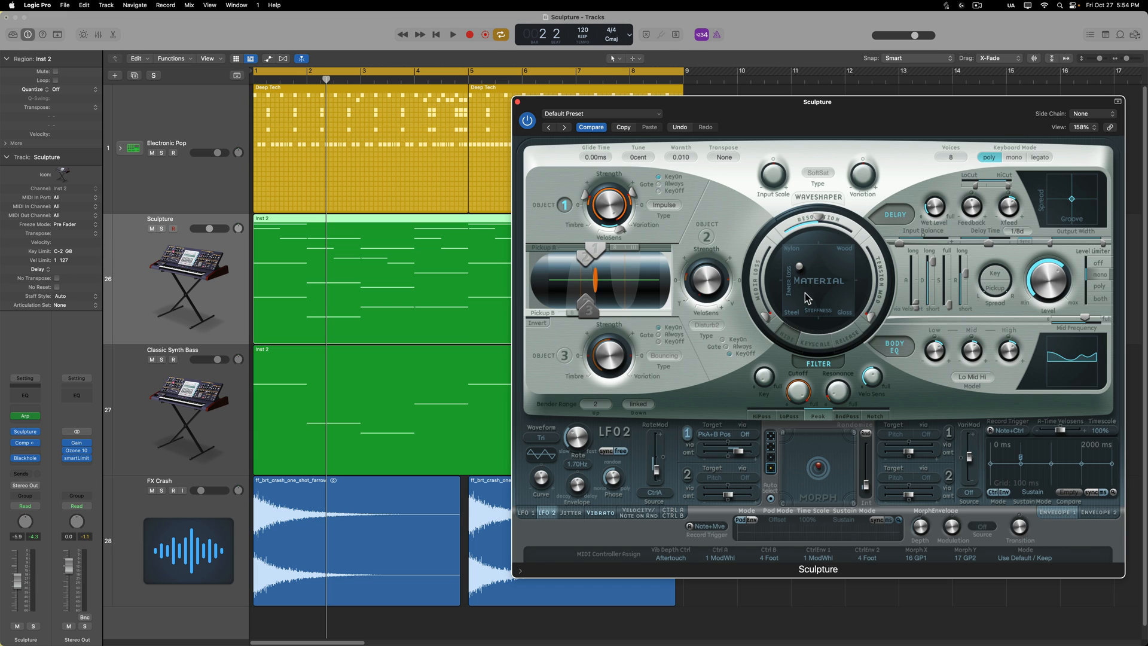
mouse_move(831, 305)
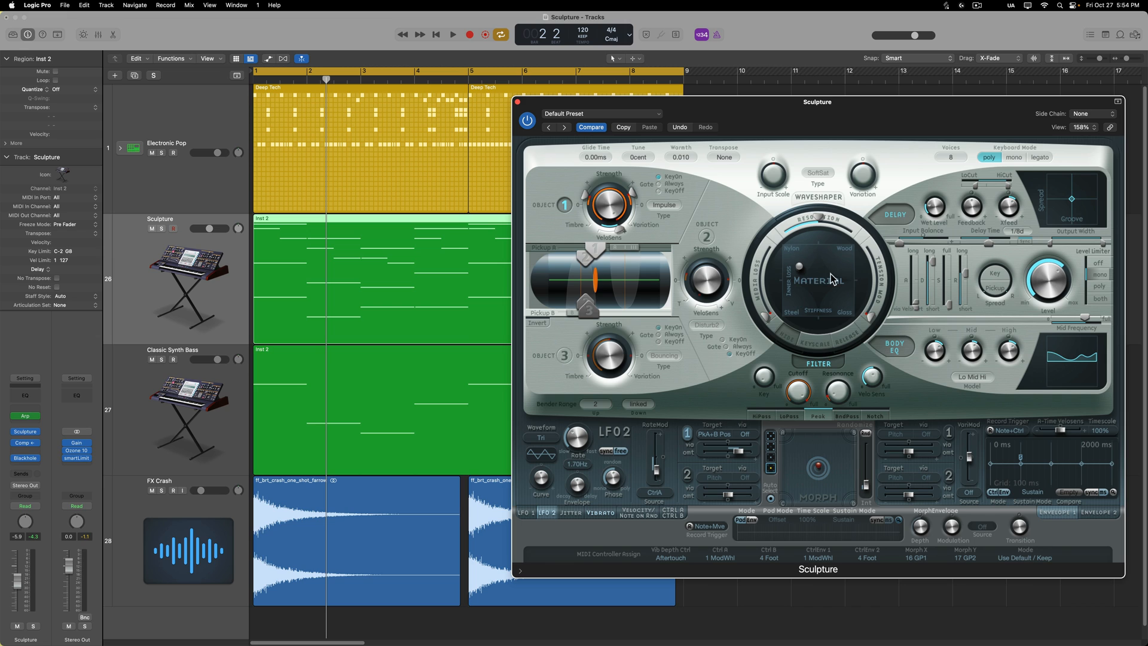
mouse_move(804, 273)
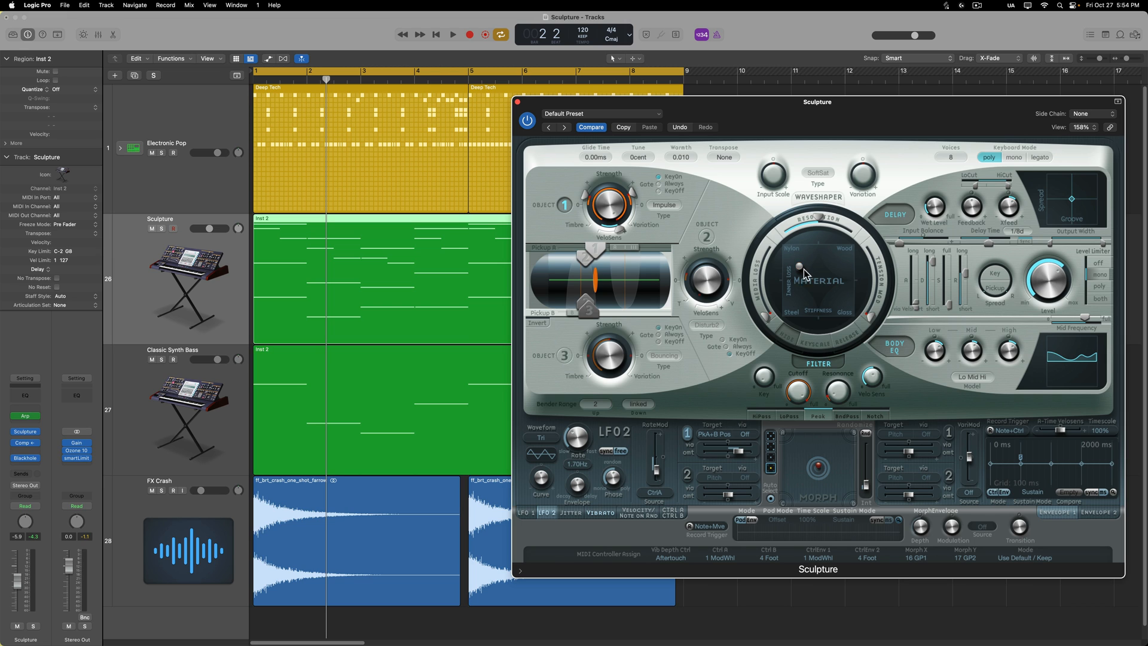
mouse_move(798, 257)
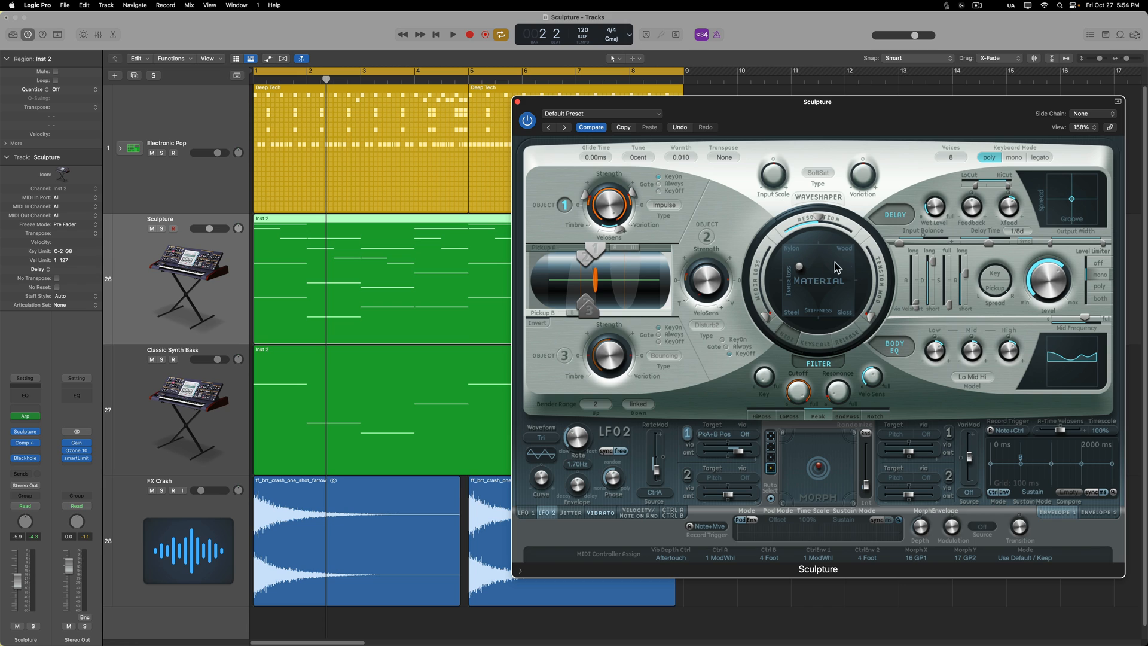
mouse_move(825, 302)
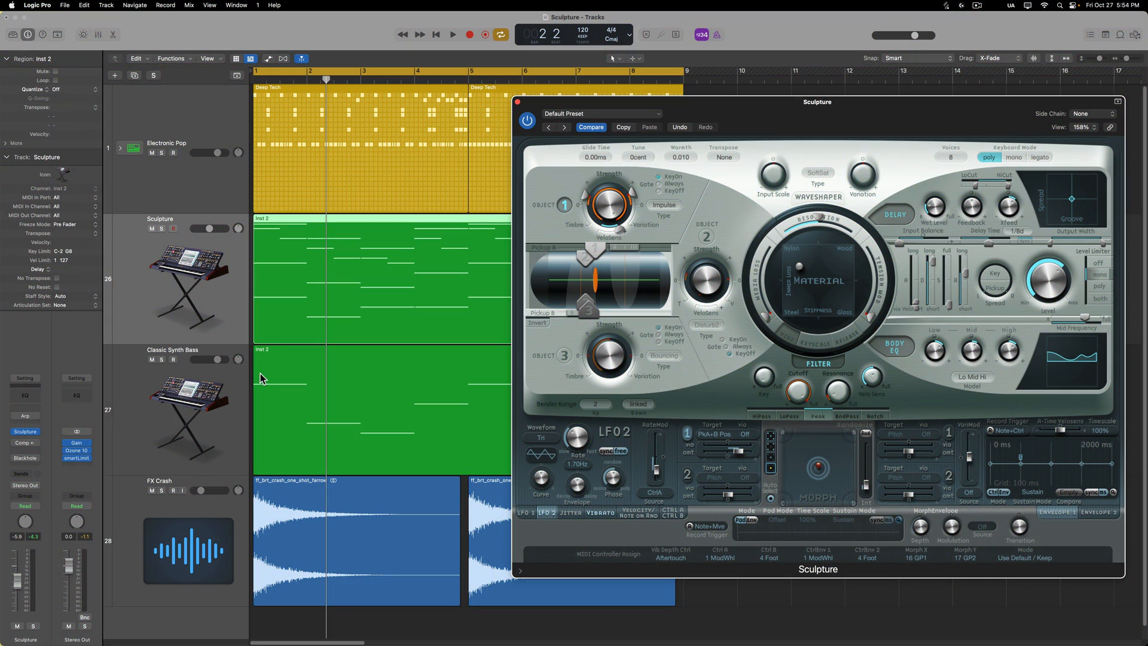
mouse_move(209, 410)
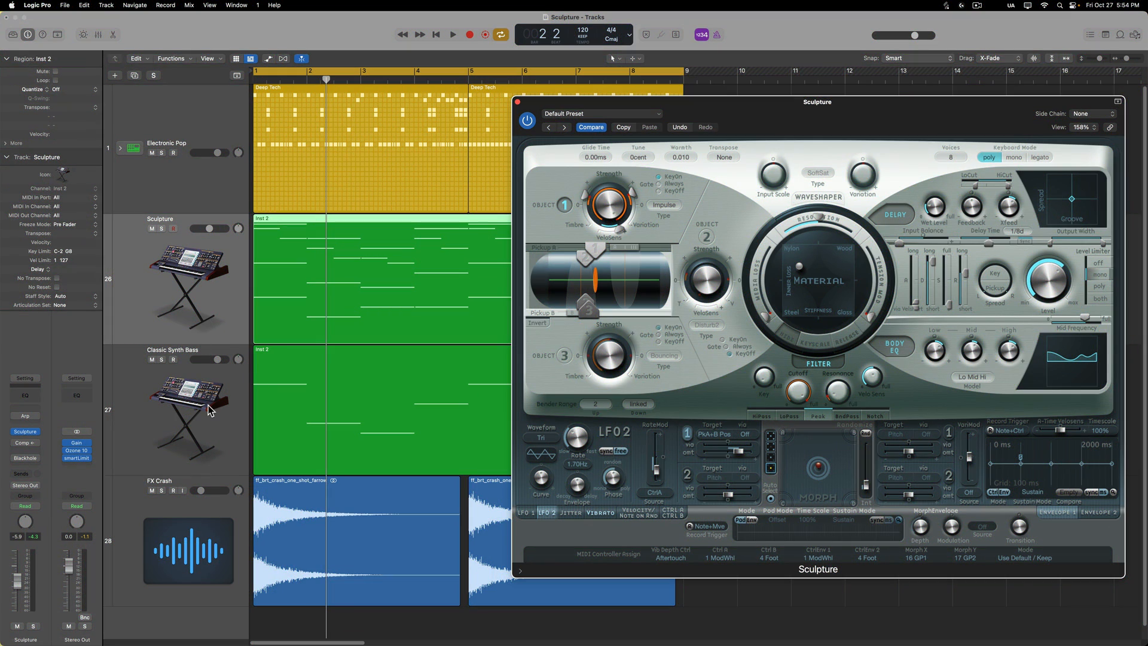
mouse_move(213, 287)
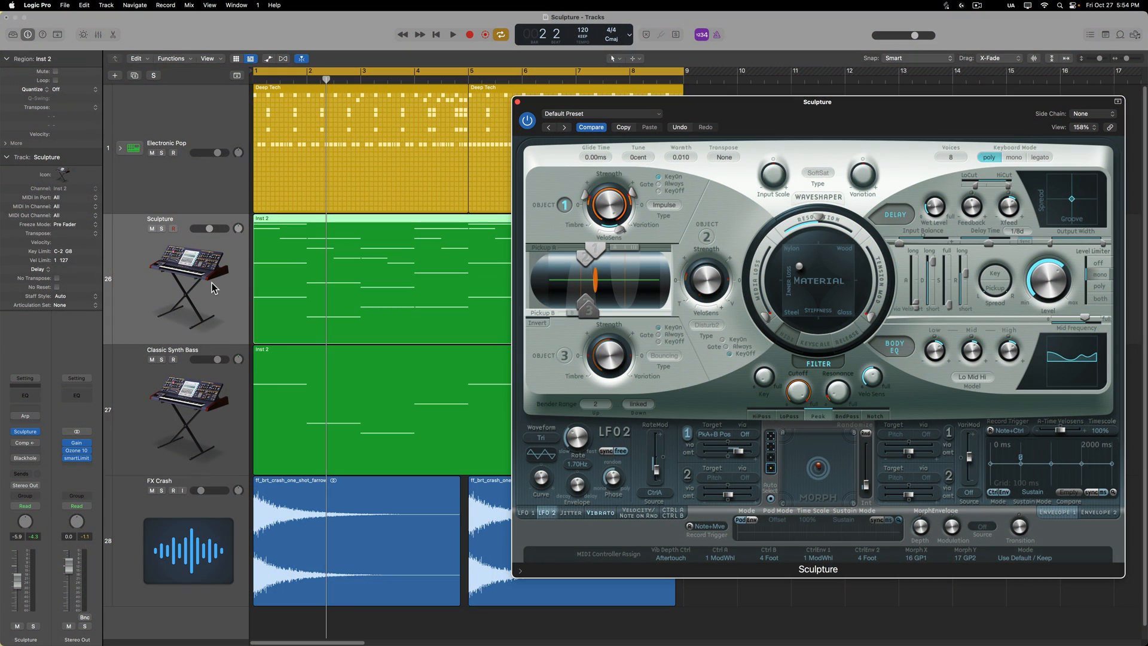
Select the Sculpture track and its region in the arrangement
click(450, 34)
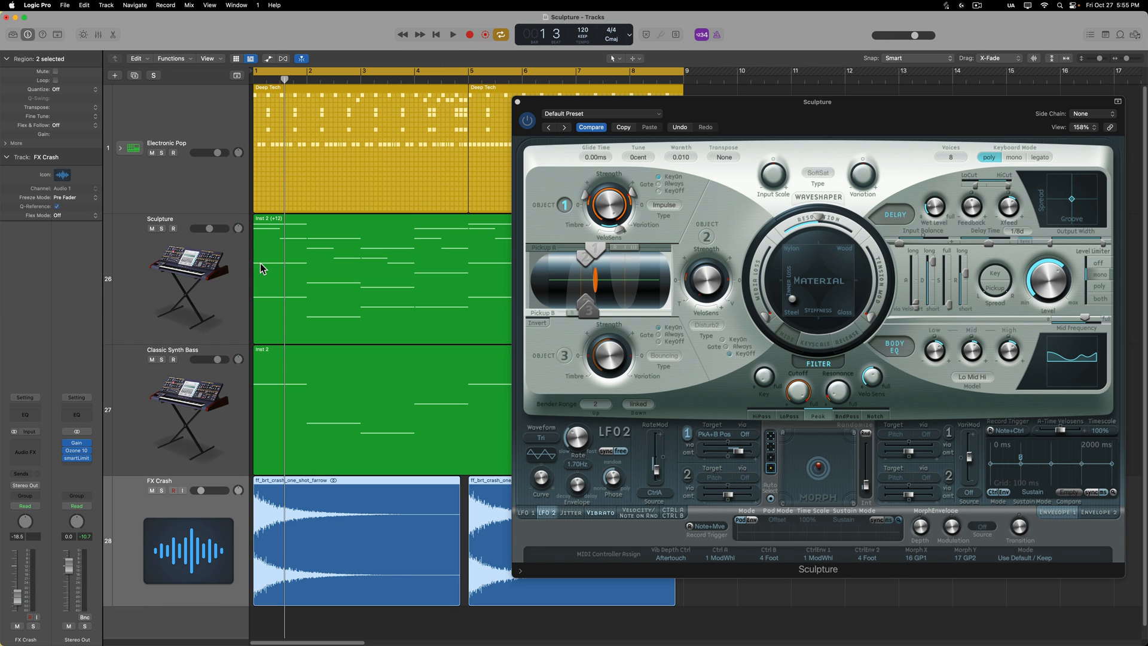
click(166, 144)
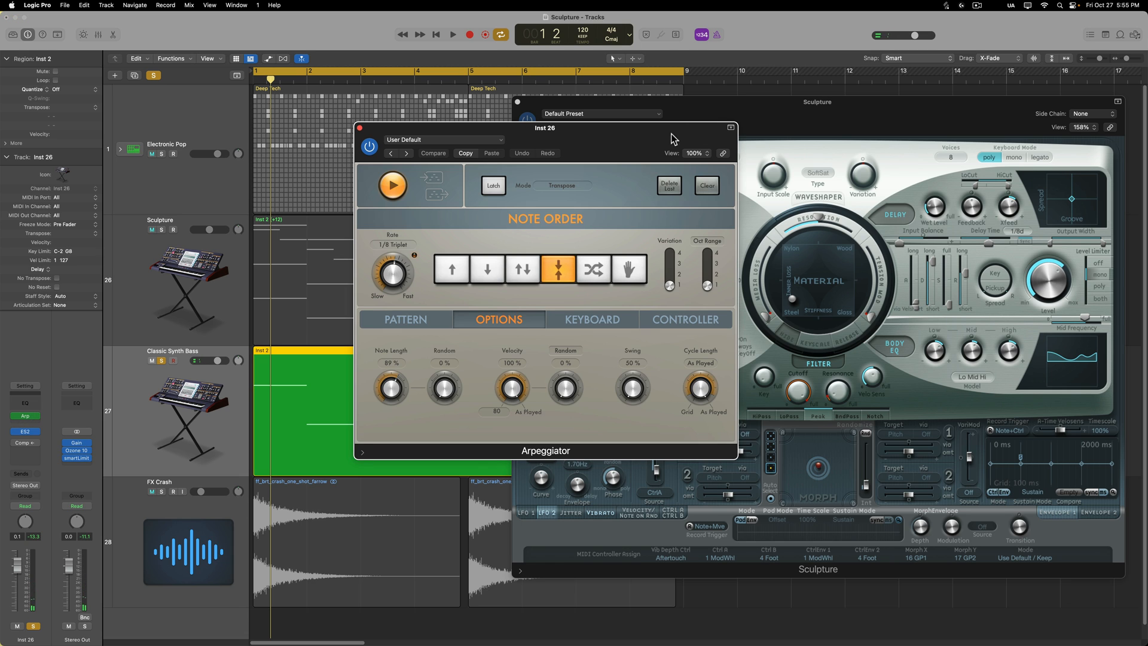
Move the Classic Synth Bass Arpeggiator window further right
drag(546, 128, 633, 130)
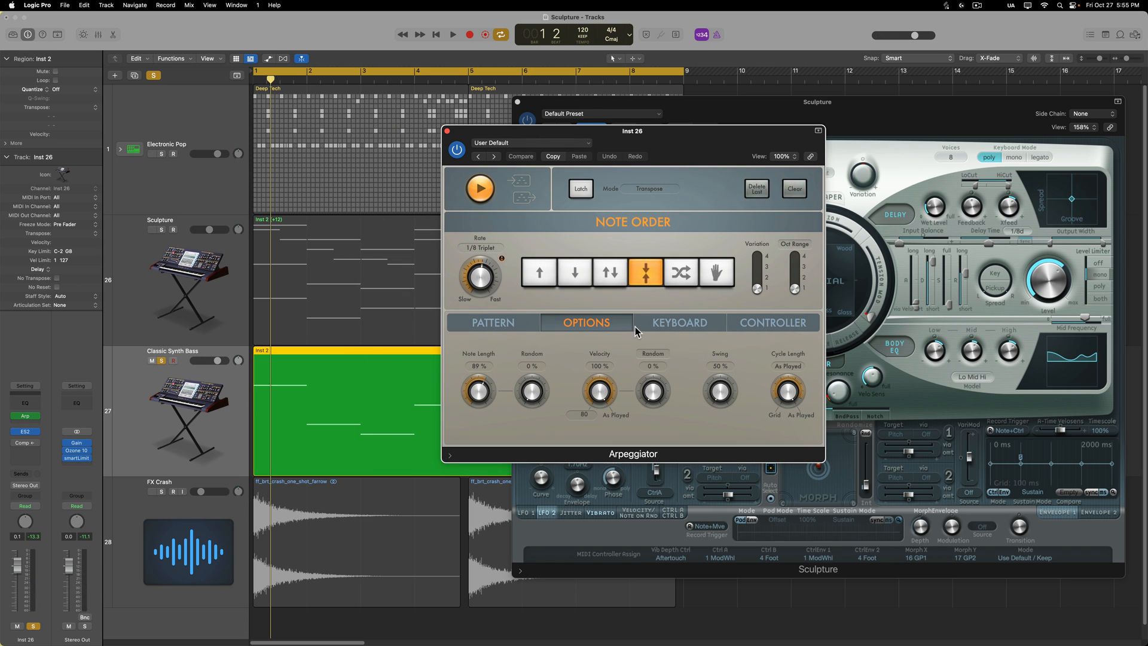
mouse_move(783, 309)
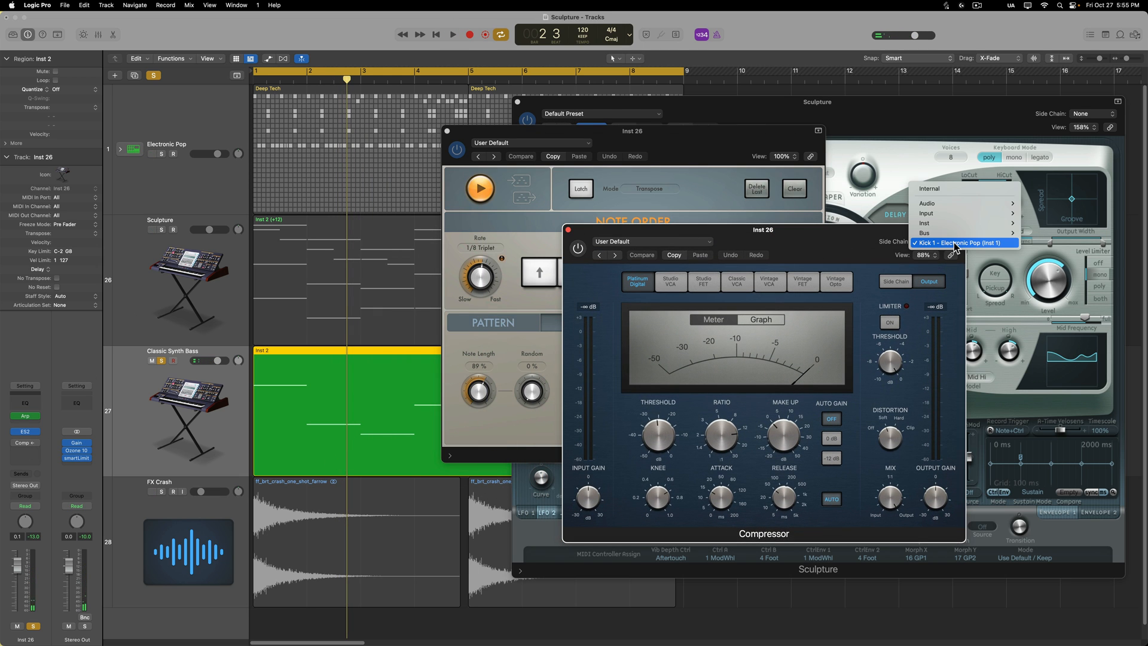
mouse_move(955, 223)
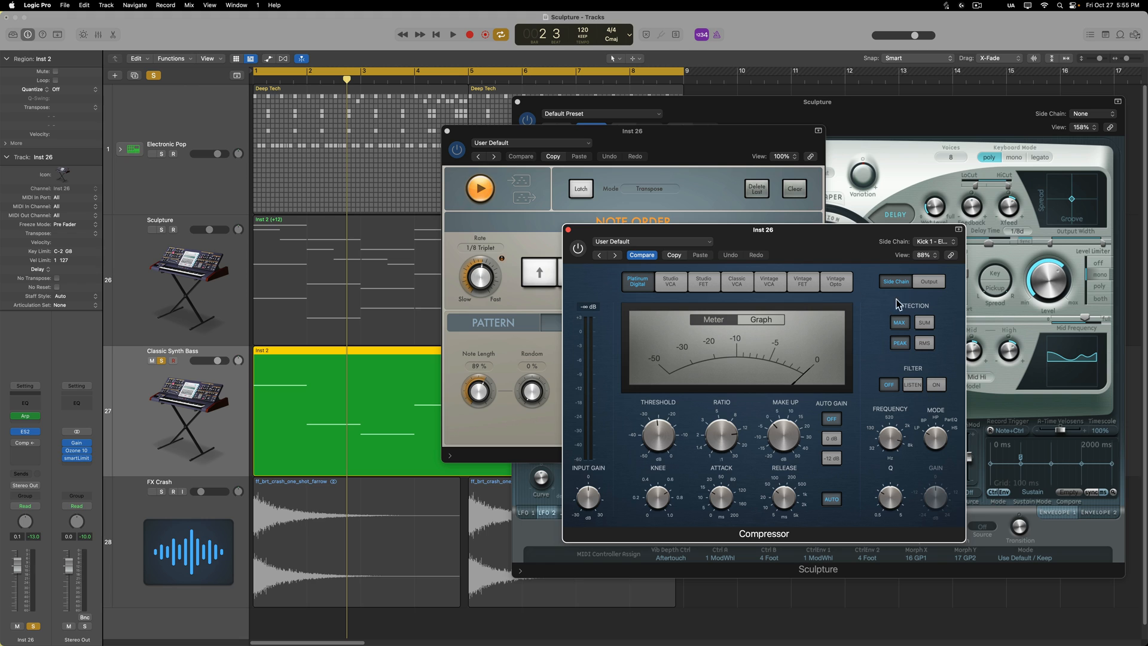
Return the bass compressor to its main output controls and adjust its knee
click(928, 281)
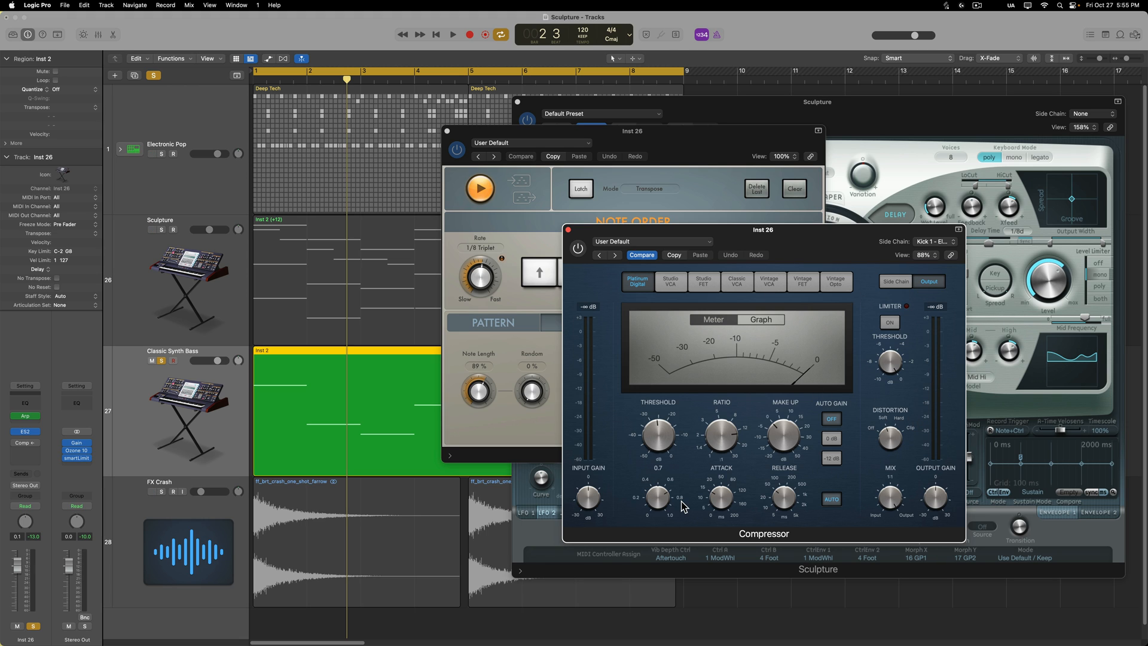
click(450, 34)
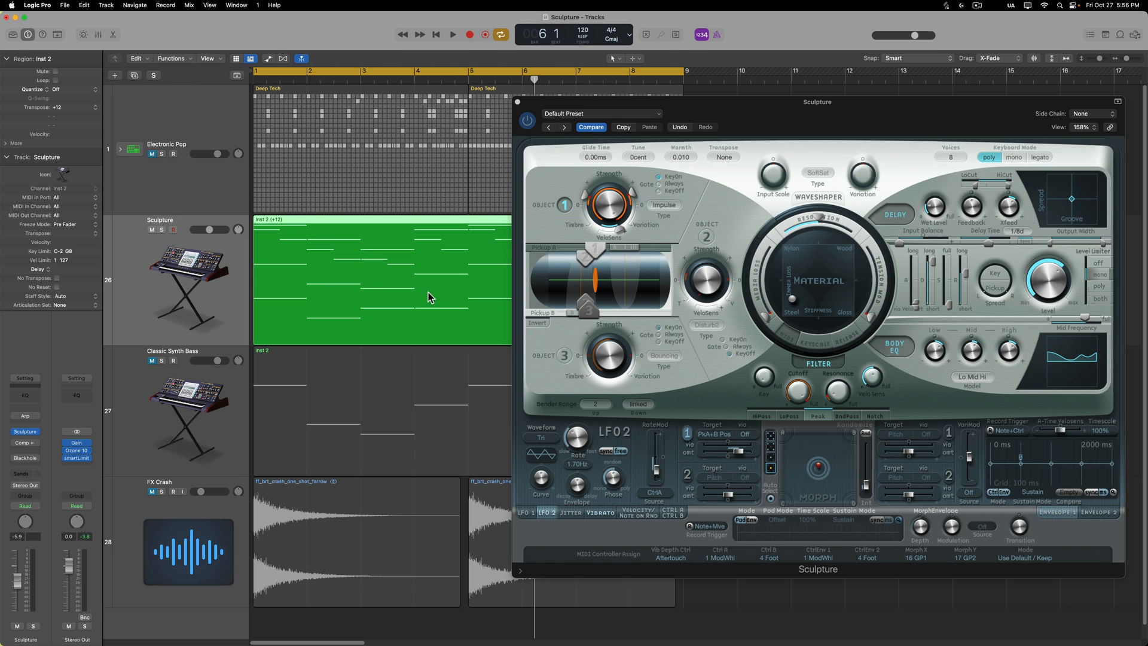
Select the Sculpture region and start playback of the arrangement
click(453, 34)
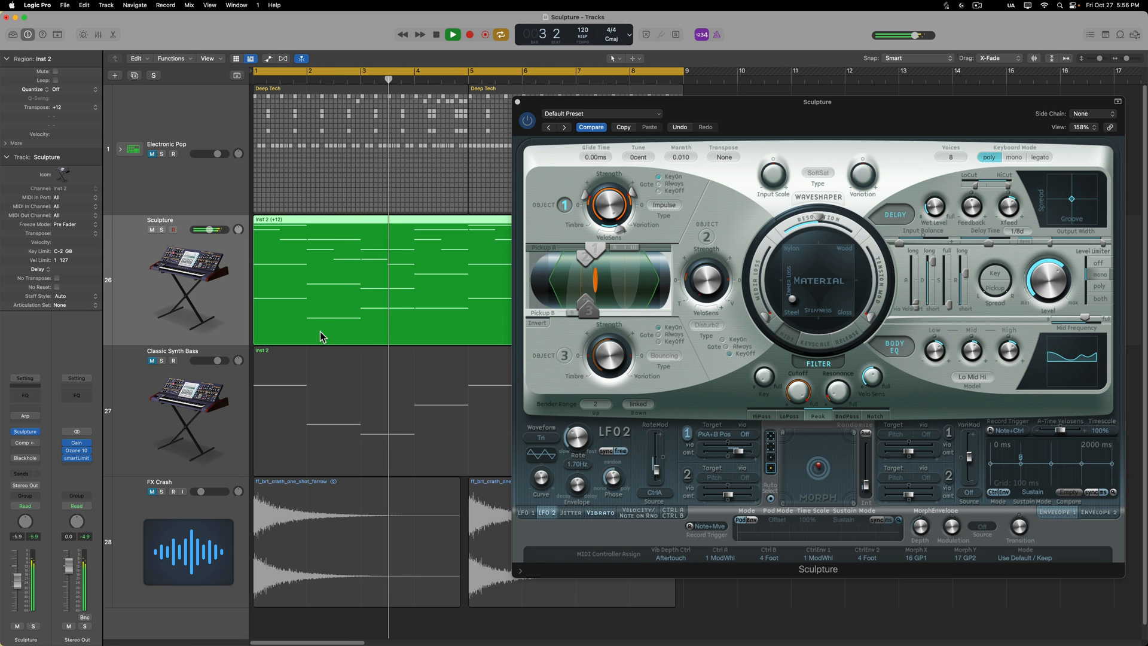
click(449, 34)
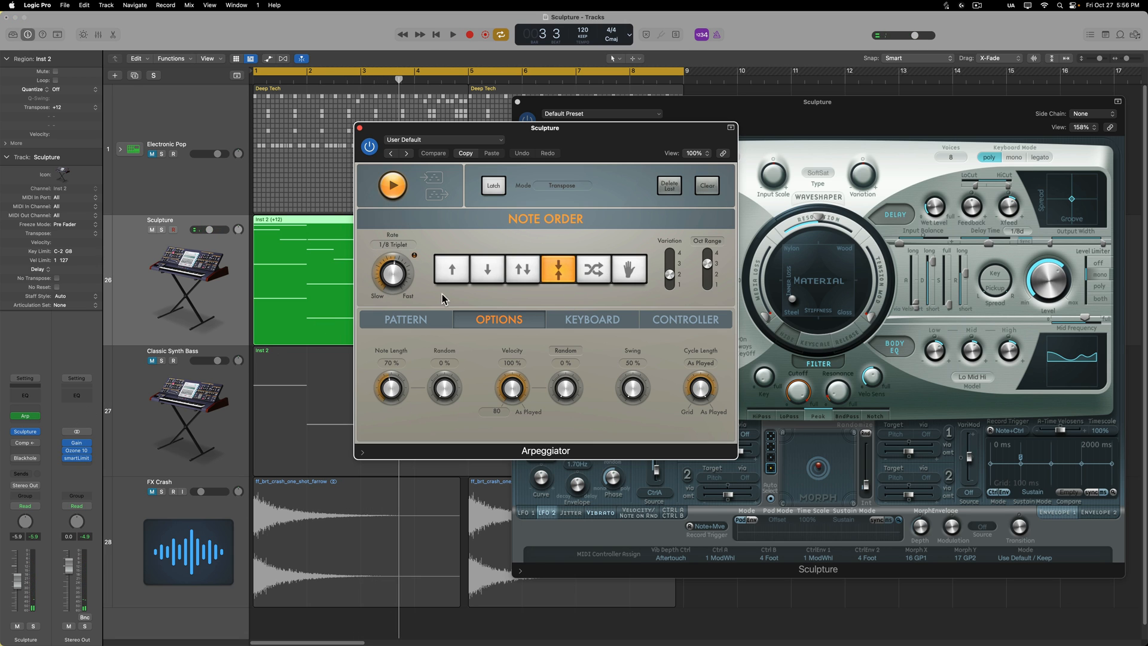
Work in the Sculpture Arpeggiator window, then restart project playback
click(405, 319)
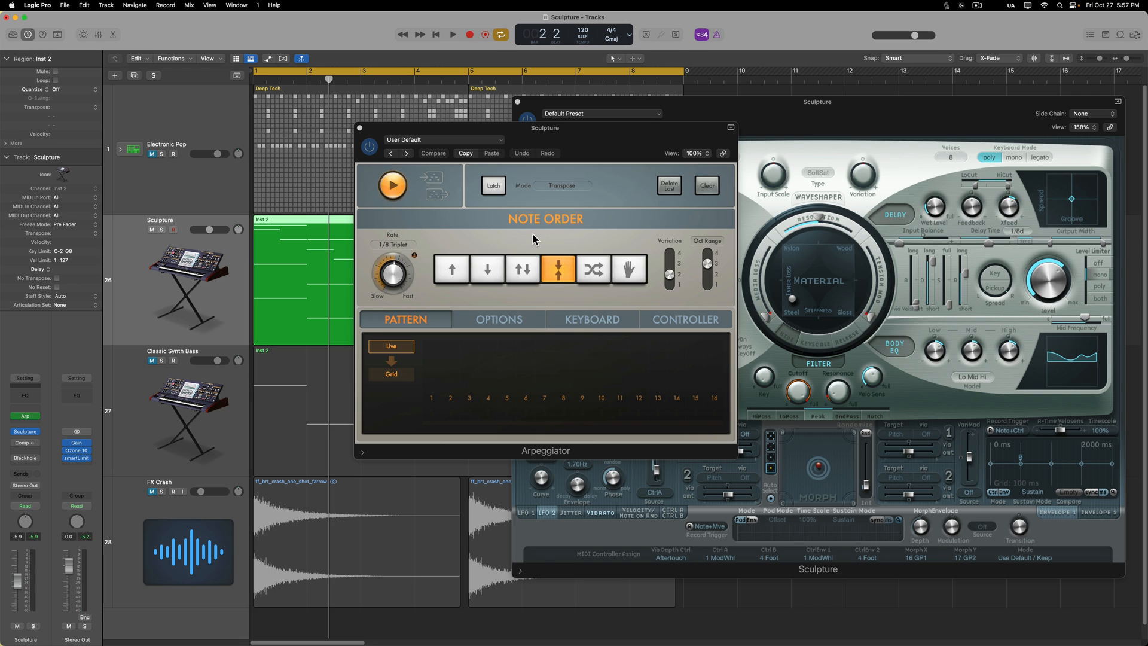
click(453, 33)
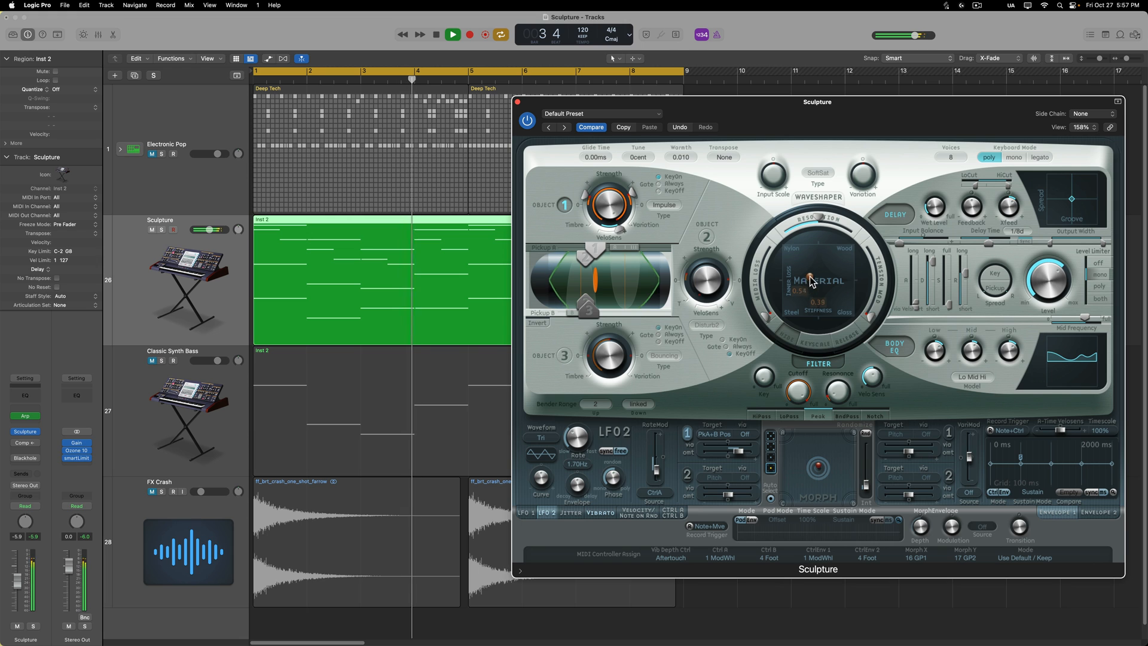
Drag Sculpture's material puck toward Nylon during playback, then stop
drag(809, 282, 798, 268)
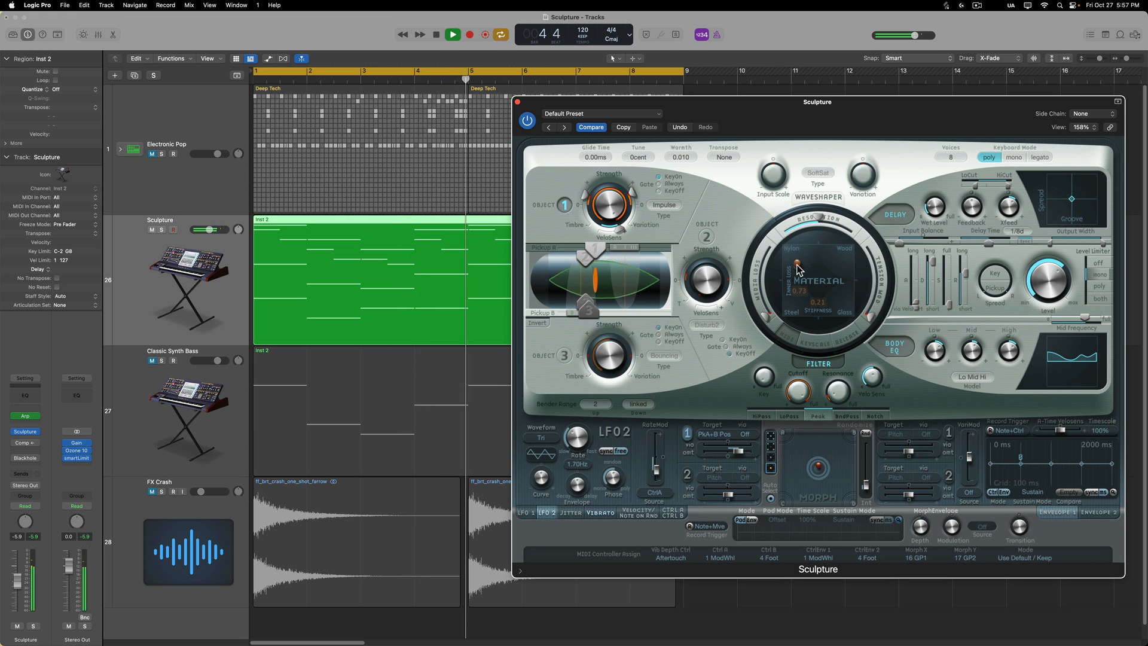
click(451, 34)
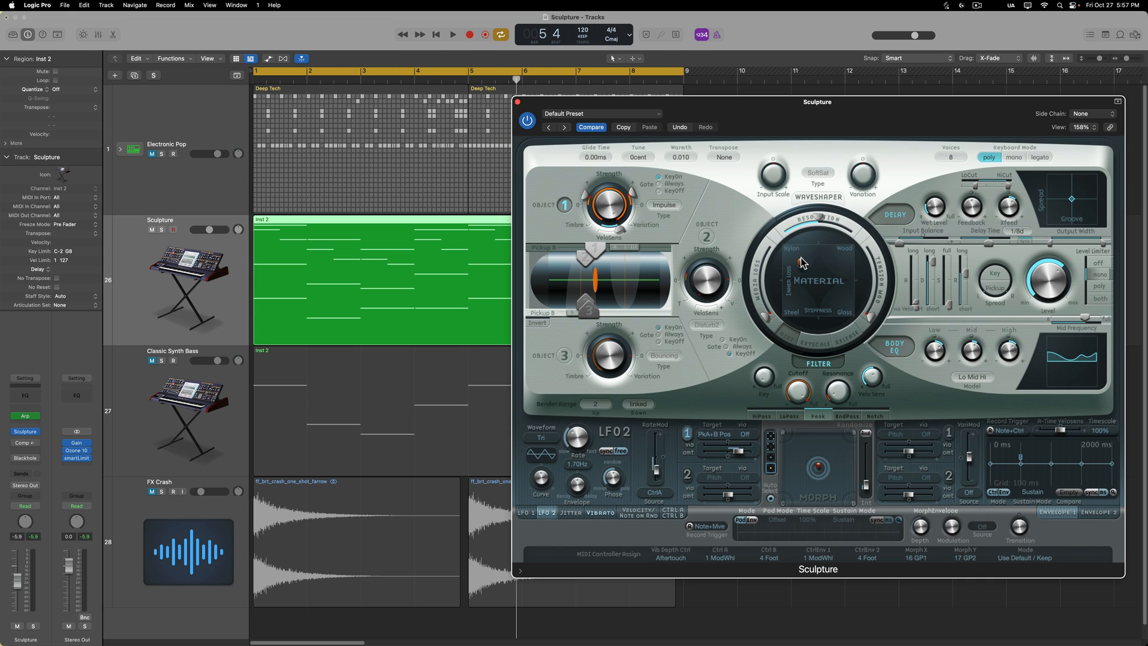
mouse_move(24, 458)
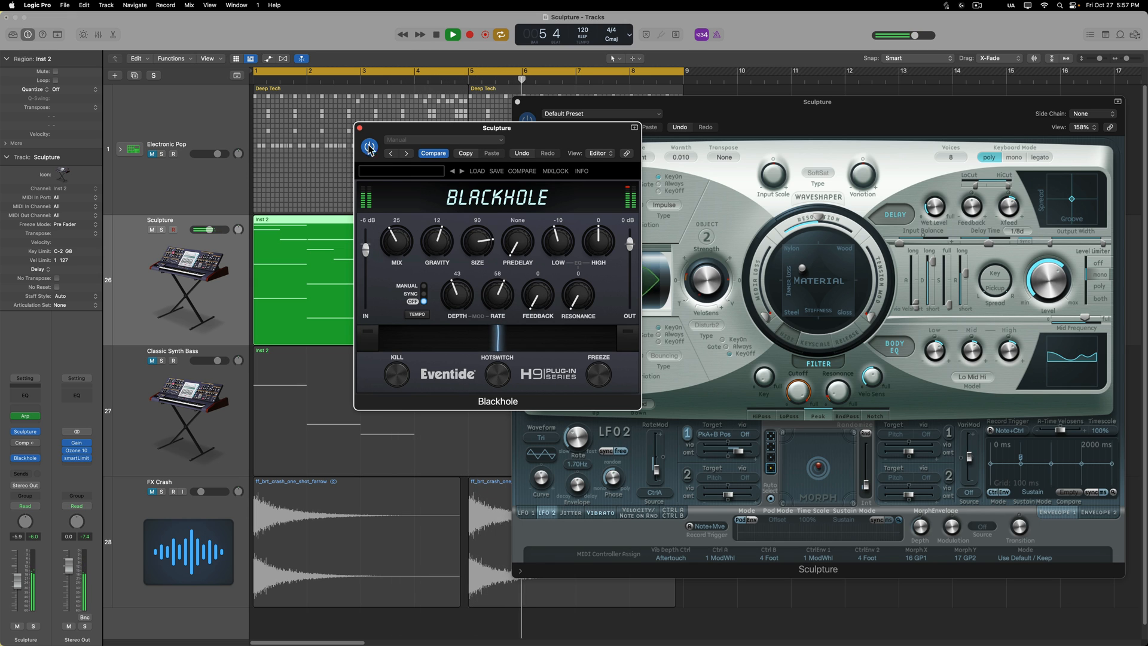
Open the Blackhole reverb insert on the Sculpture channel strip
click(360, 128)
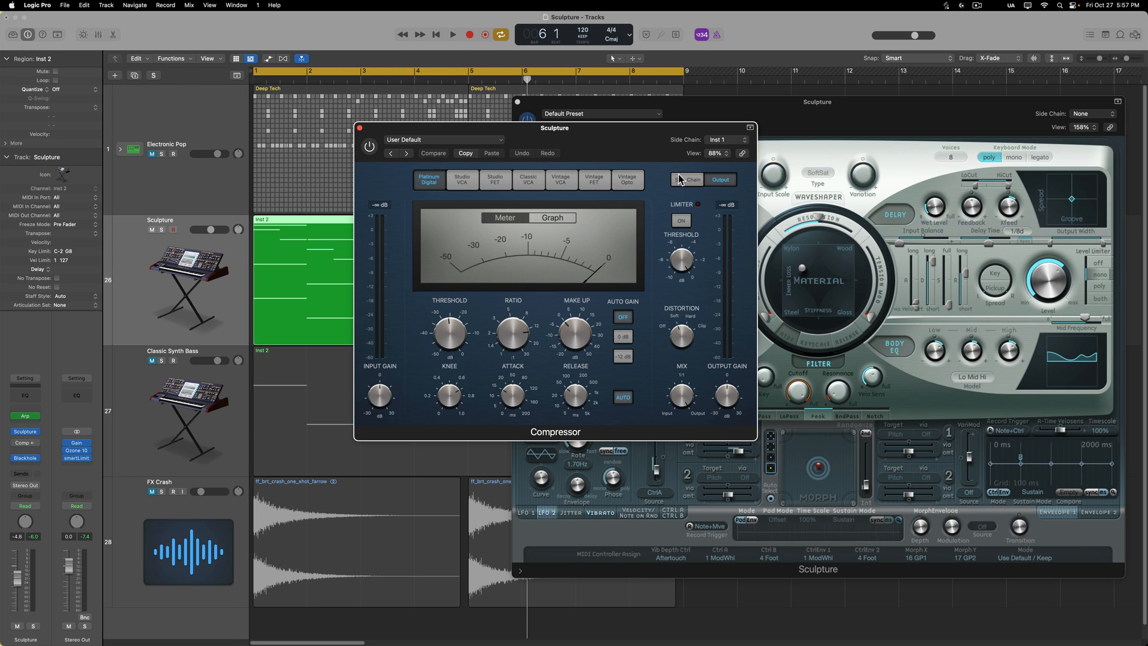
Check the Sculpture Compressor's side-chain settings, then switch the Compressor on
click(687, 179)
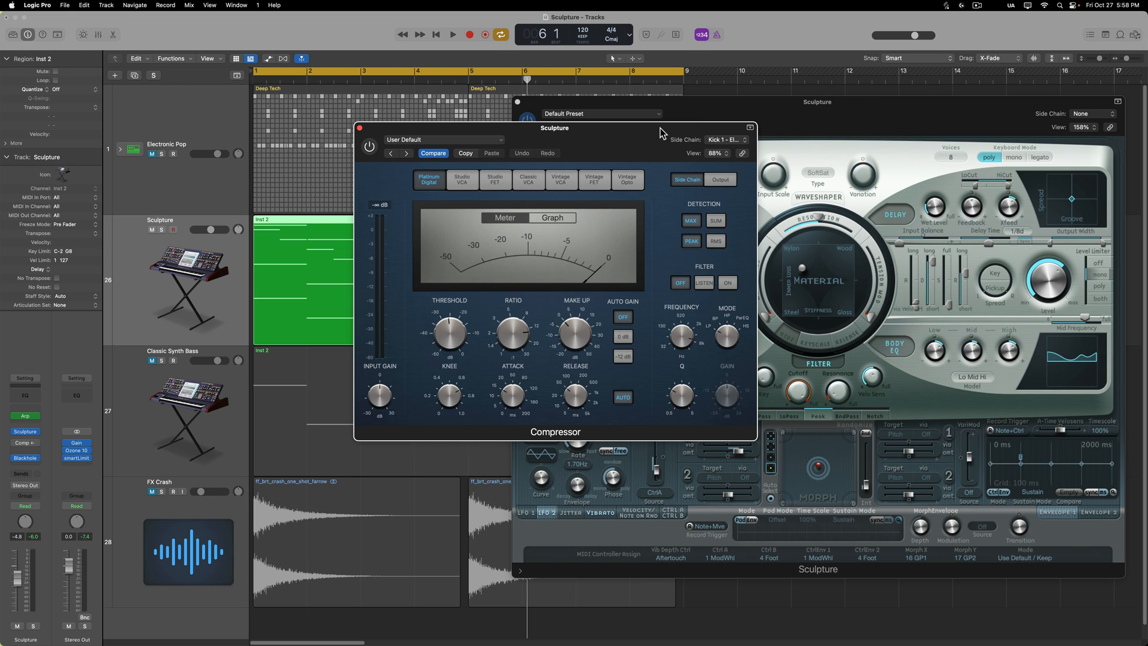
mouse_move(434, 94)
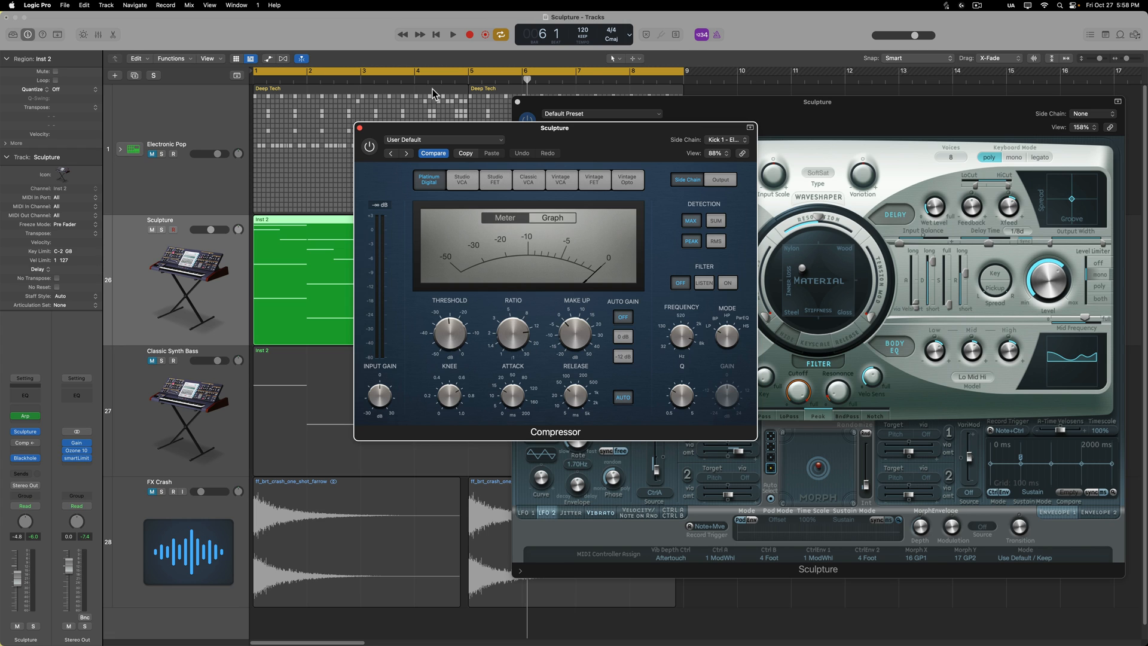
mouse_move(427, 103)
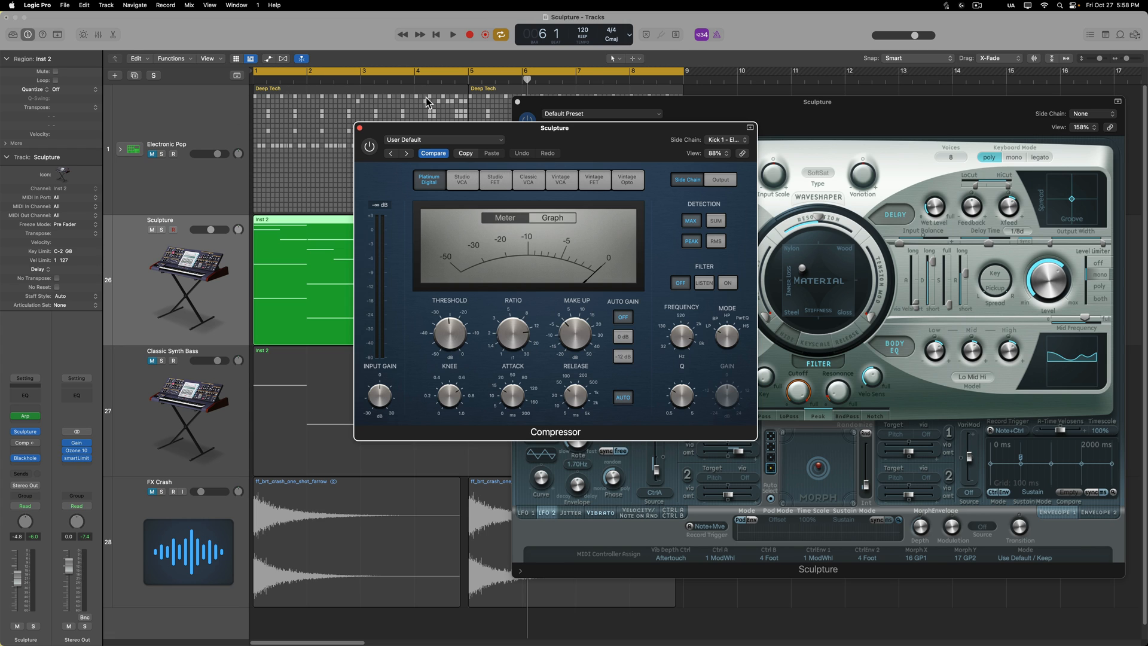
mouse_move(480, 103)
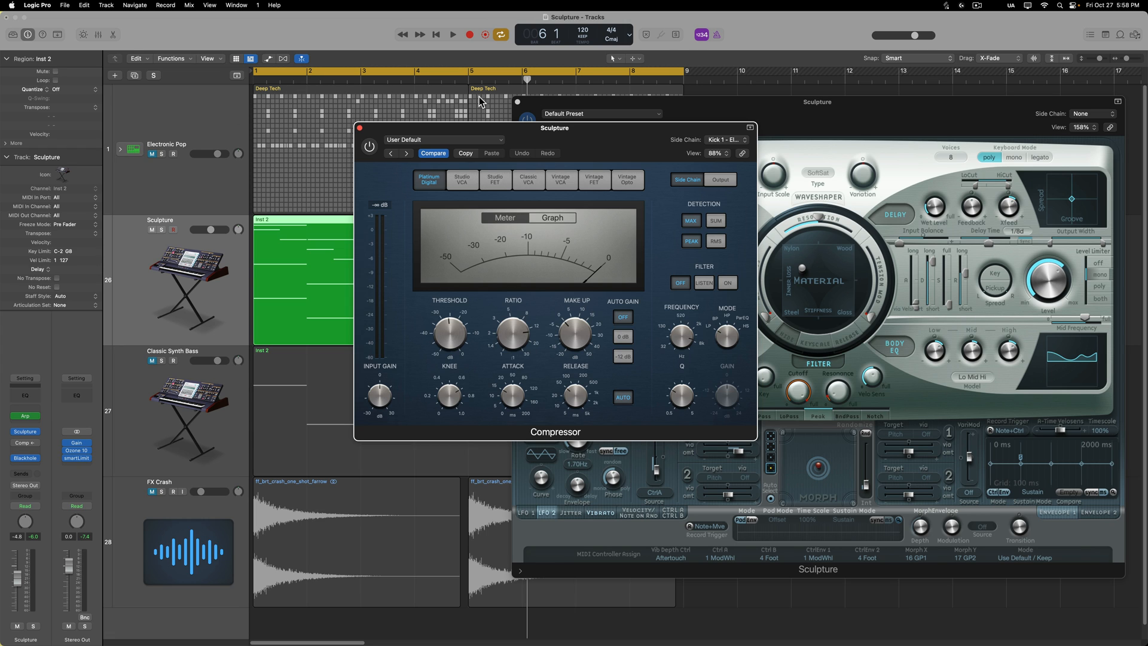
mouse_move(263, 161)
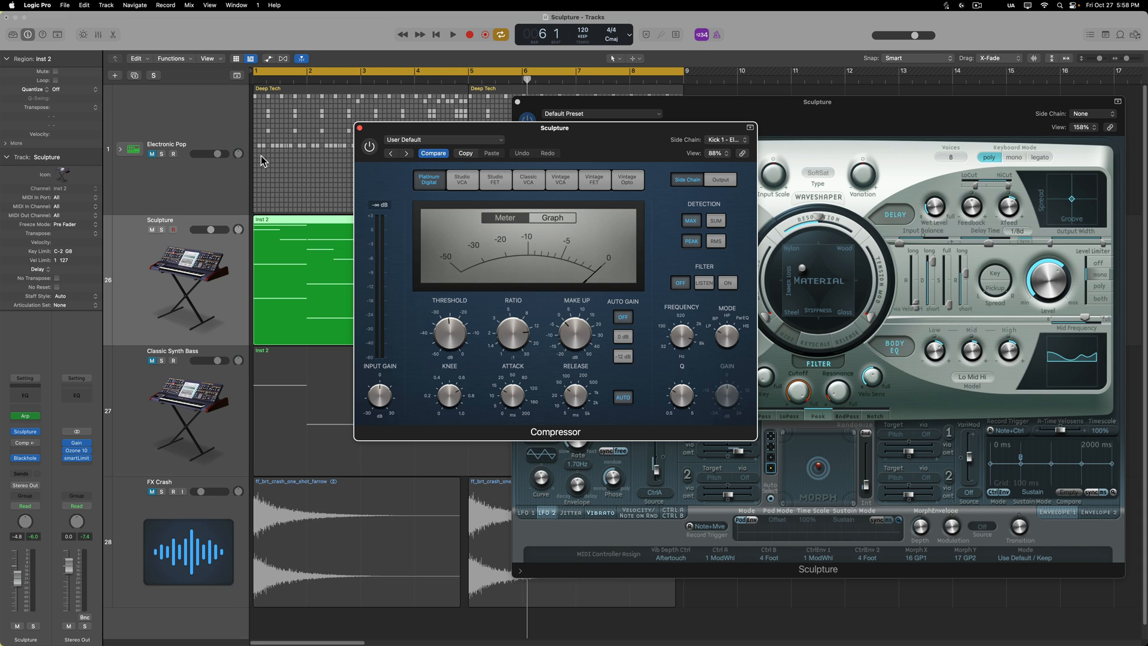
mouse_move(387, 127)
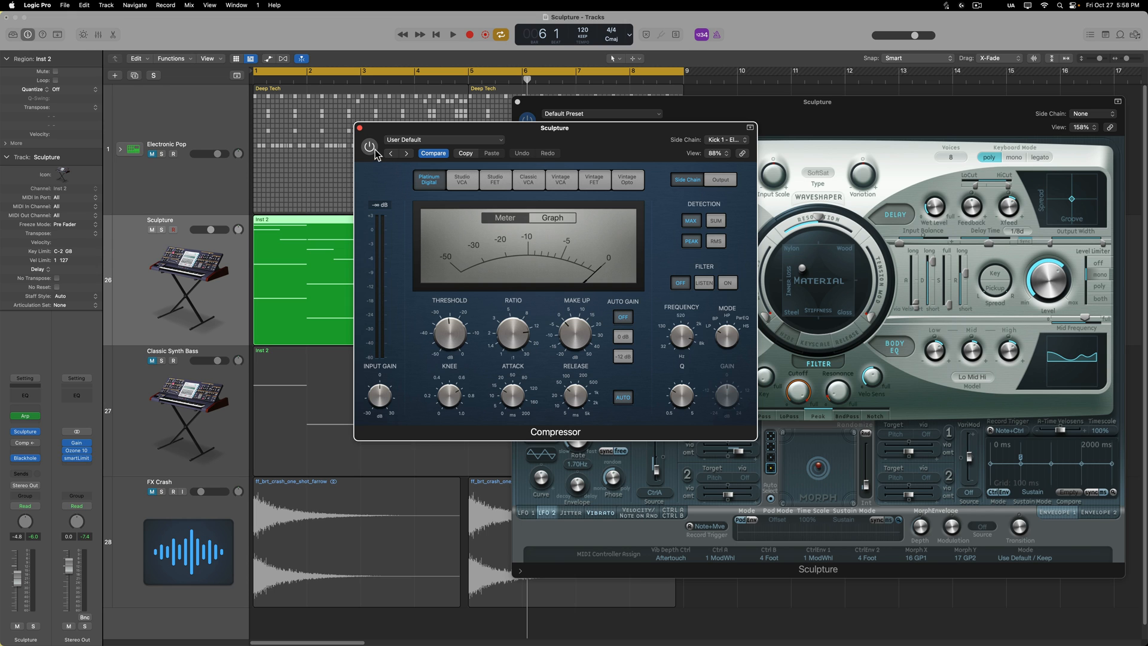
click(450, 35)
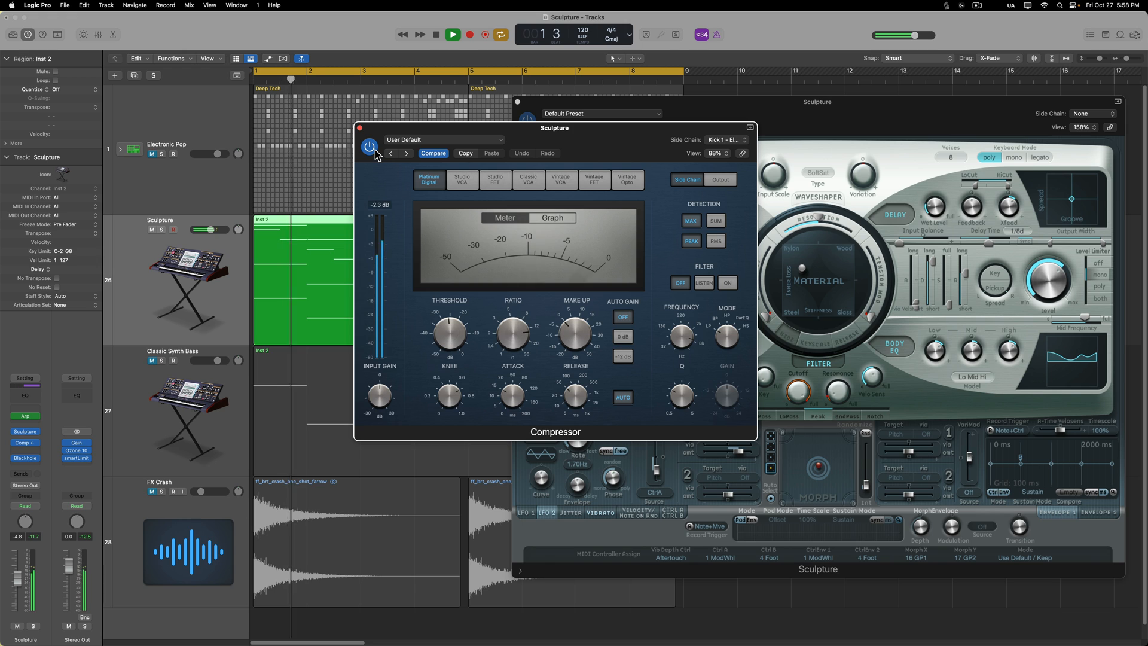
drag(512, 333, 512, 315)
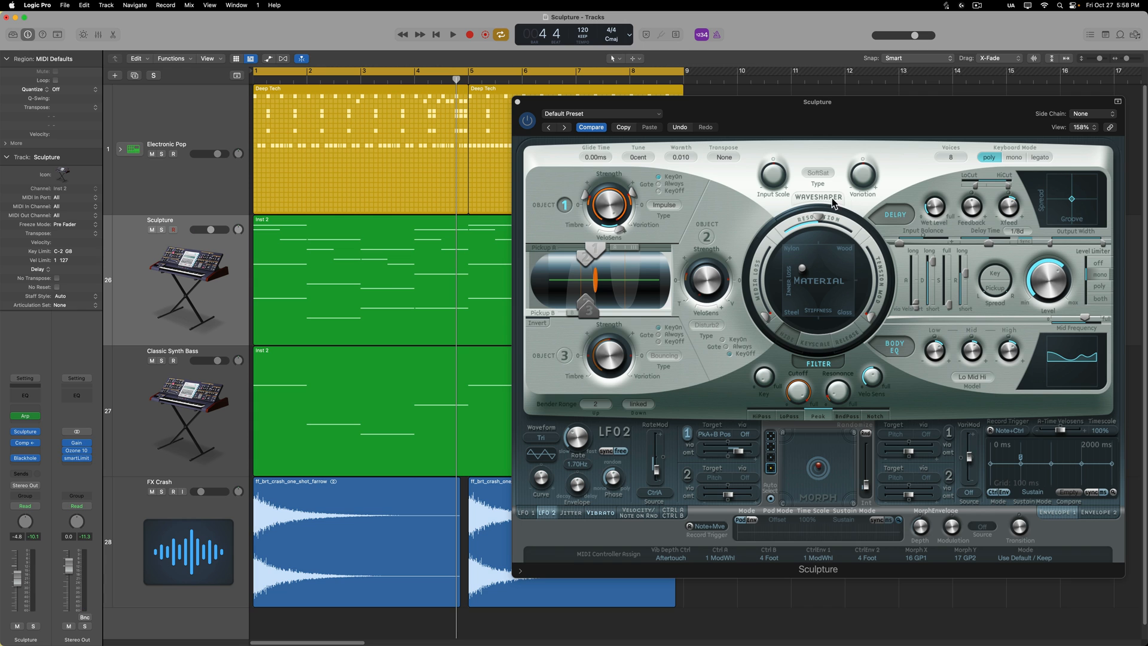
Play the project and drag Sculpture's material point to a new spot on the pad
click(450, 33)
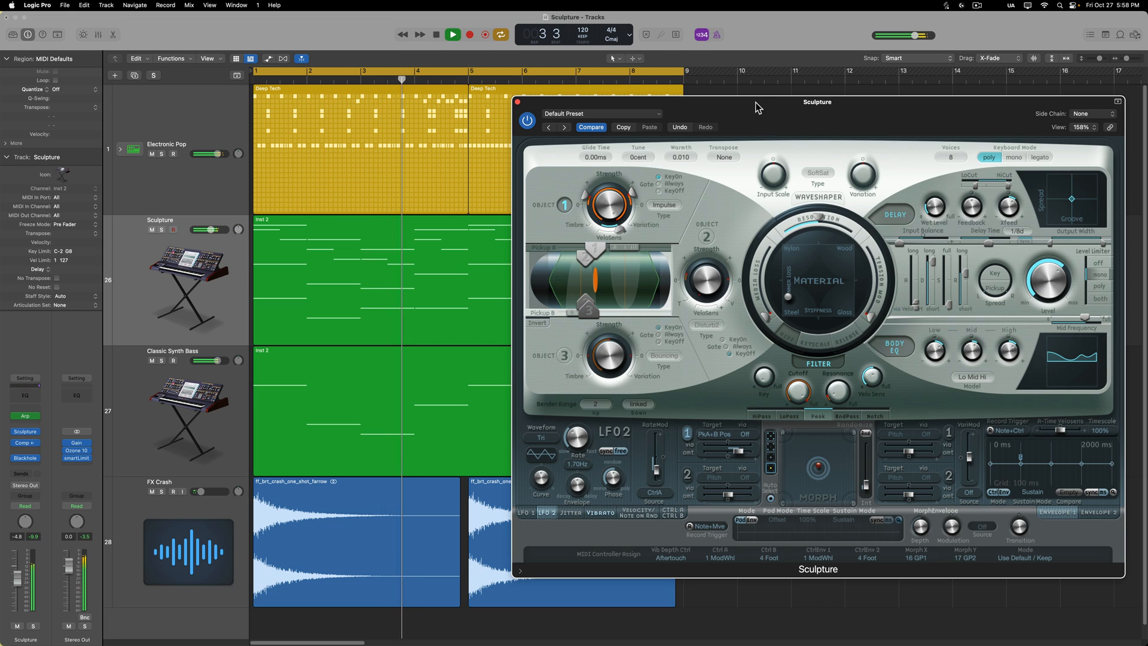
click(451, 34)
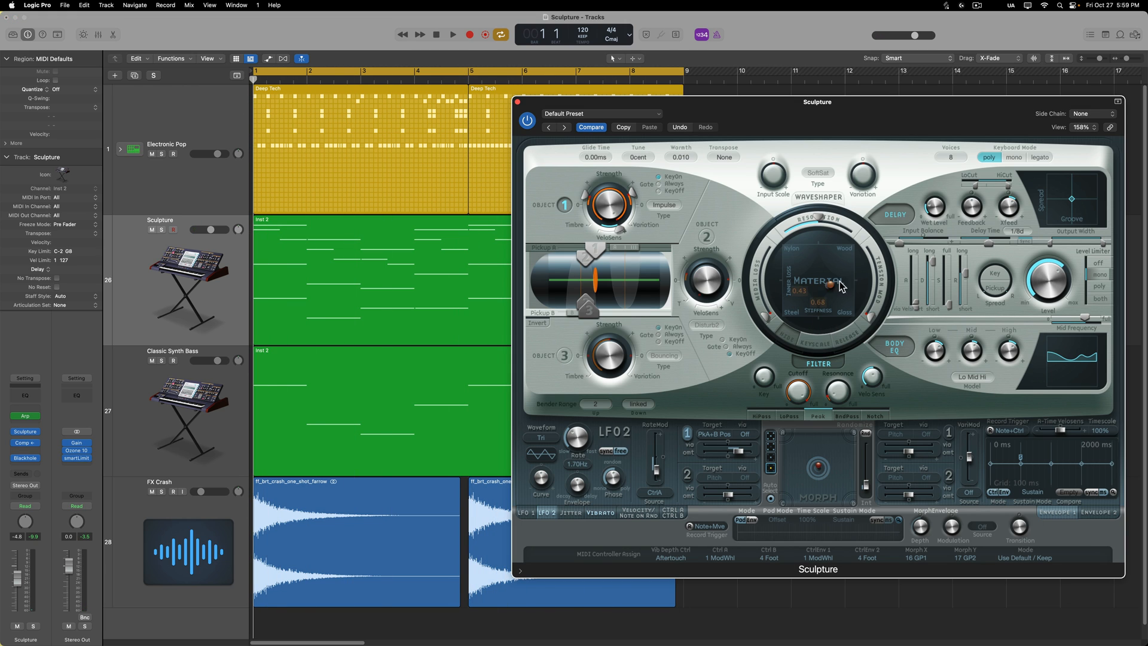
drag(840, 286, 806, 290)
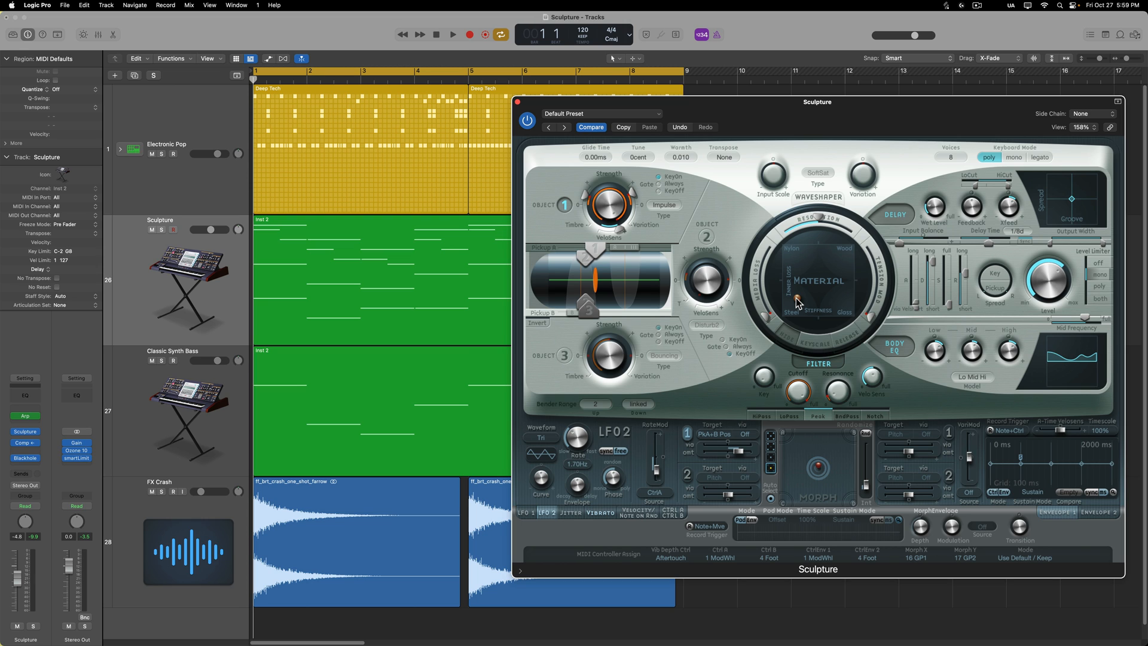
mouse_move(840, 313)
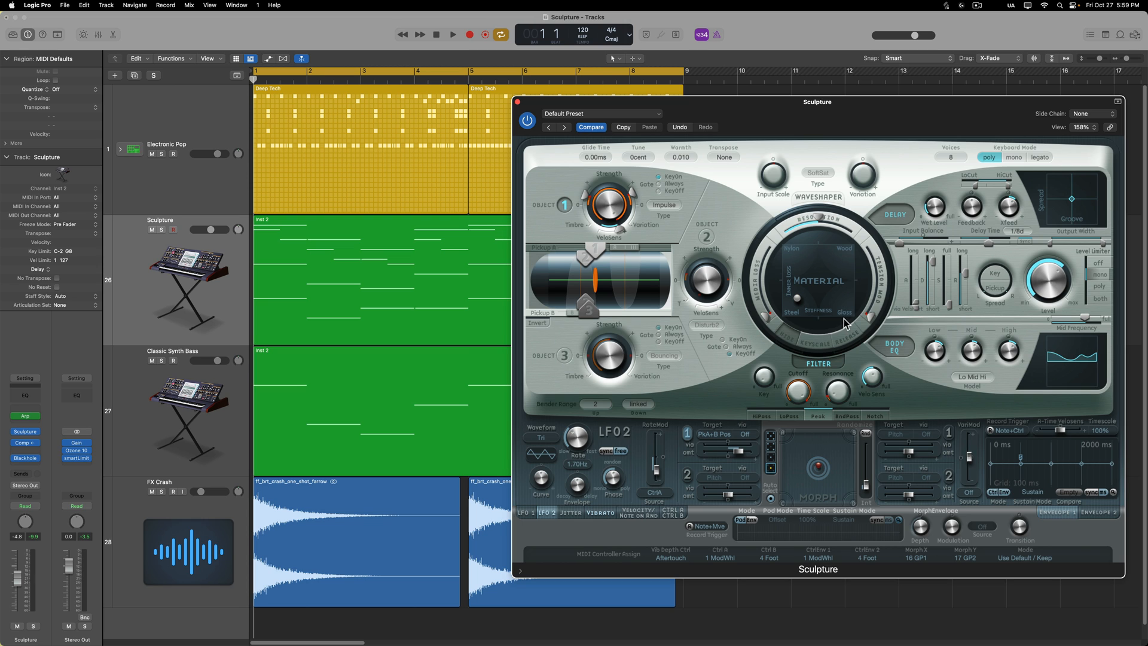
During playback, sweep the material point toward Nylon, then Wood, then back toward Nylon
click(452, 33)
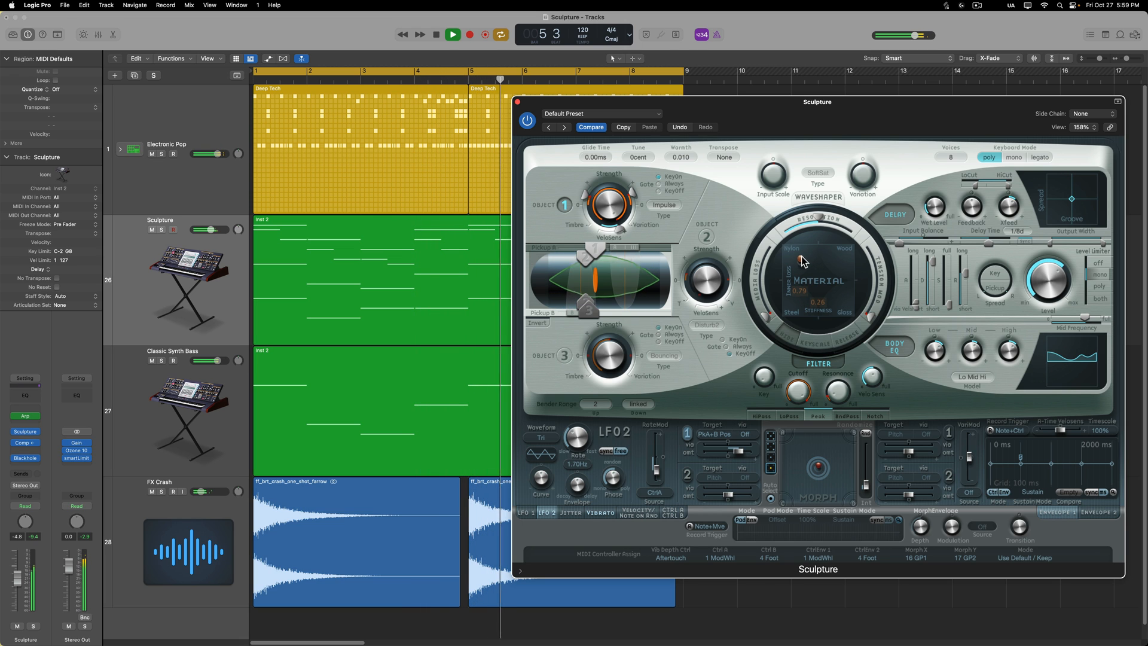
drag(804, 262, 820, 265)
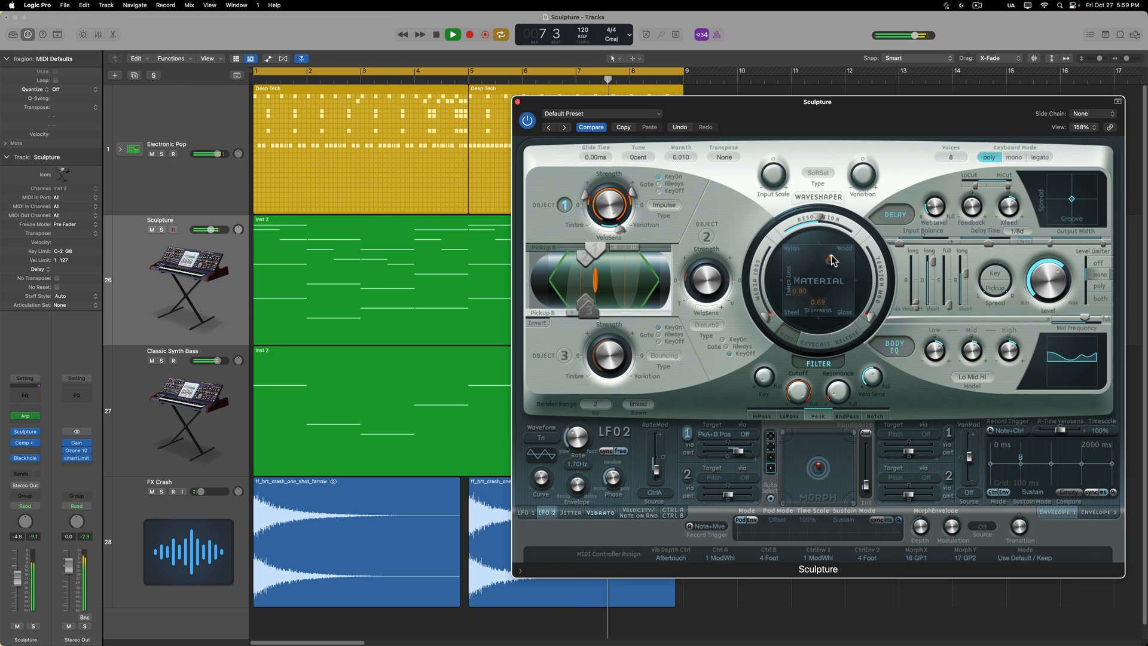
drag(832, 261, 804, 271)
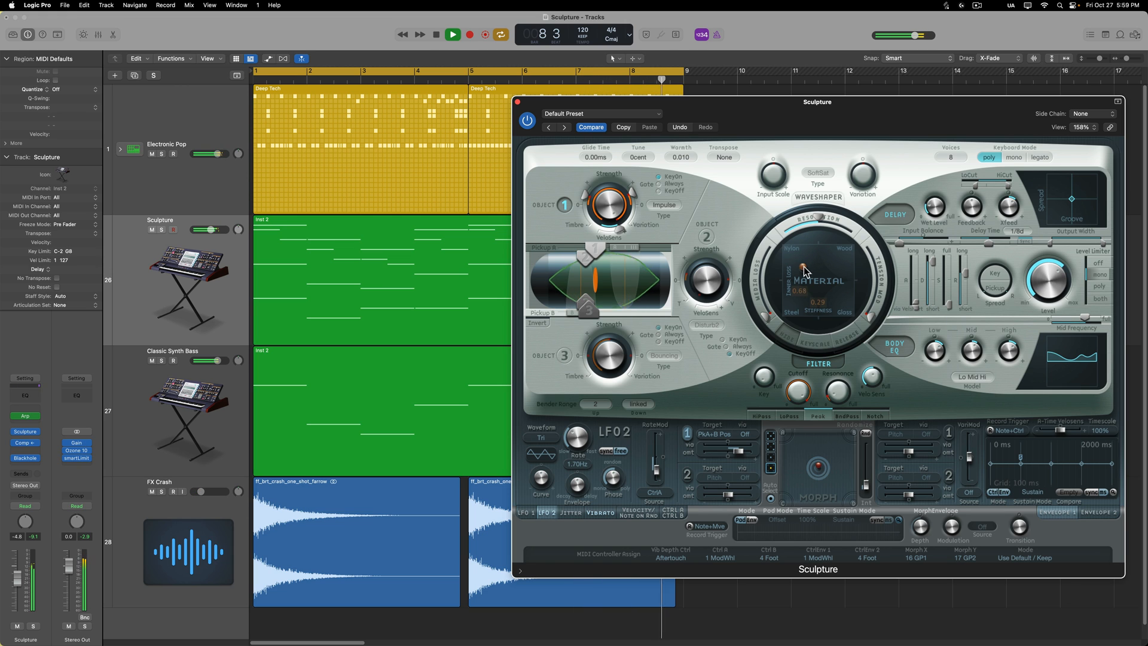
drag(804, 271, 787, 307)
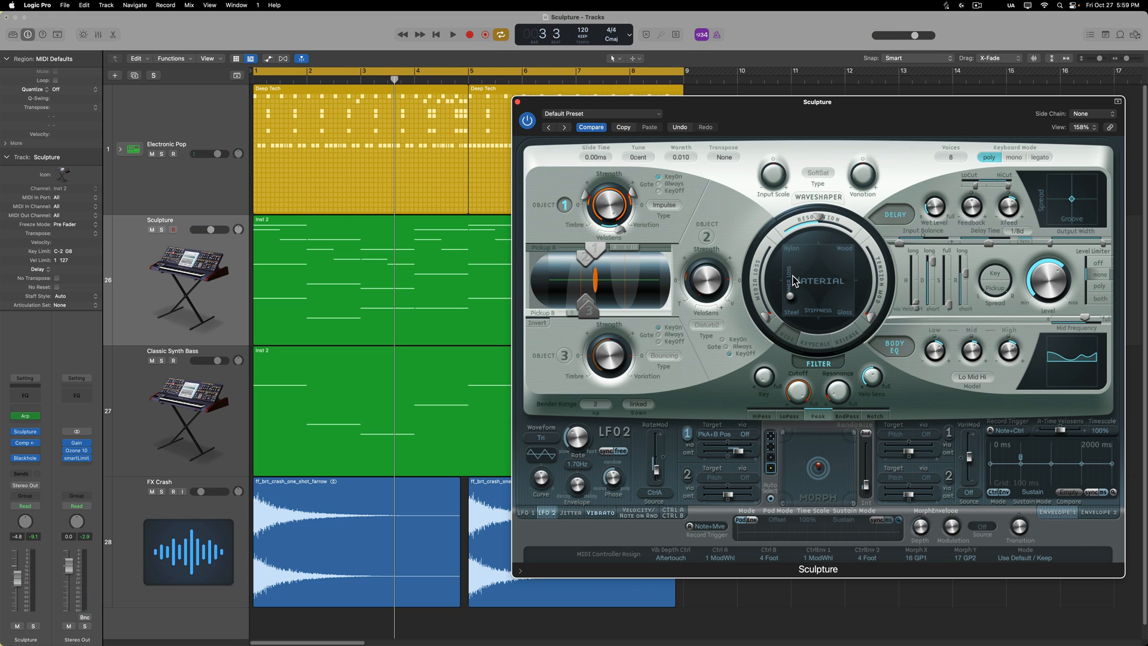
click(601, 113)
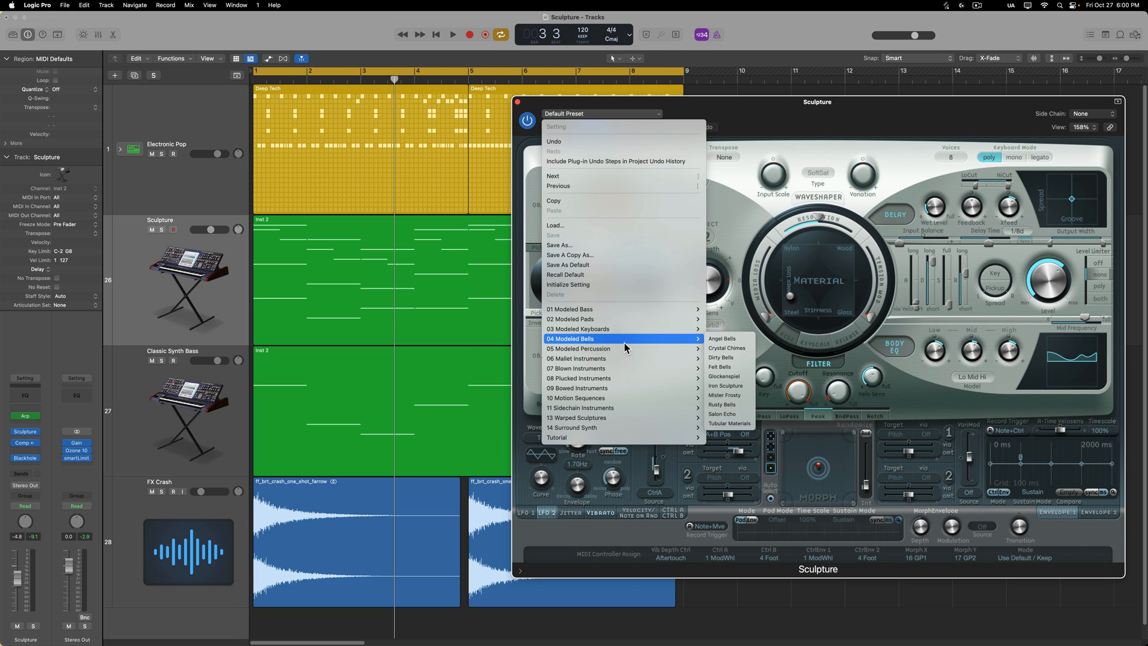
mouse_move(628, 342)
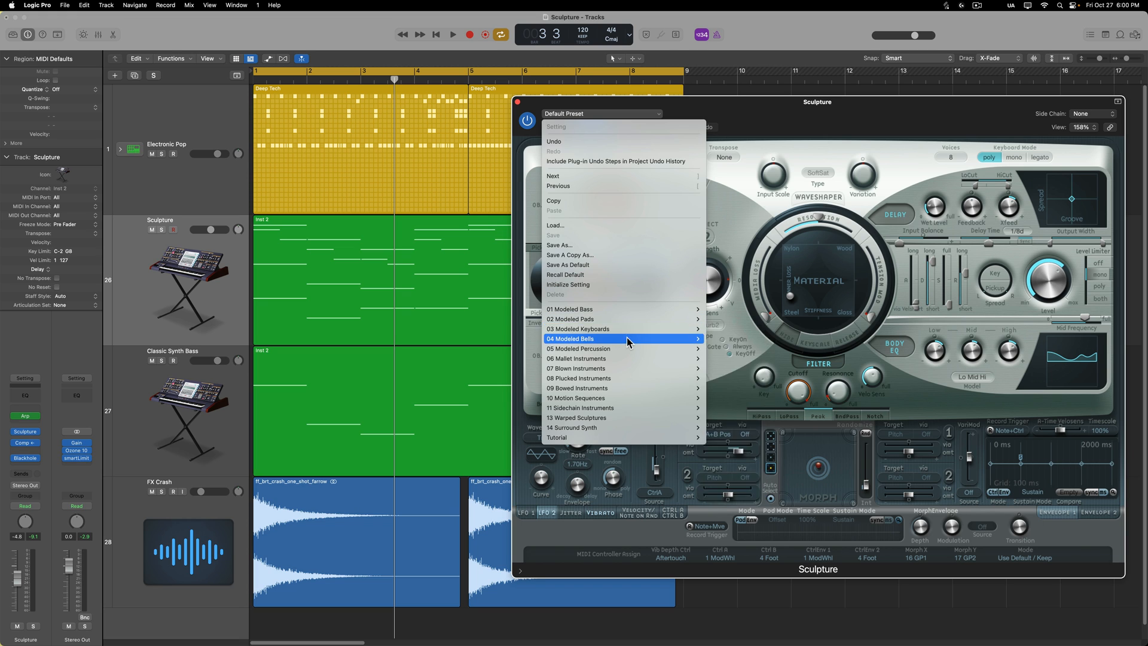
mouse_move(628, 359)
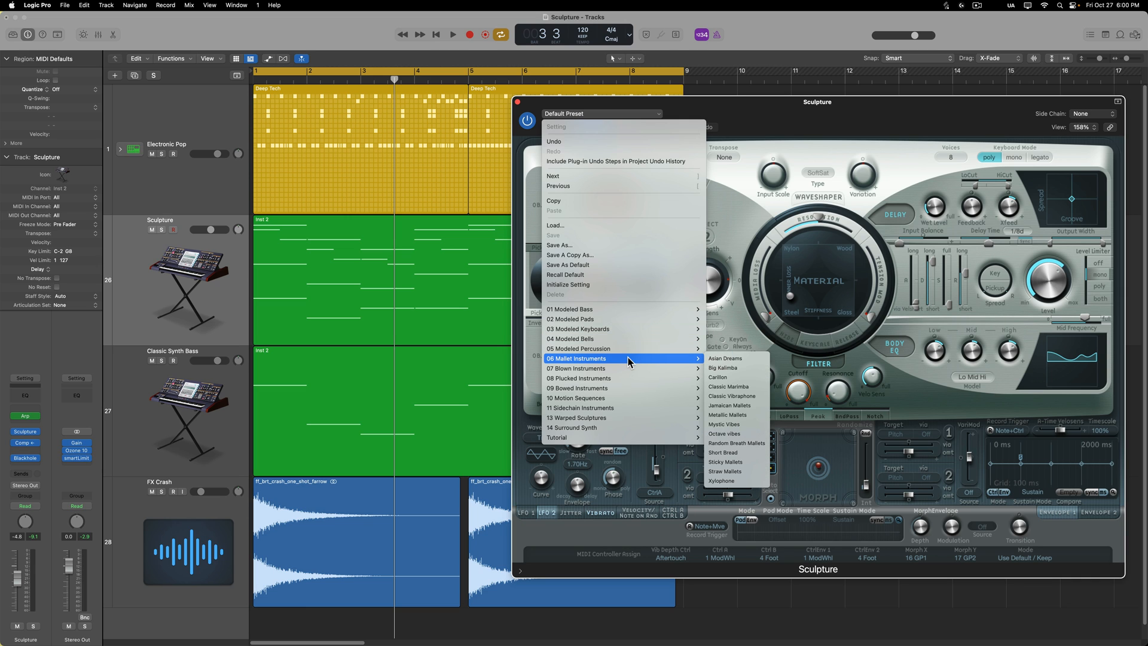
mouse_move(625, 338)
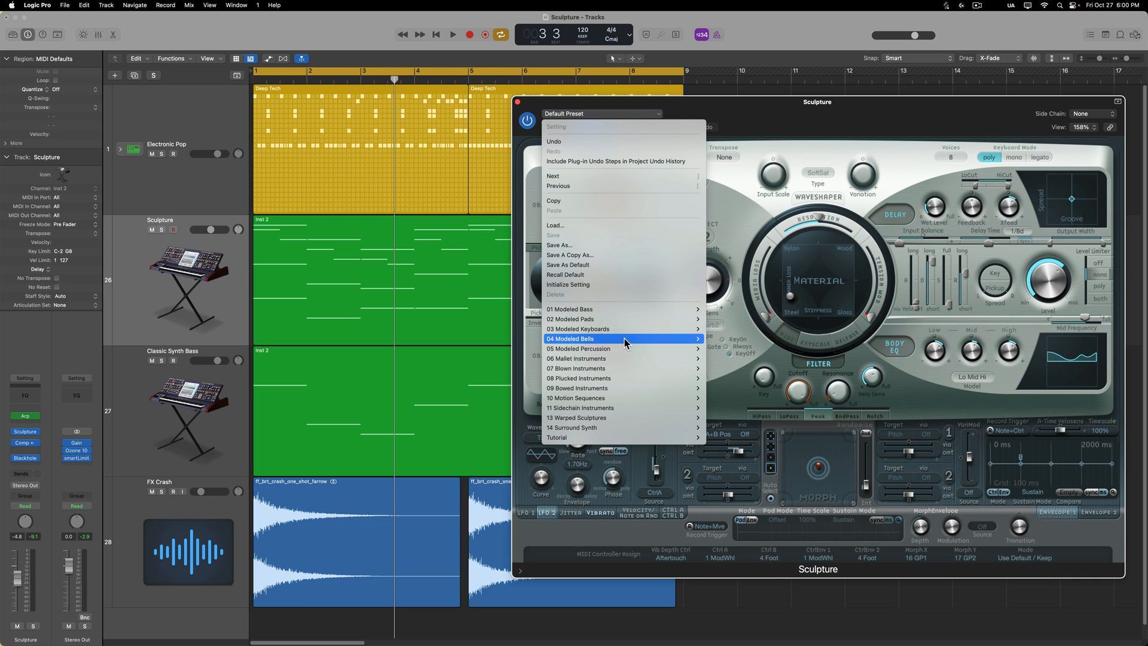
mouse_move(623, 329)
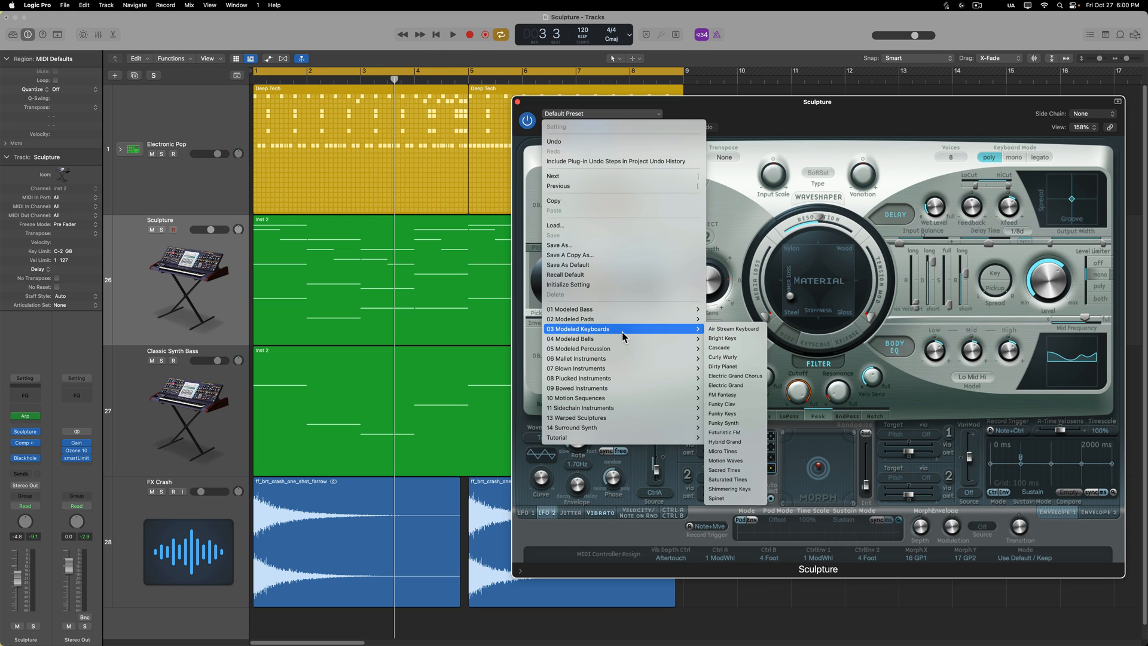
Pick Air Stream Keyboard from the 03 Modeled Keyboards preset category
click(734, 328)
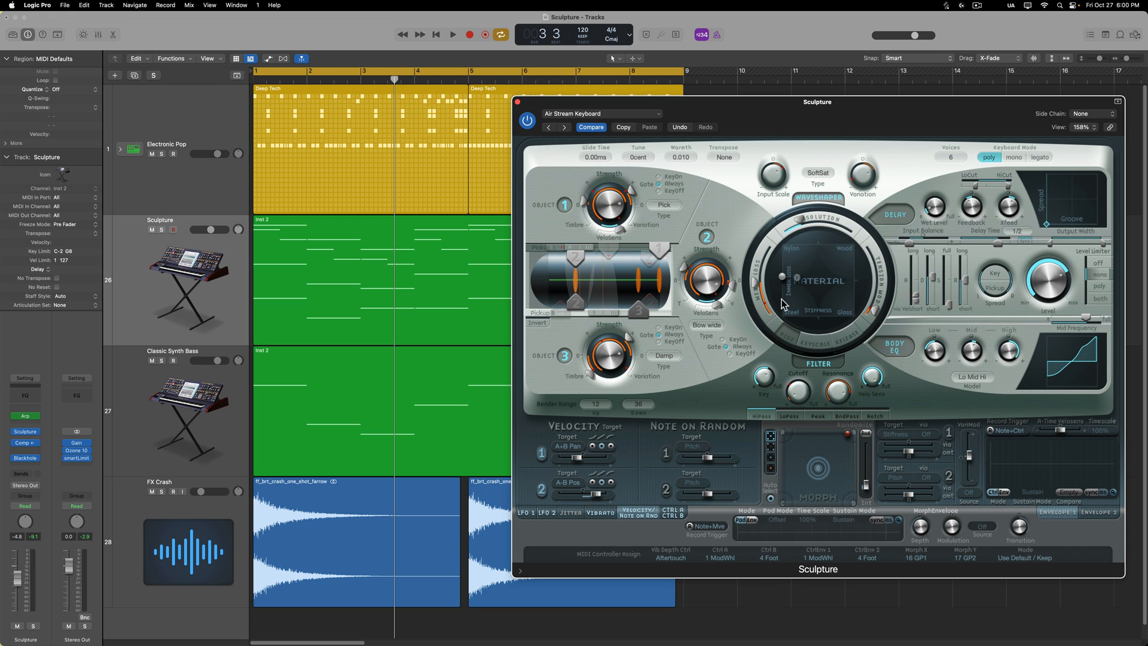
click(451, 33)
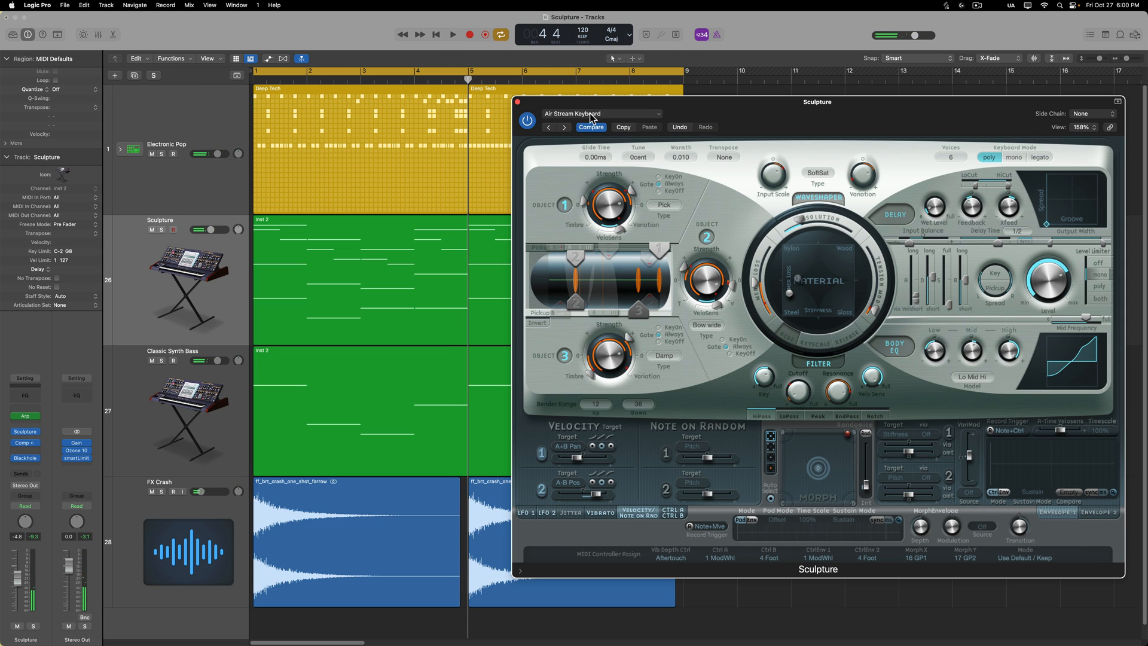
Load Bright Keys, then drag the material point toward Steel and up the pad
click(601, 114)
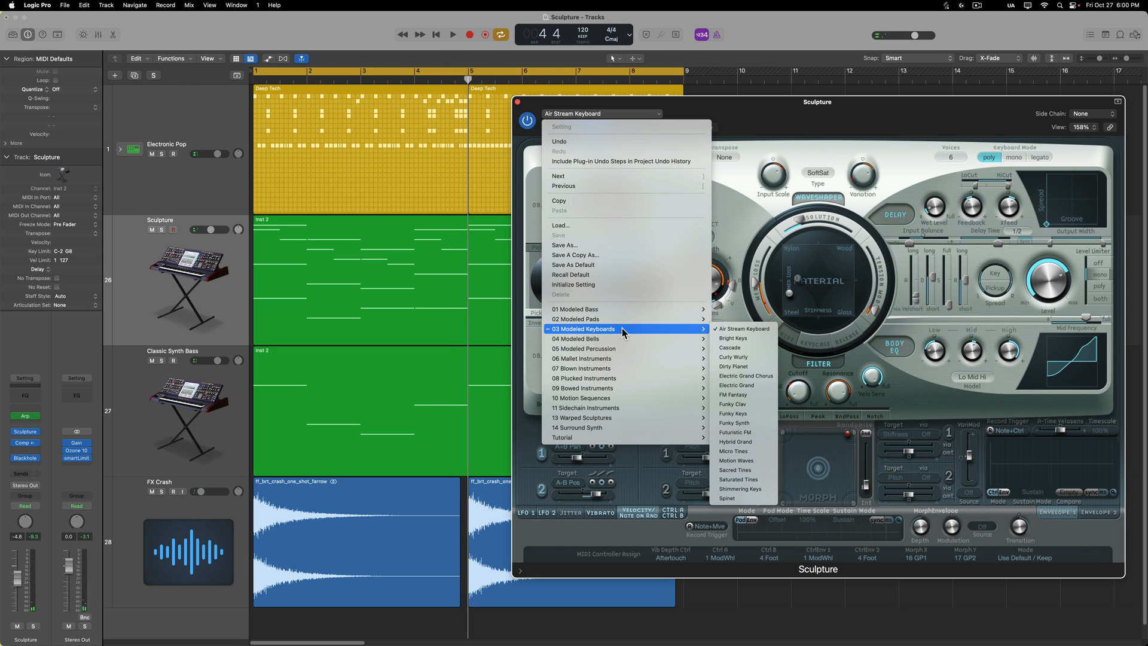
mouse_move(735, 338)
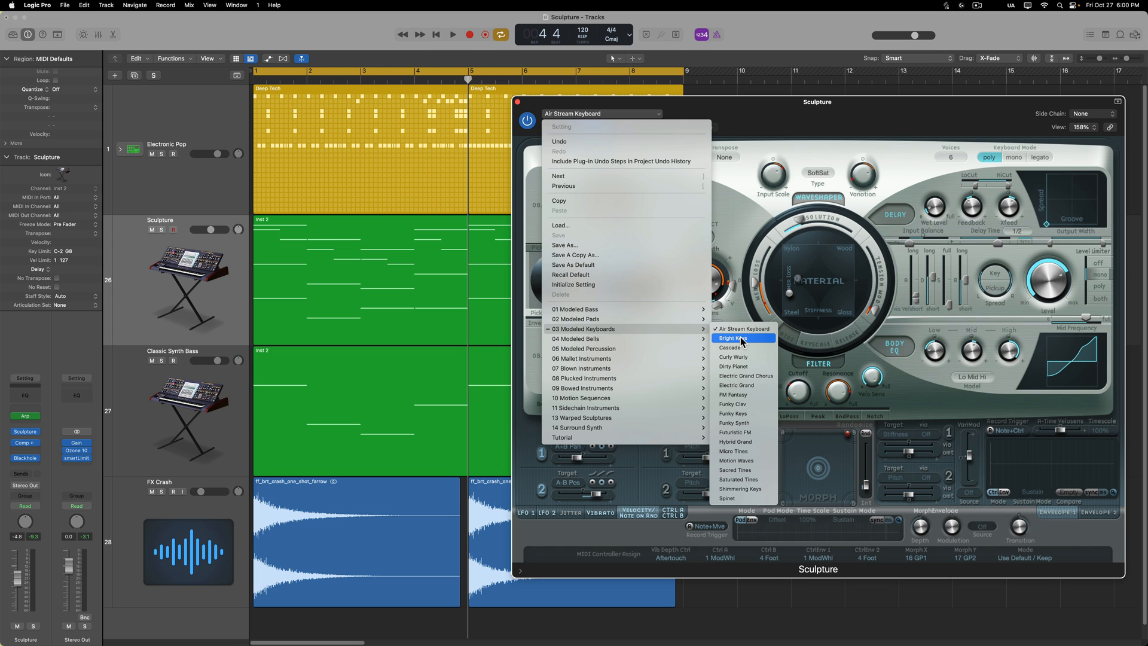
click(732, 338)
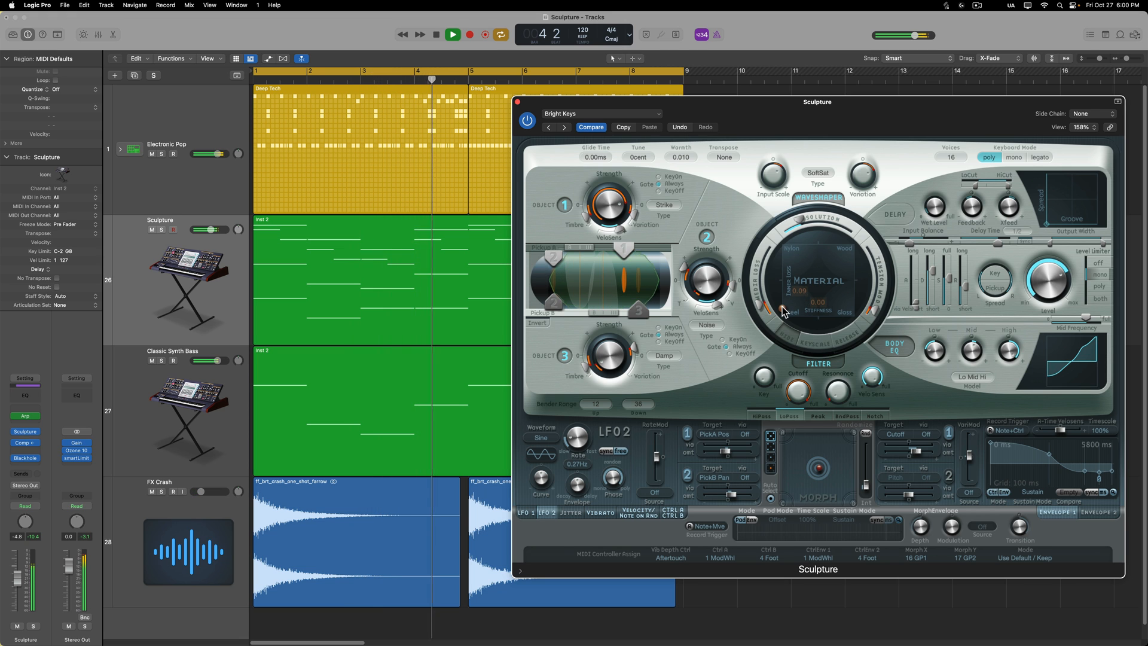
drag(786, 311, 804, 265)
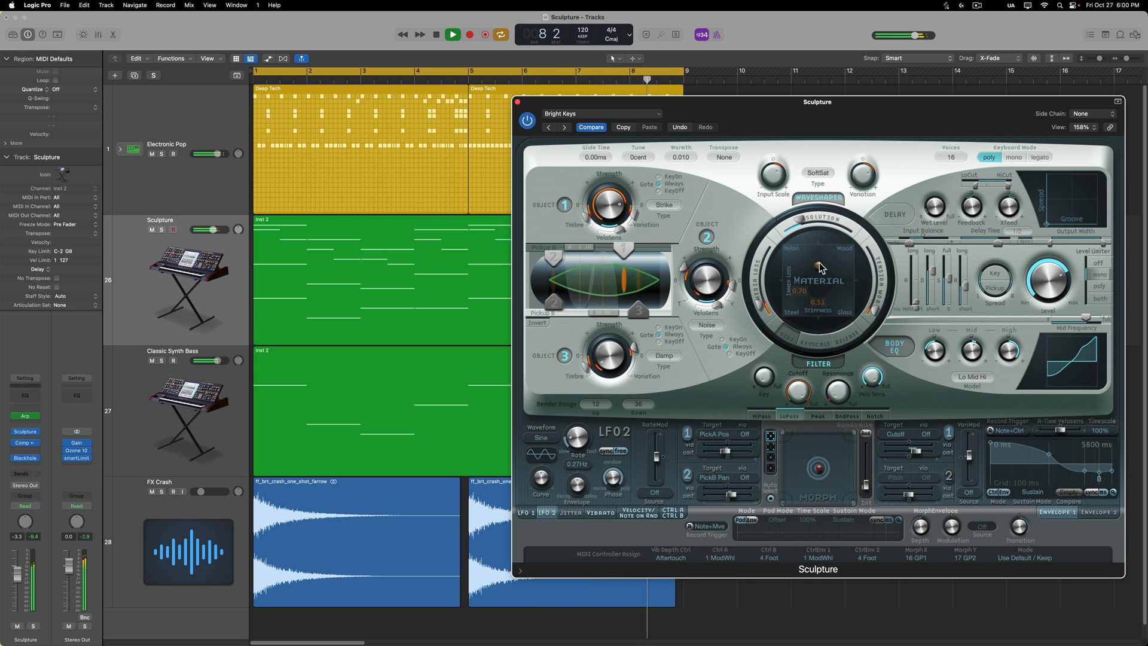
drag(821, 267, 797, 306)
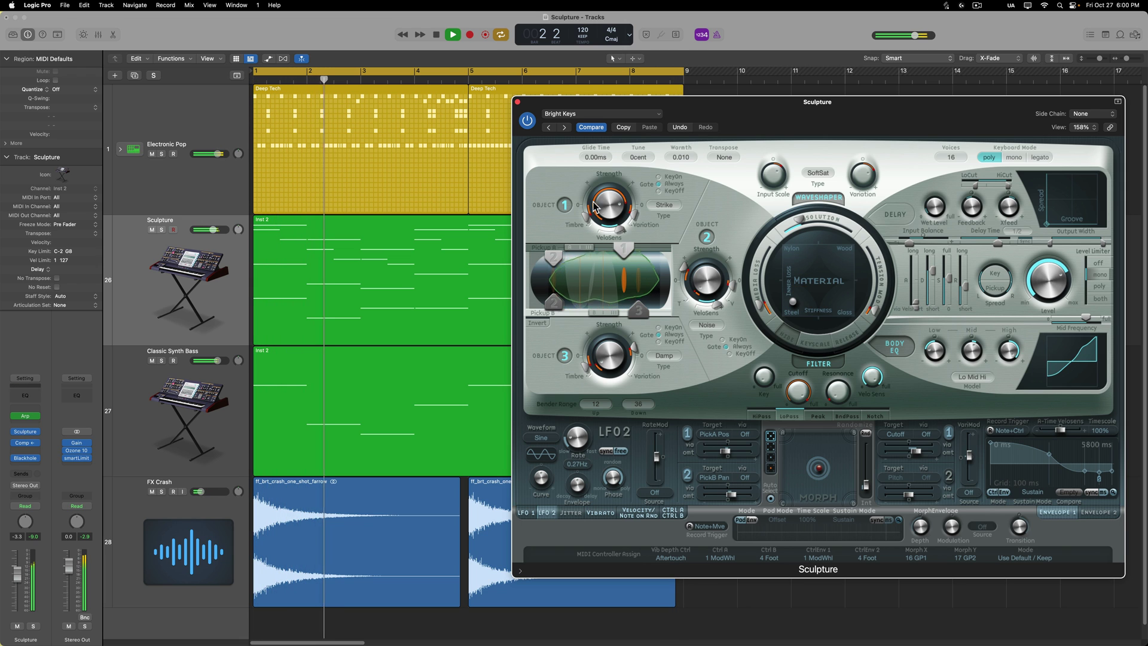
click(601, 114)
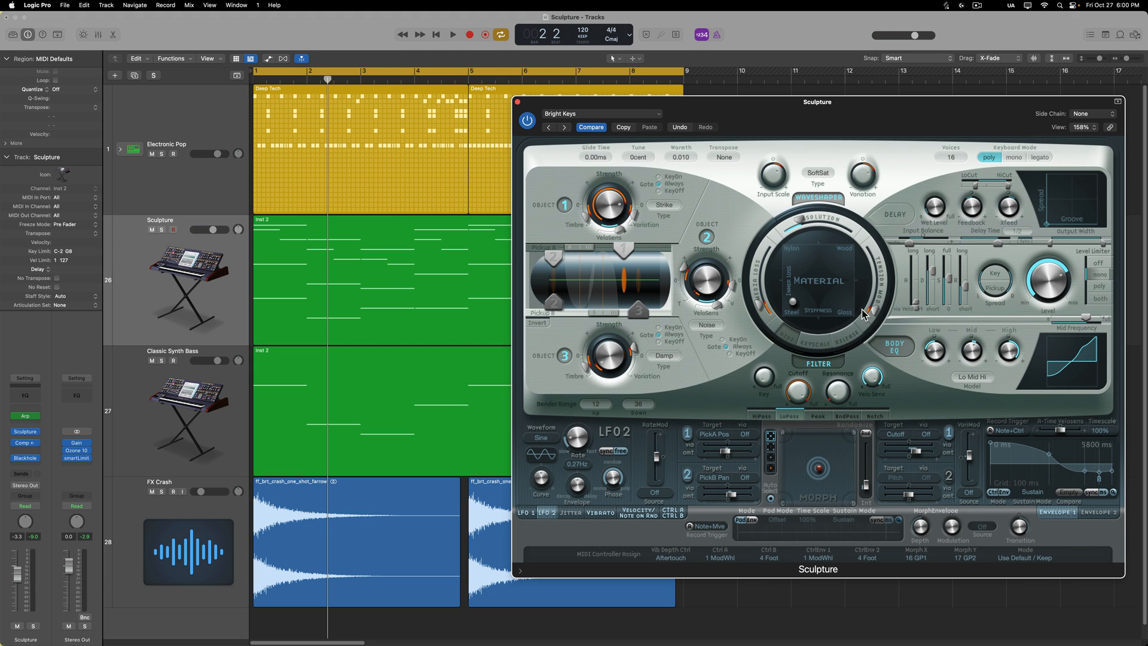
mouse_move(858, 332)
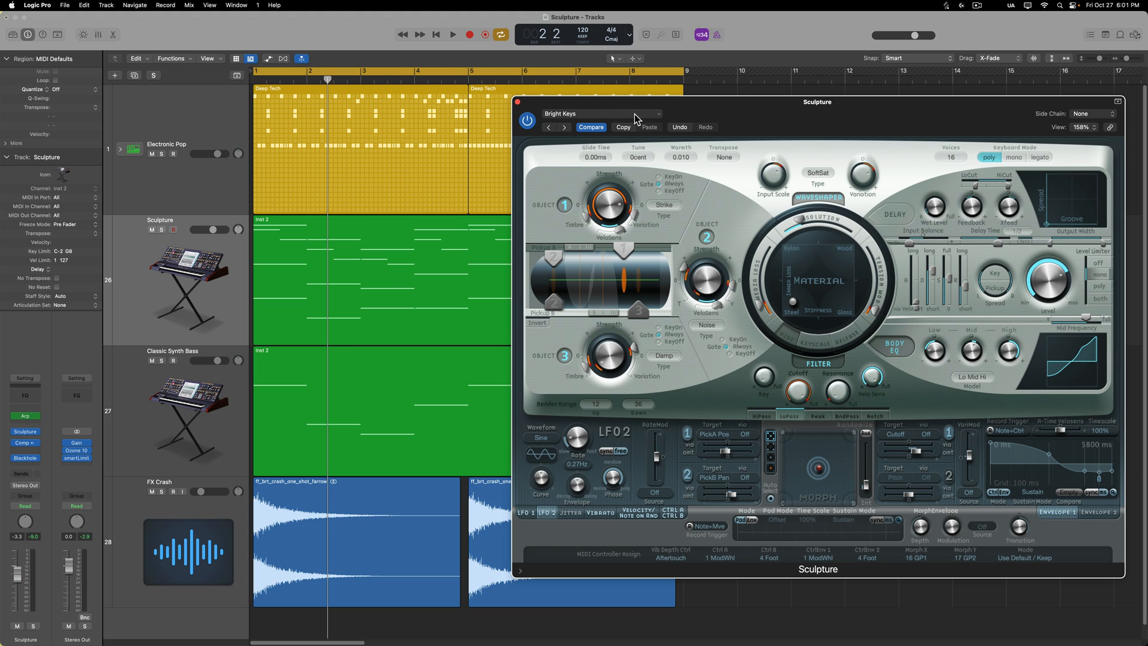
Reload the Dirty Planet preset and sweep its material position across two spots
click(600, 114)
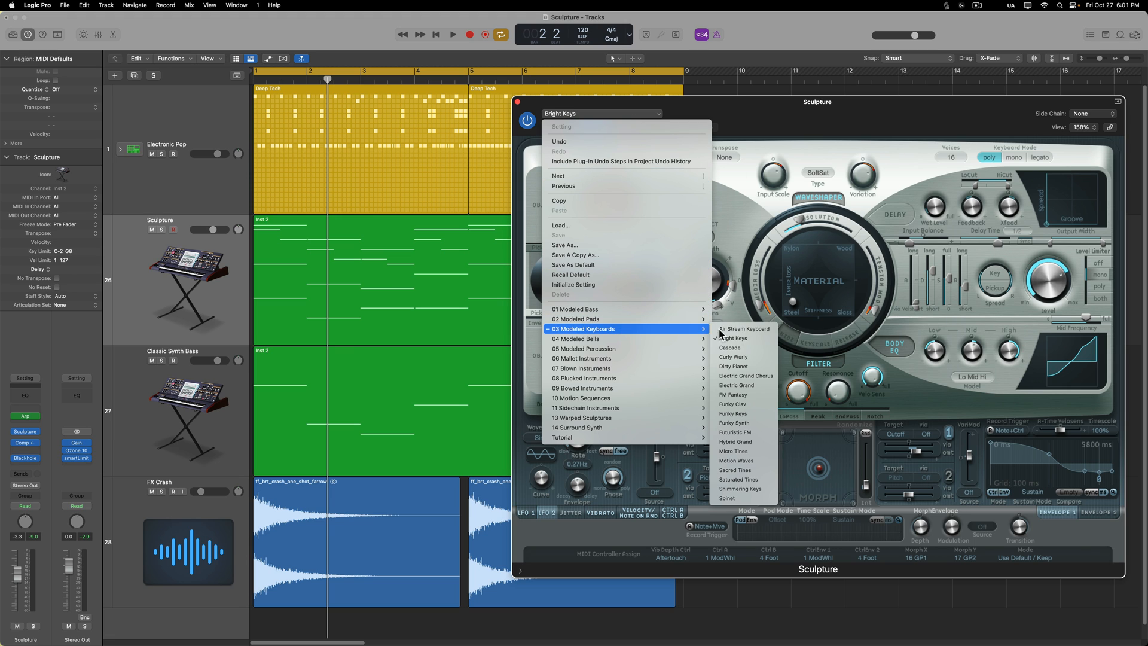
mouse_move(759, 347)
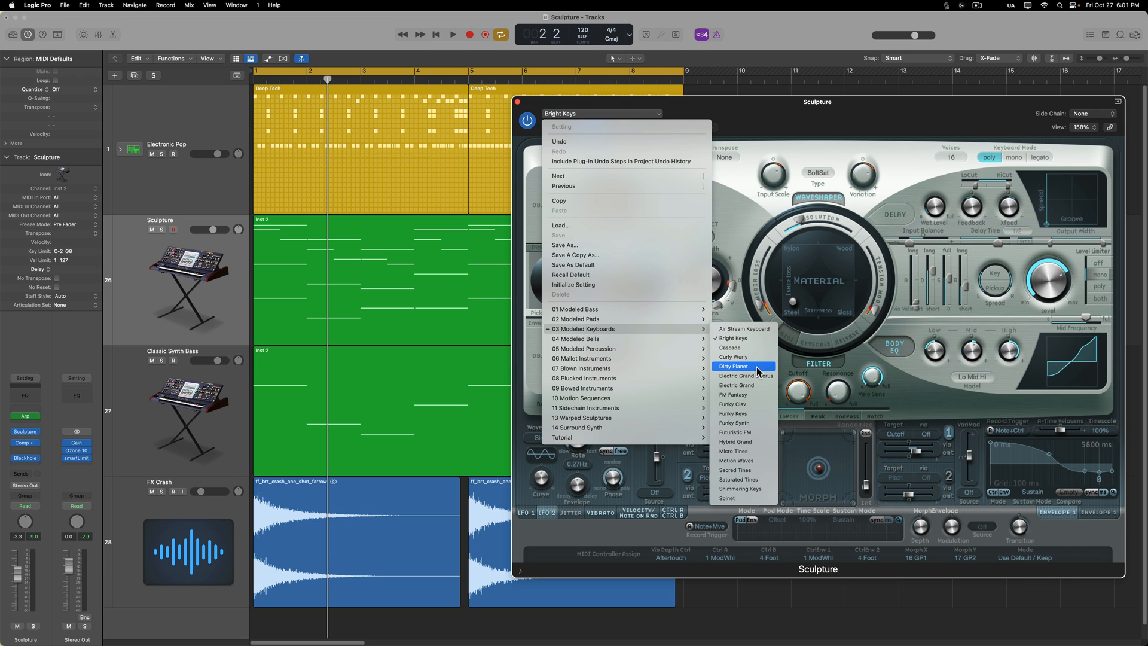
click(733, 366)
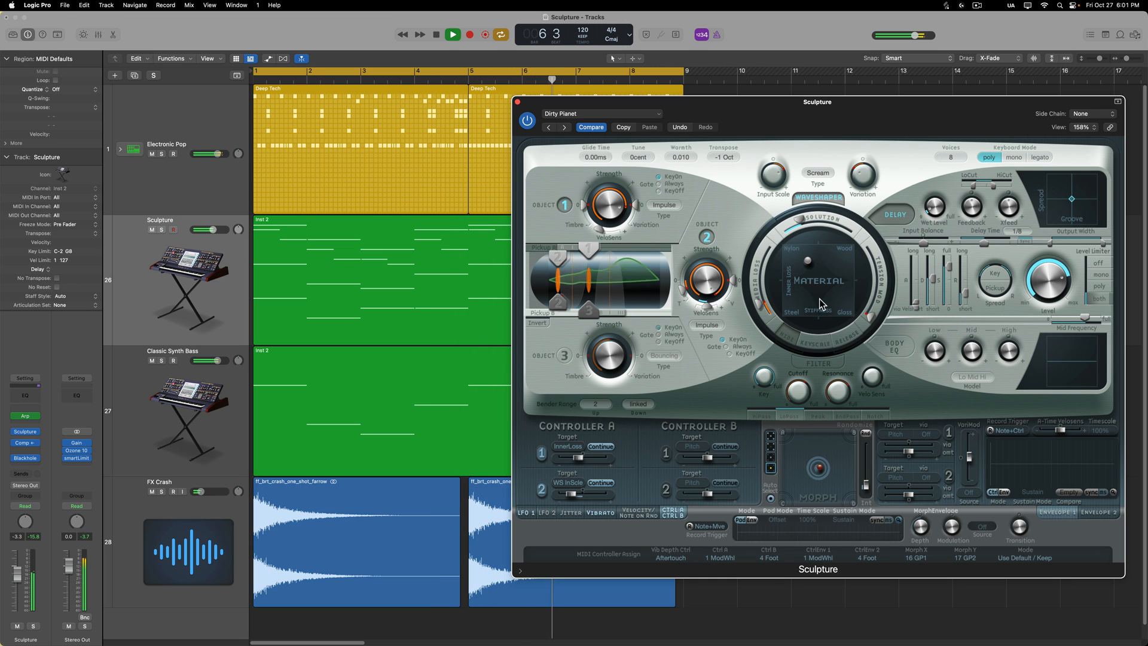
drag(815, 305, 826, 266)
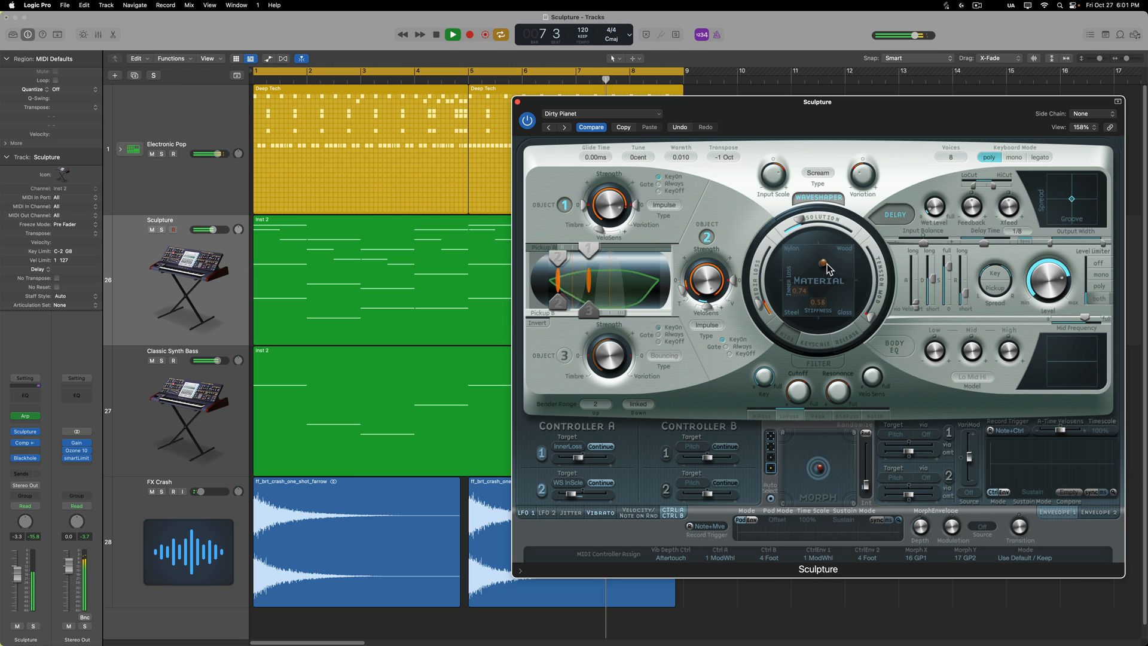
drag(827, 266, 842, 275)
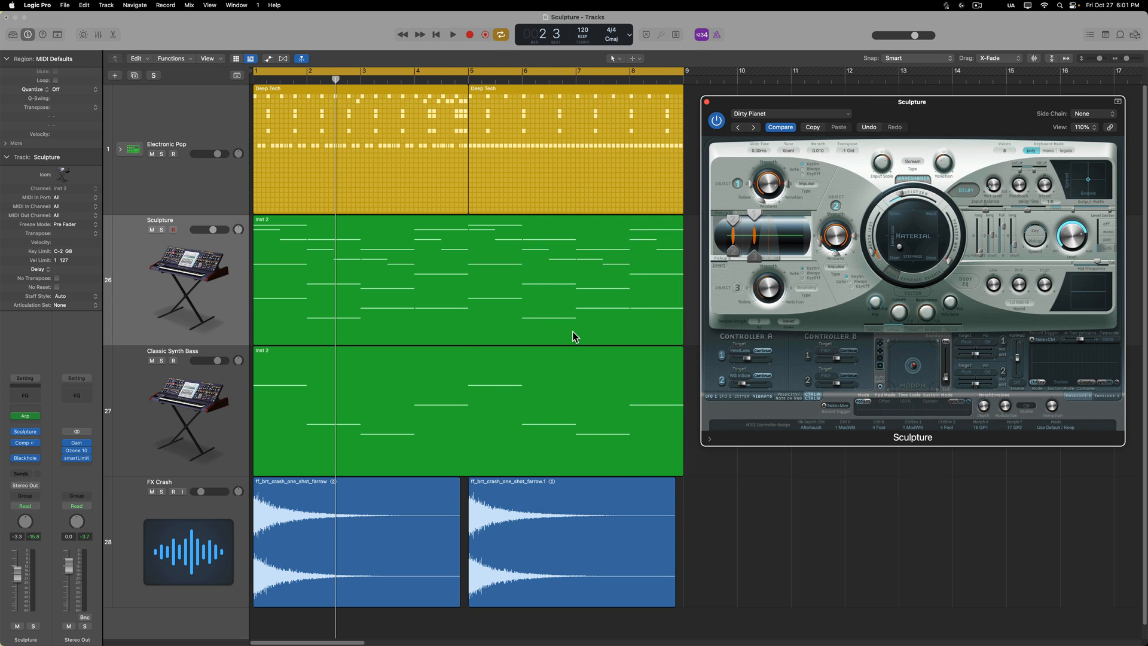
mouse_move(873, 344)
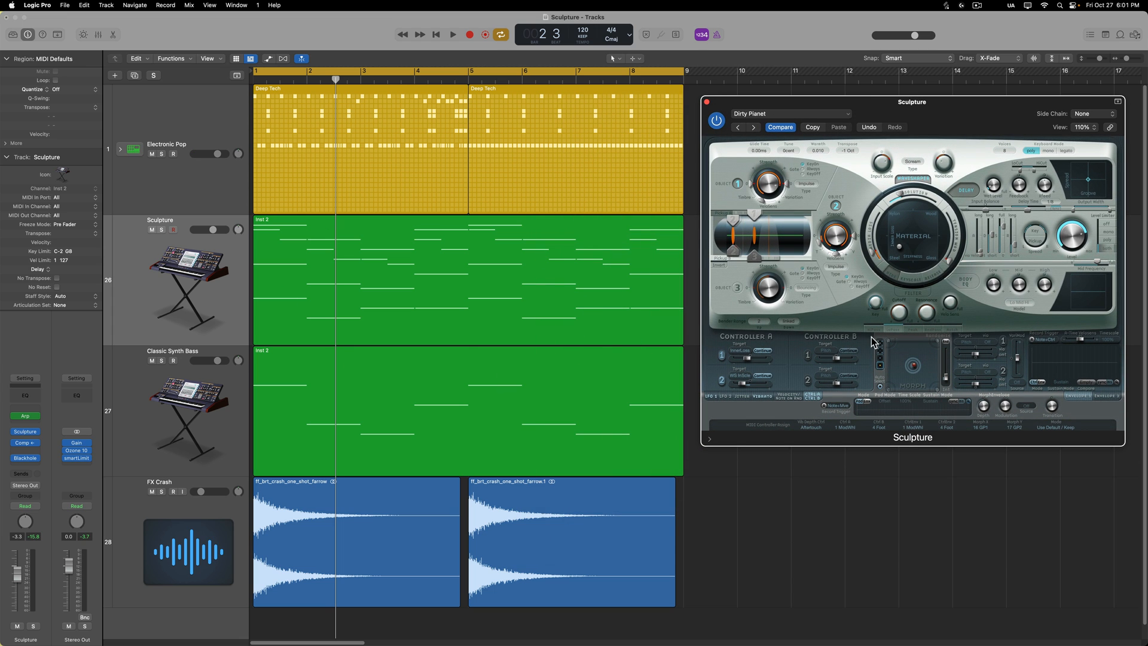
mouse_move(884, 308)
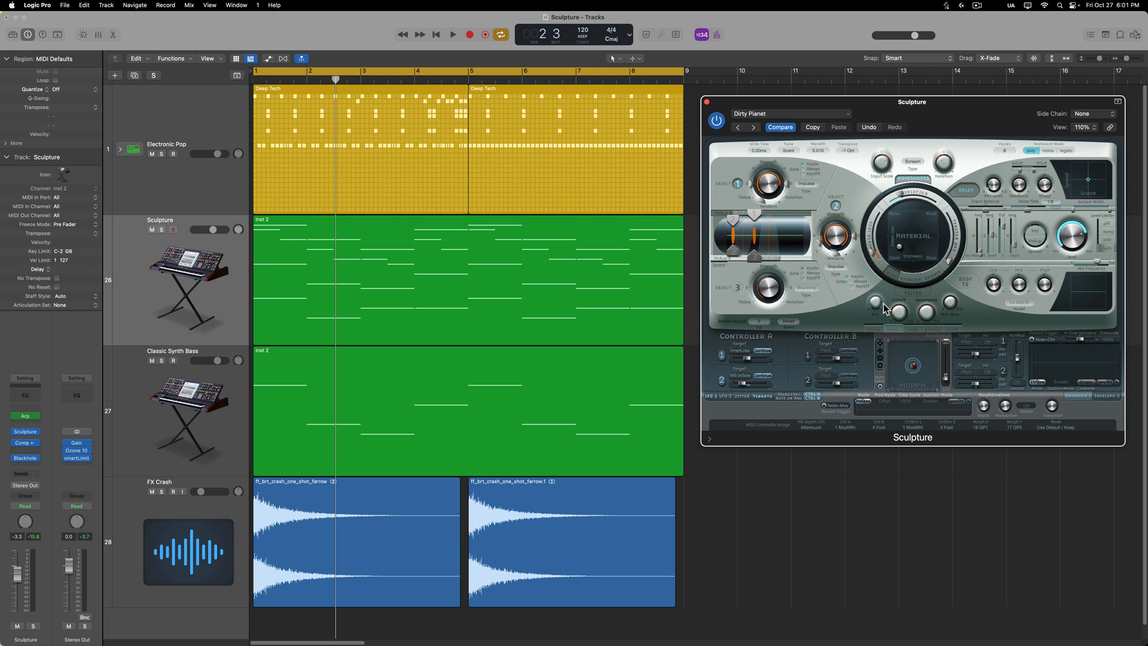
mouse_move(687, 278)
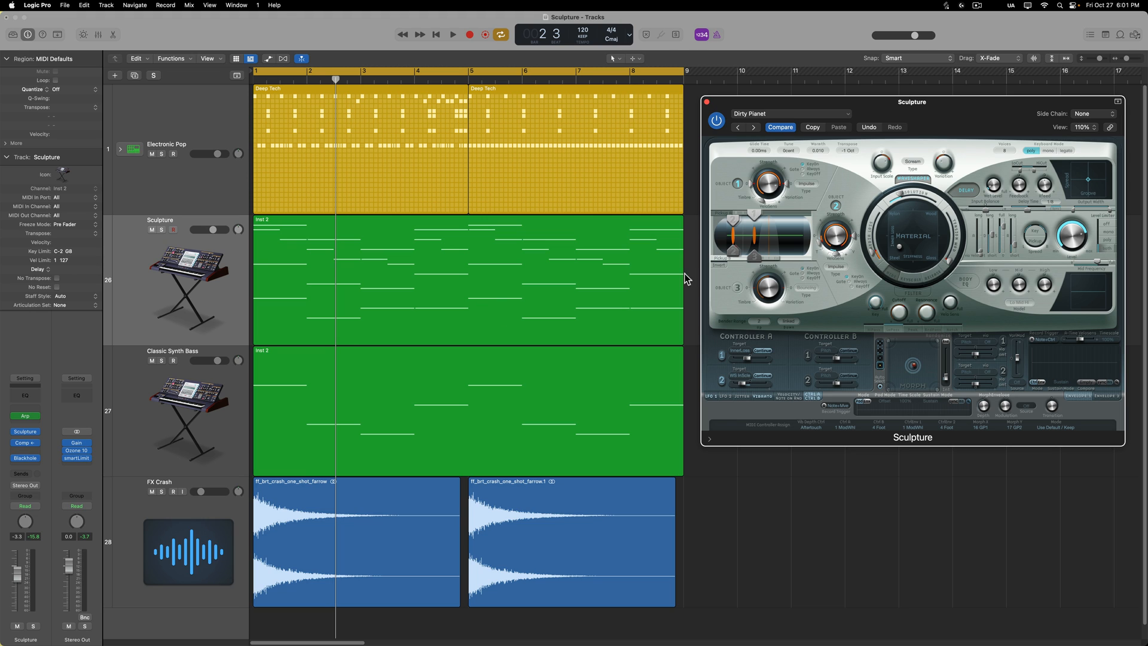
mouse_move(918, 252)
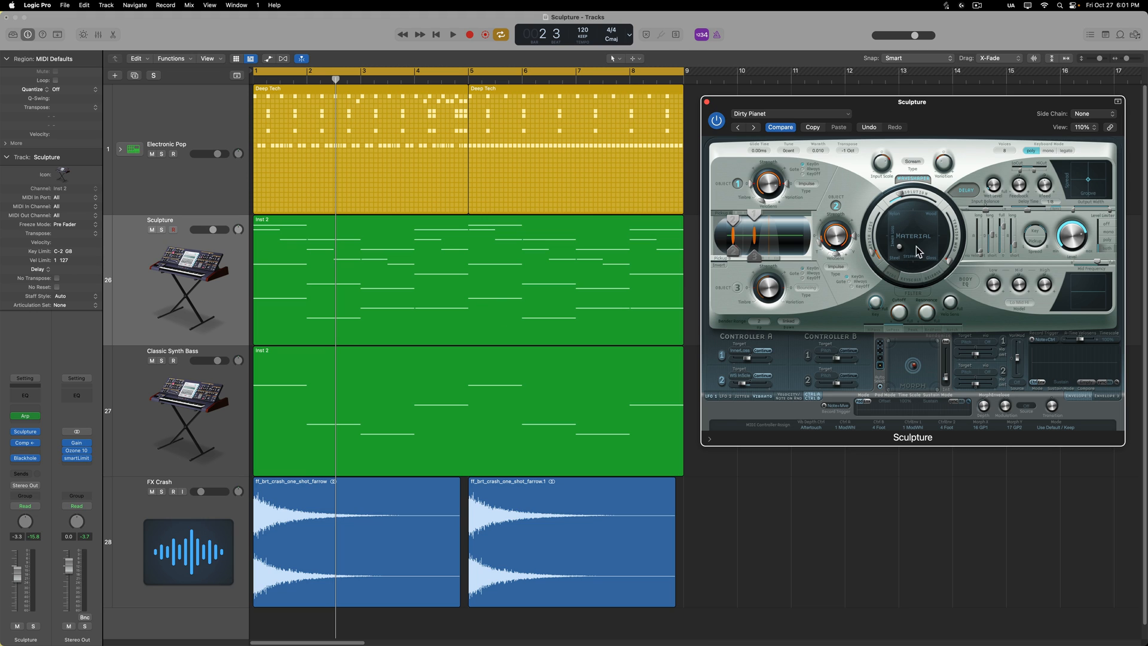
mouse_move(912, 257)
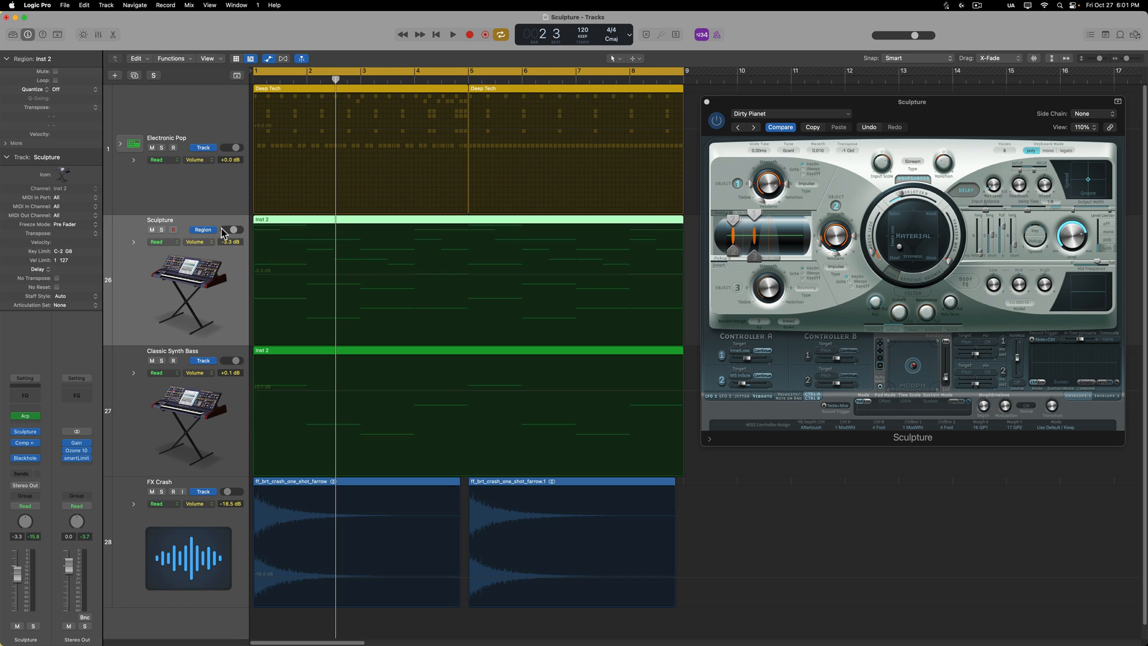
mouse_move(302, 252)
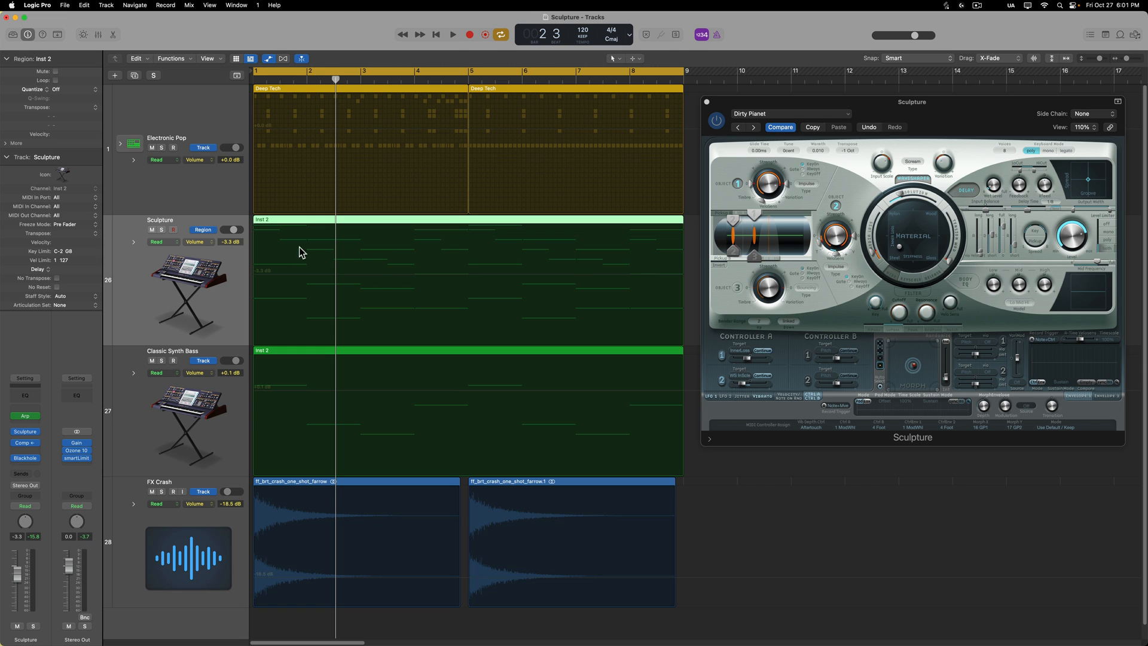
mouse_move(514, 300)
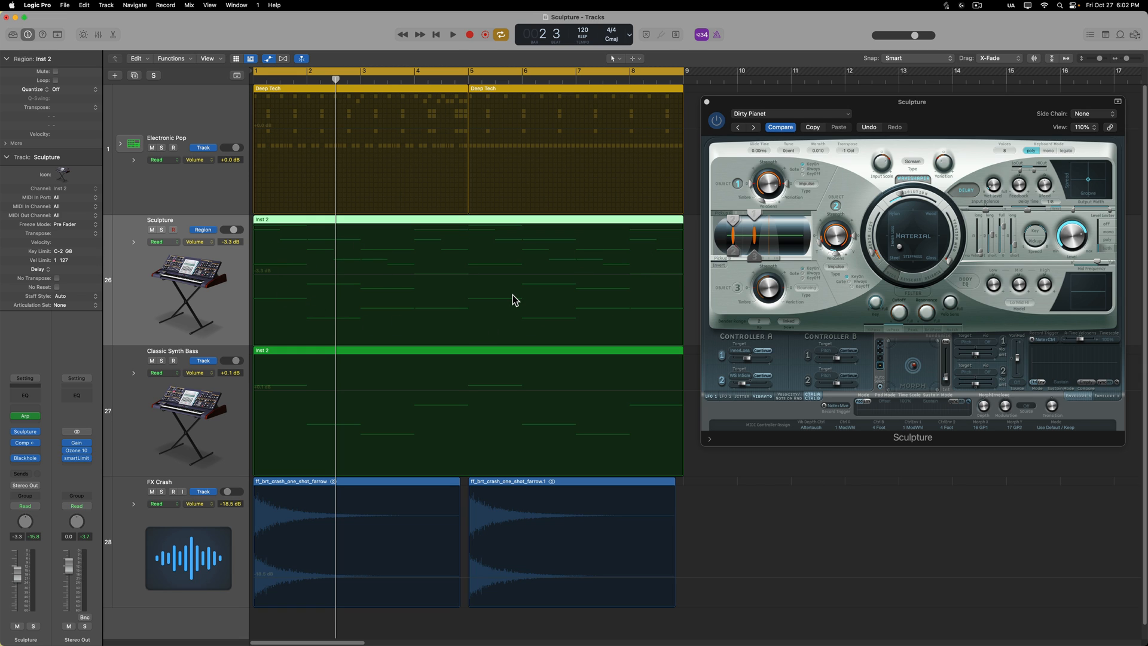
mouse_move(474, 301)
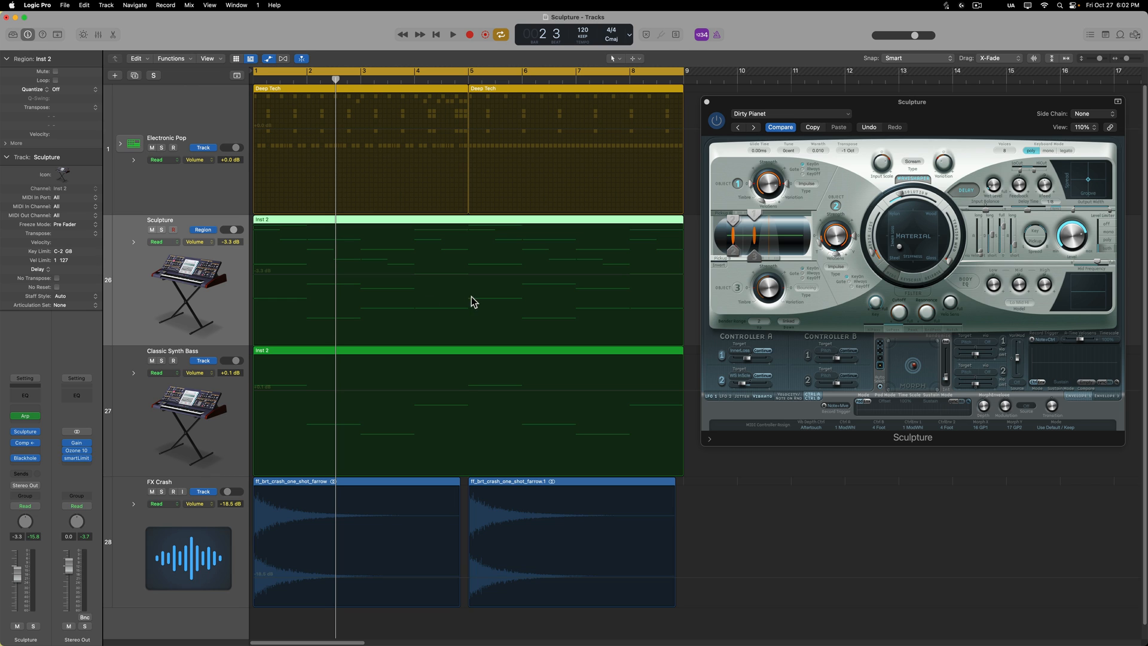
Set Sculpture's automation mode to Latch, record the morph pass, then stop playback
click(157, 242)
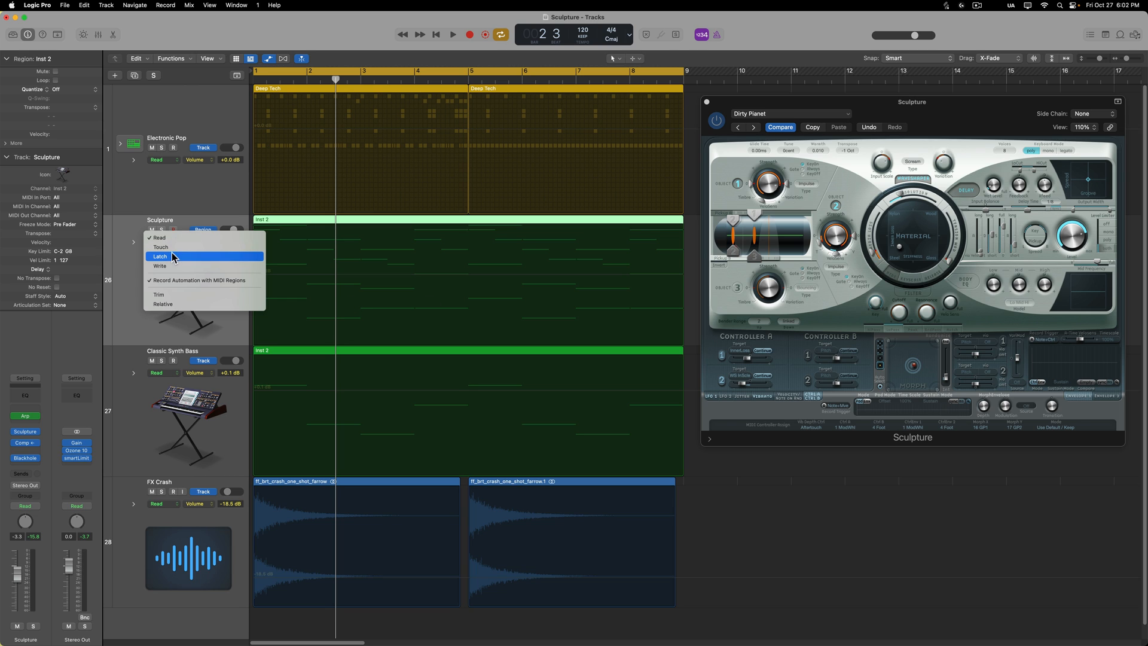
click(160, 257)
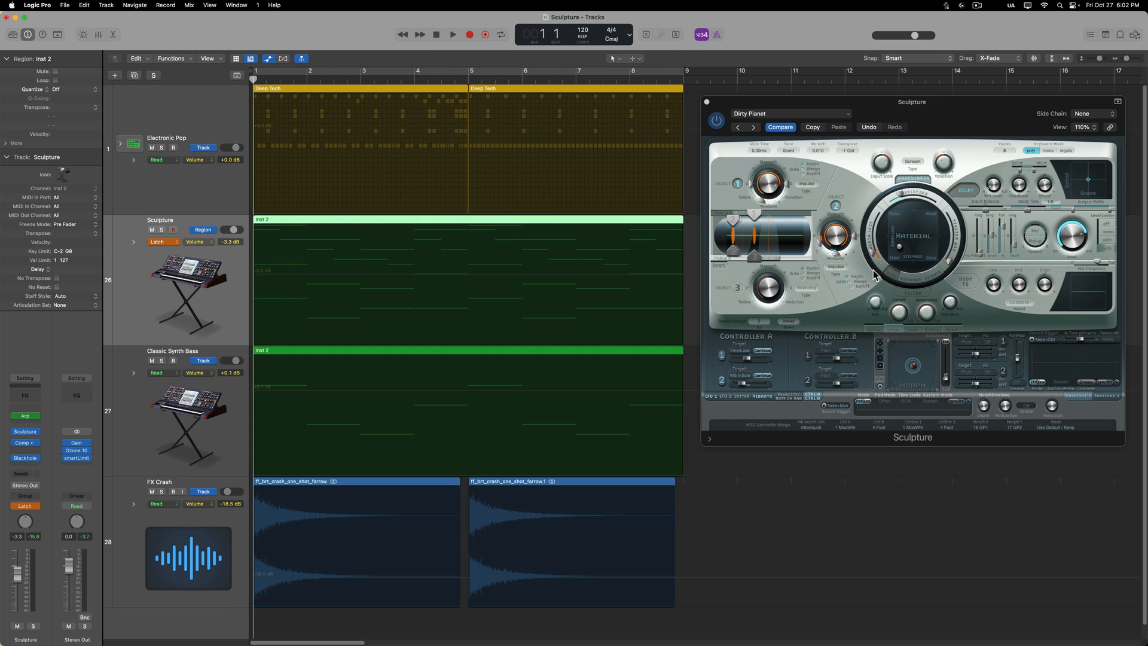
mouse_move(901, 258)
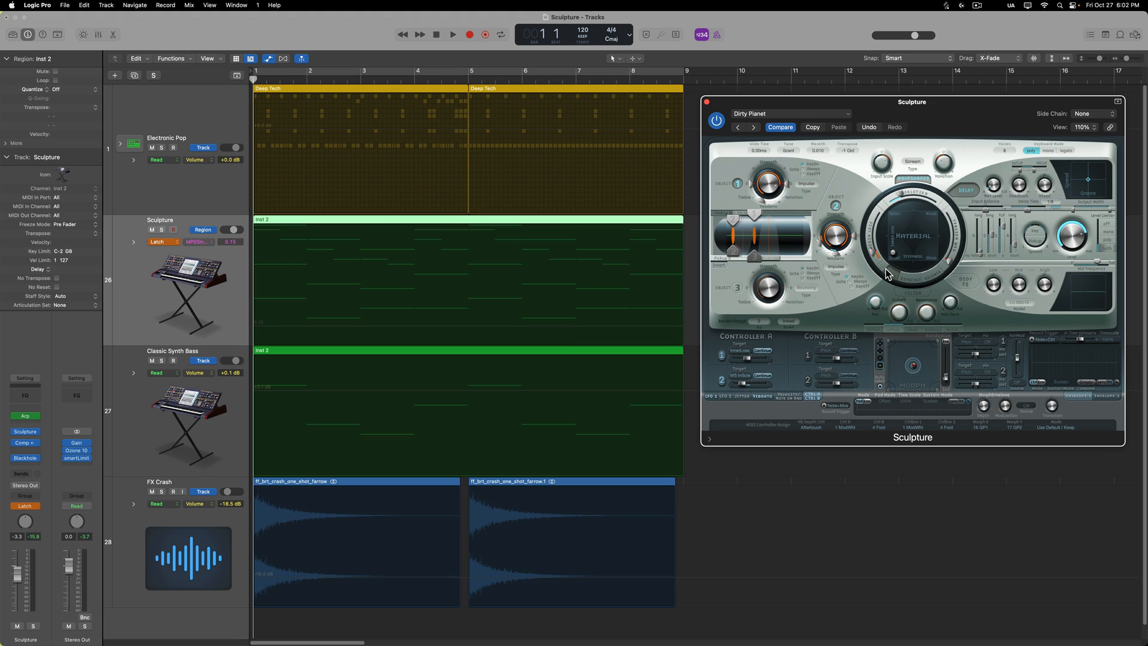
mouse_move(894, 257)
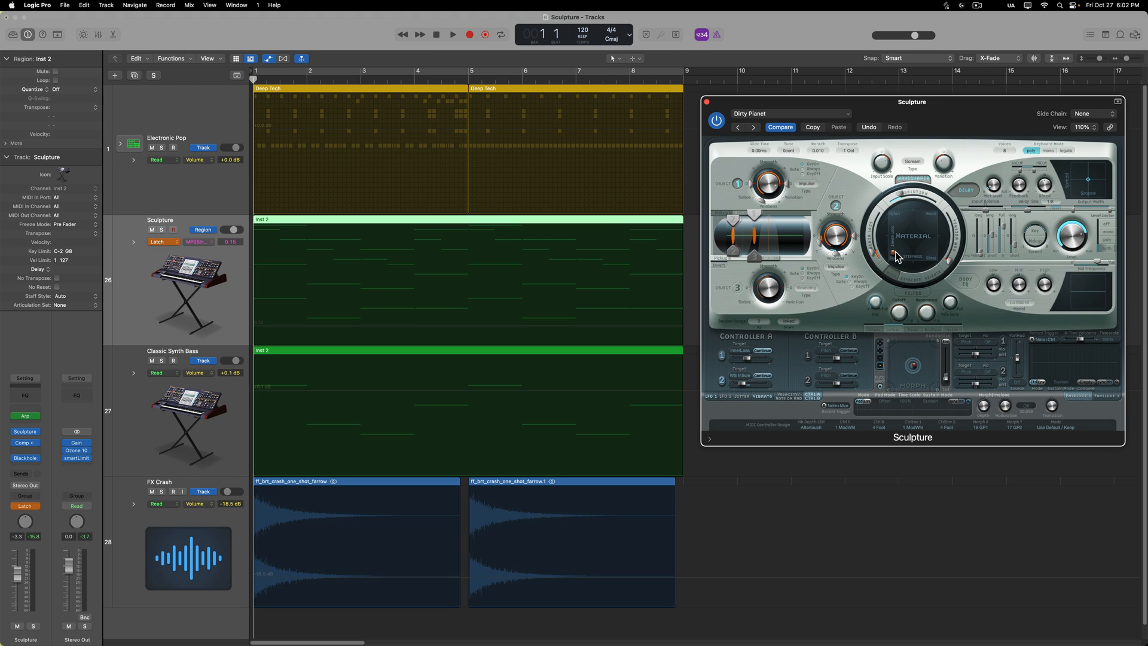
mouse_move(695, 312)
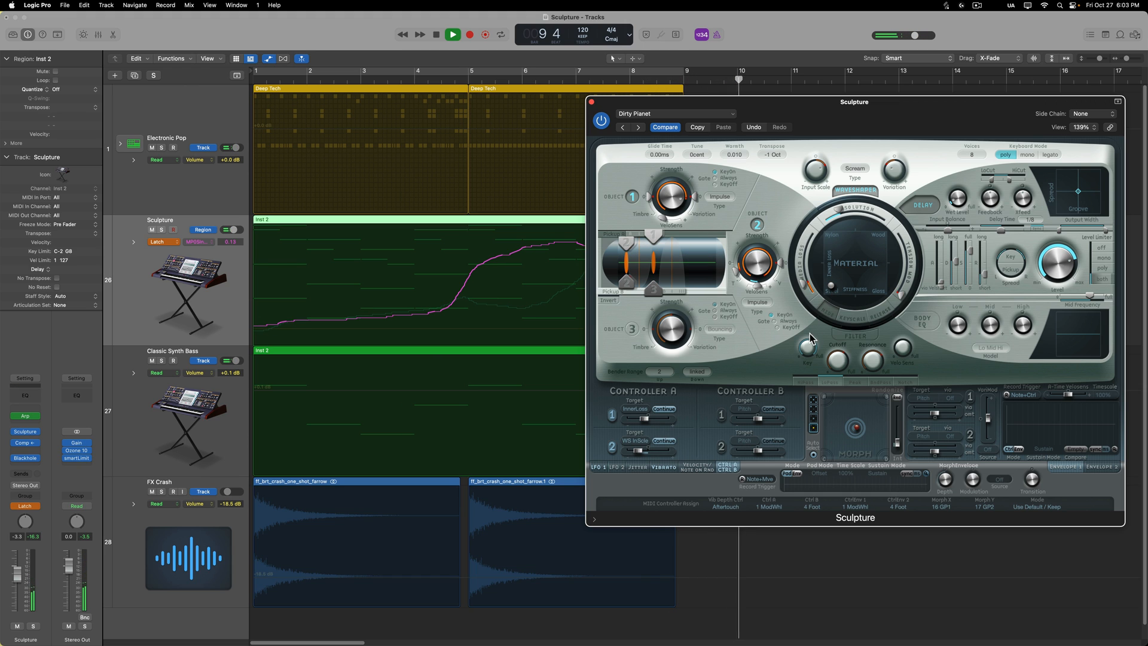
click(453, 34)
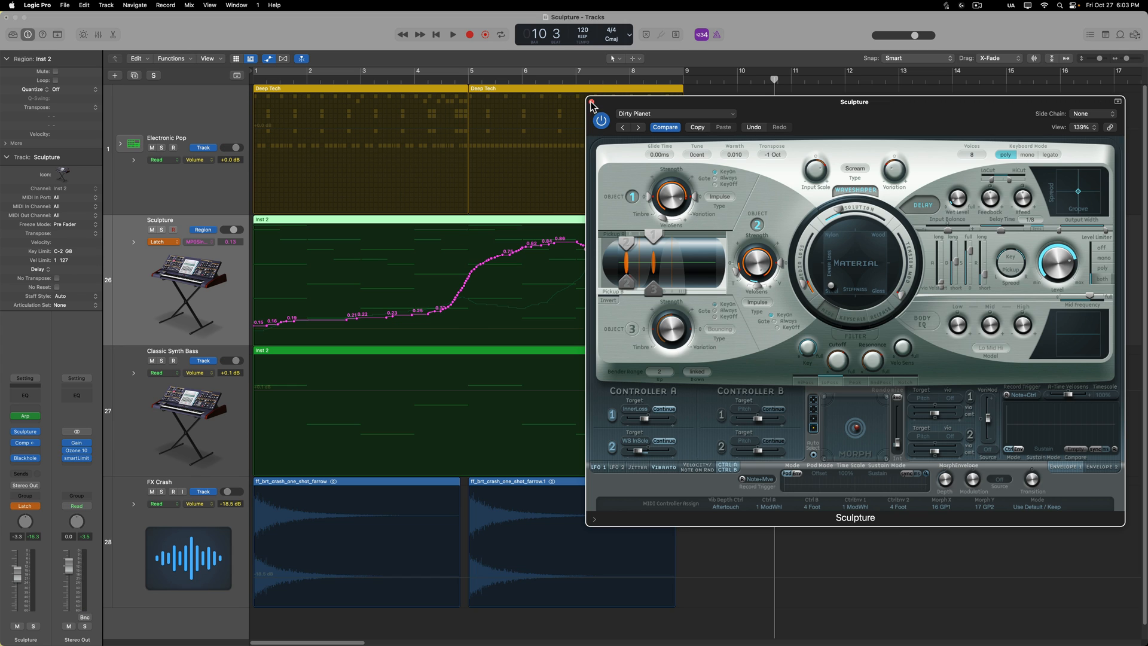
Close the Sculpture window, switch automation to Read, and display MorphPnt 0 String Stiffness
click(594, 105)
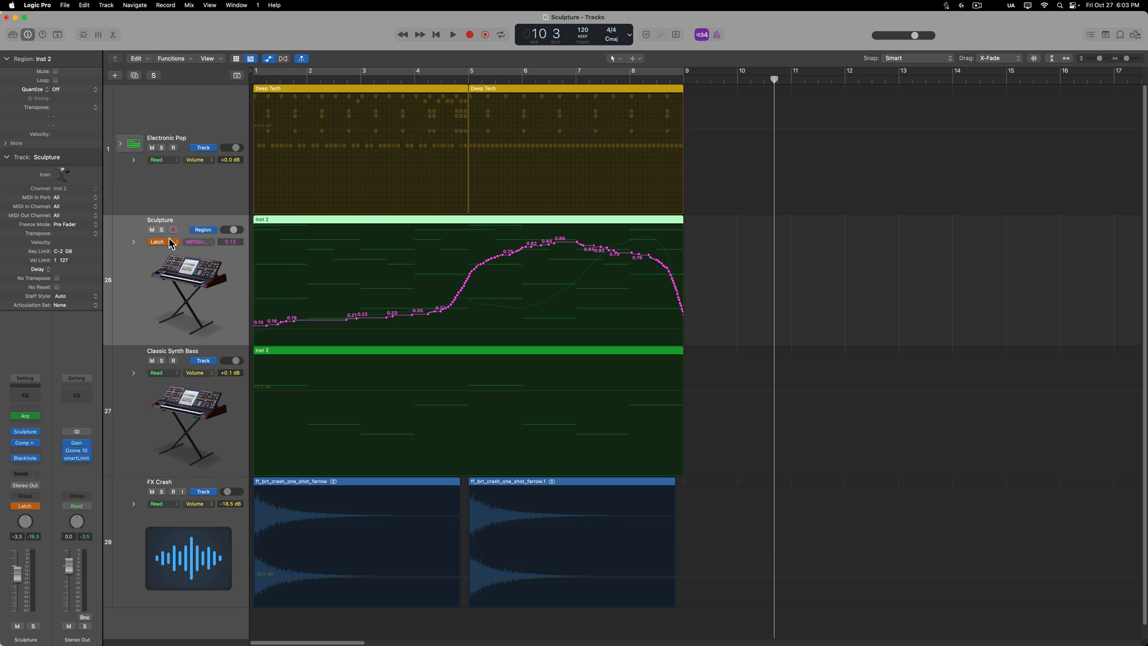
click(157, 242)
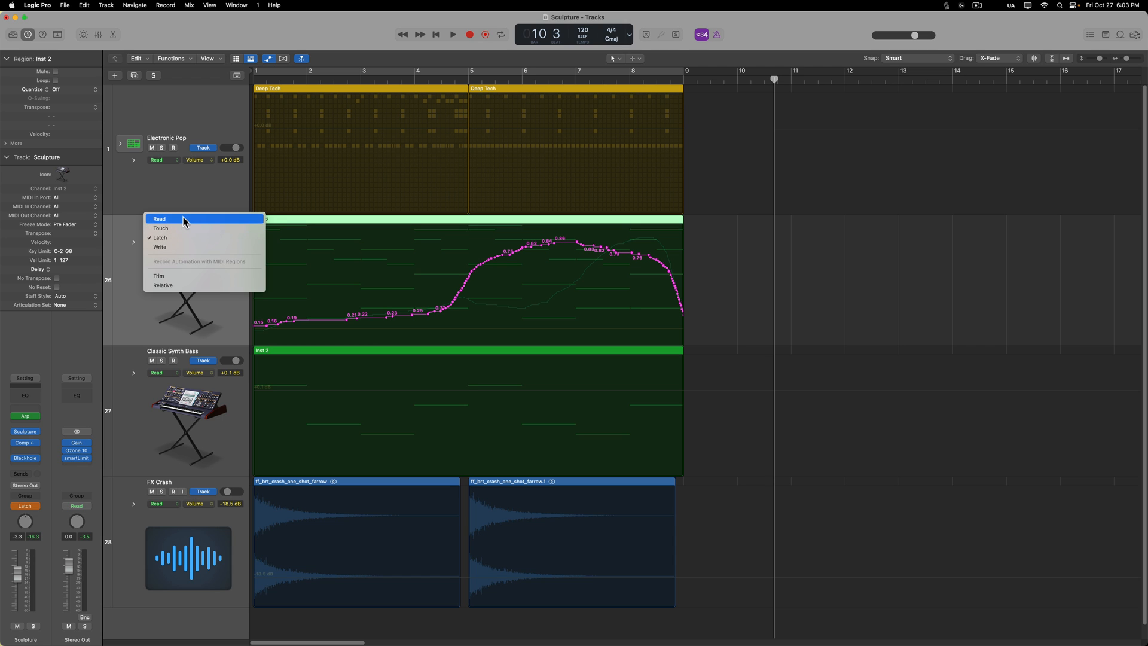
click(159, 219)
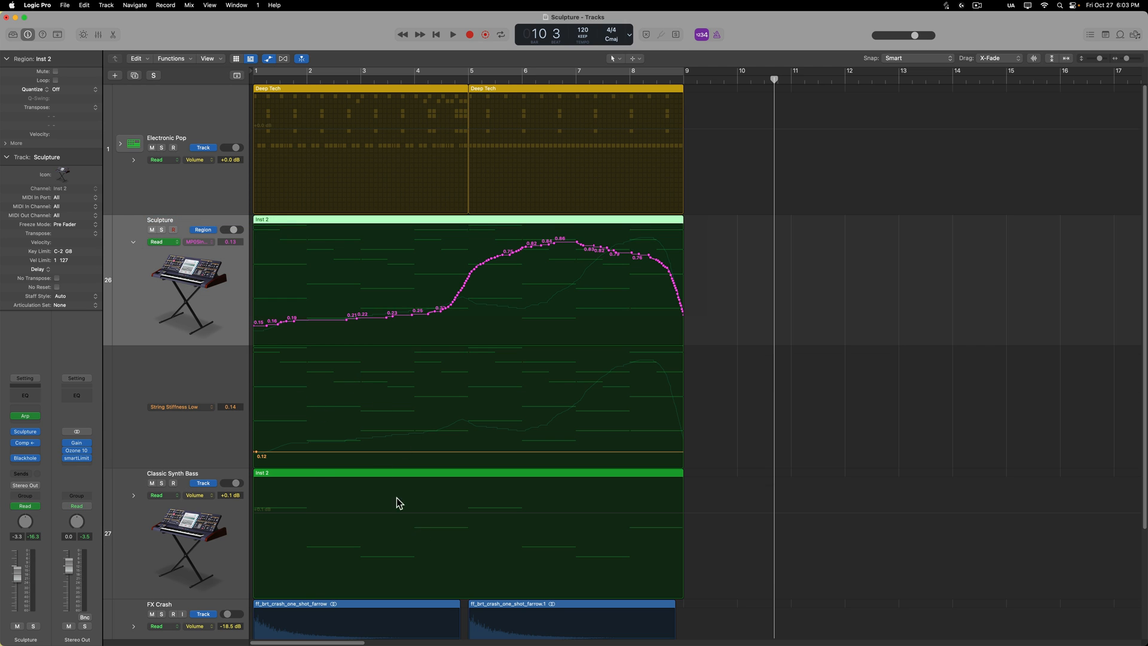
mouse_move(201, 255)
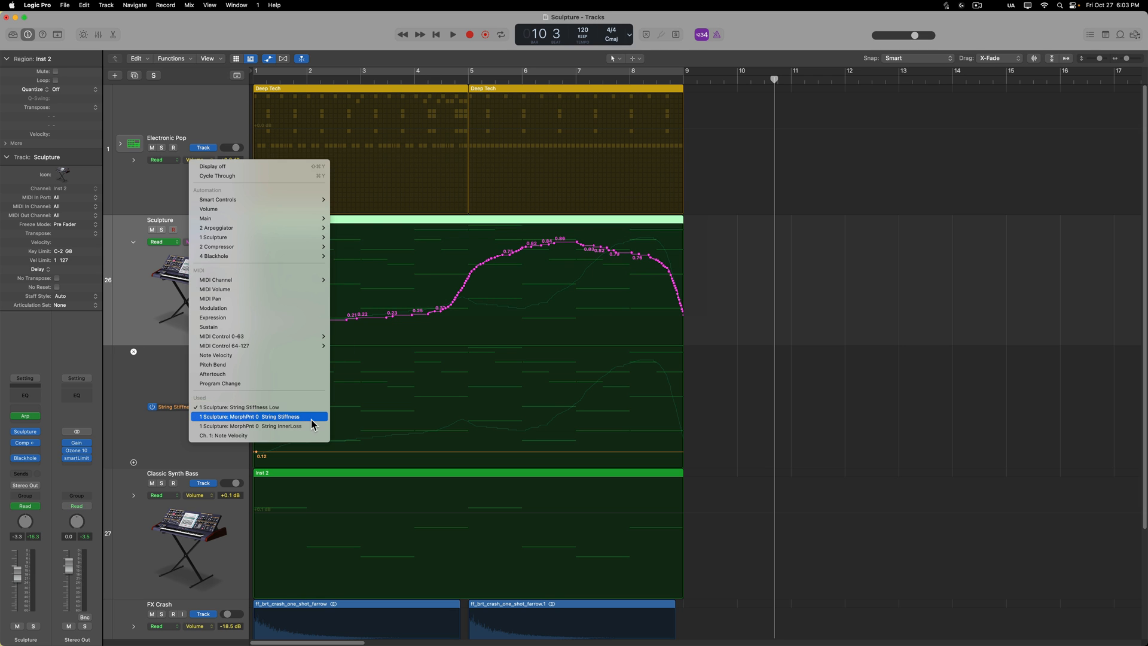
click(252, 416)
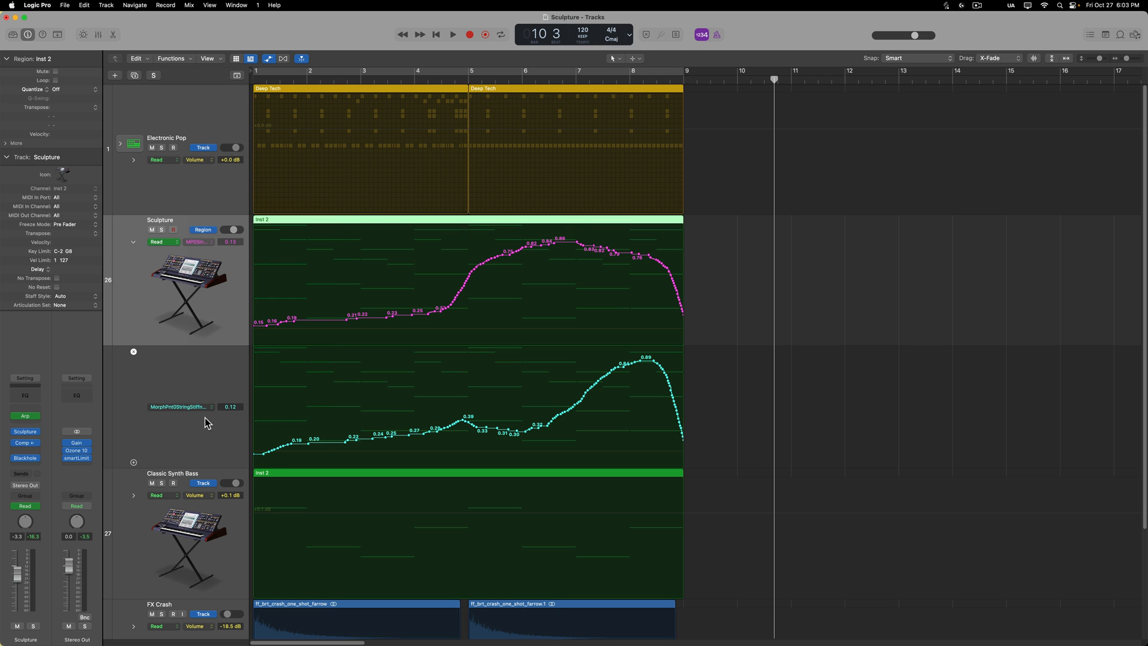
mouse_move(499, 384)
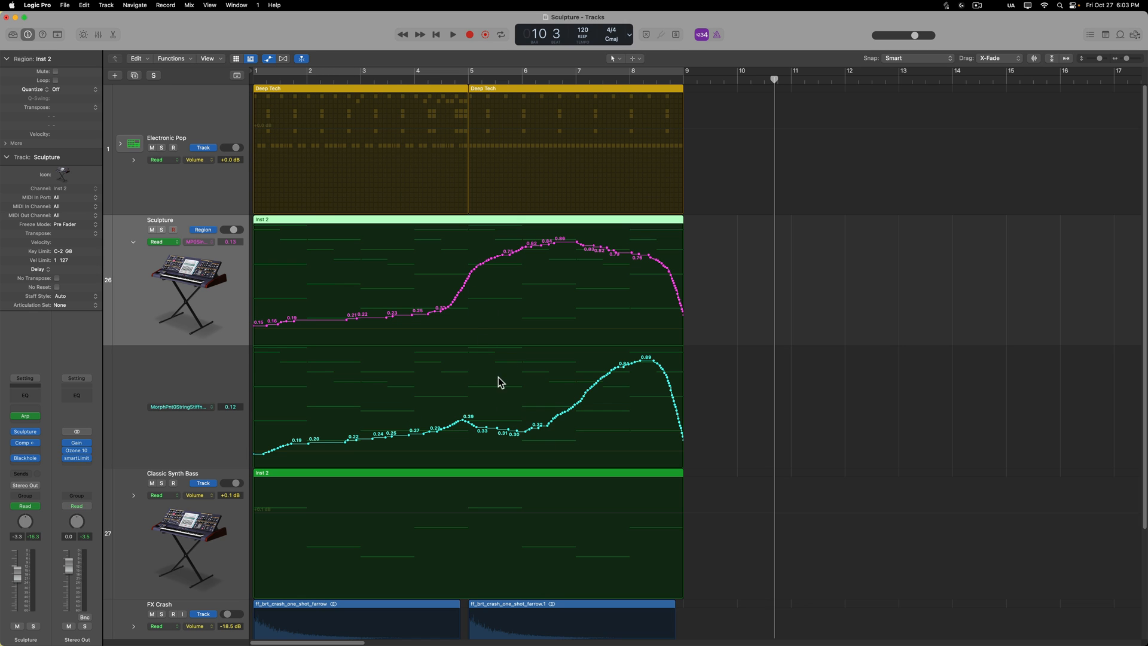
mouse_move(531, 386)
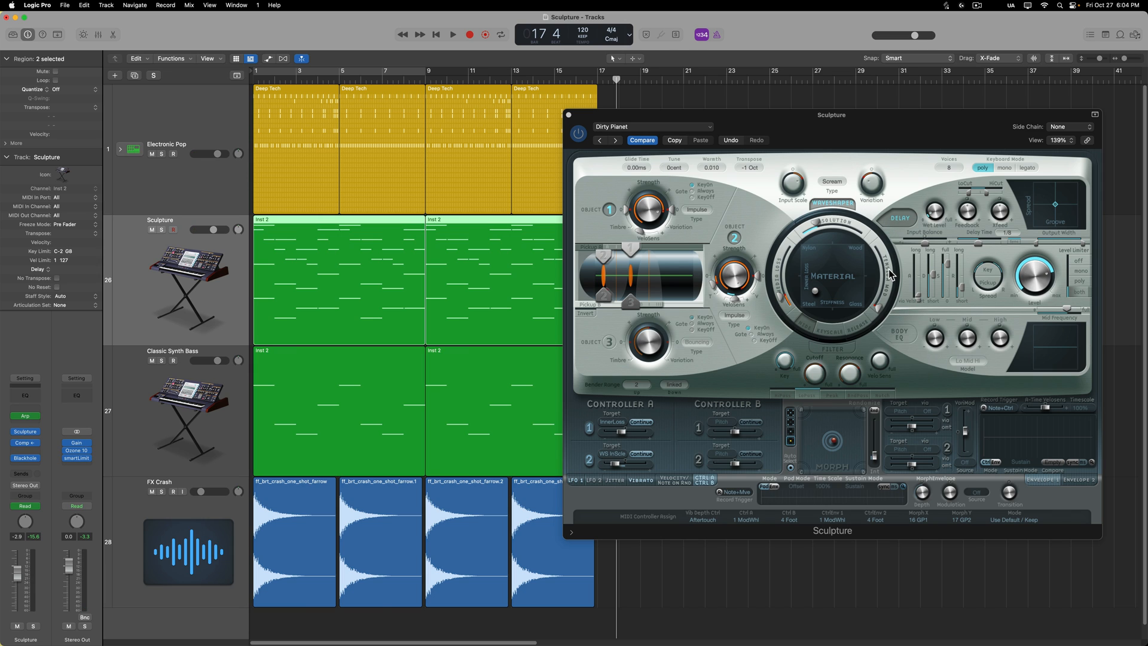
mouse_move(619, 94)
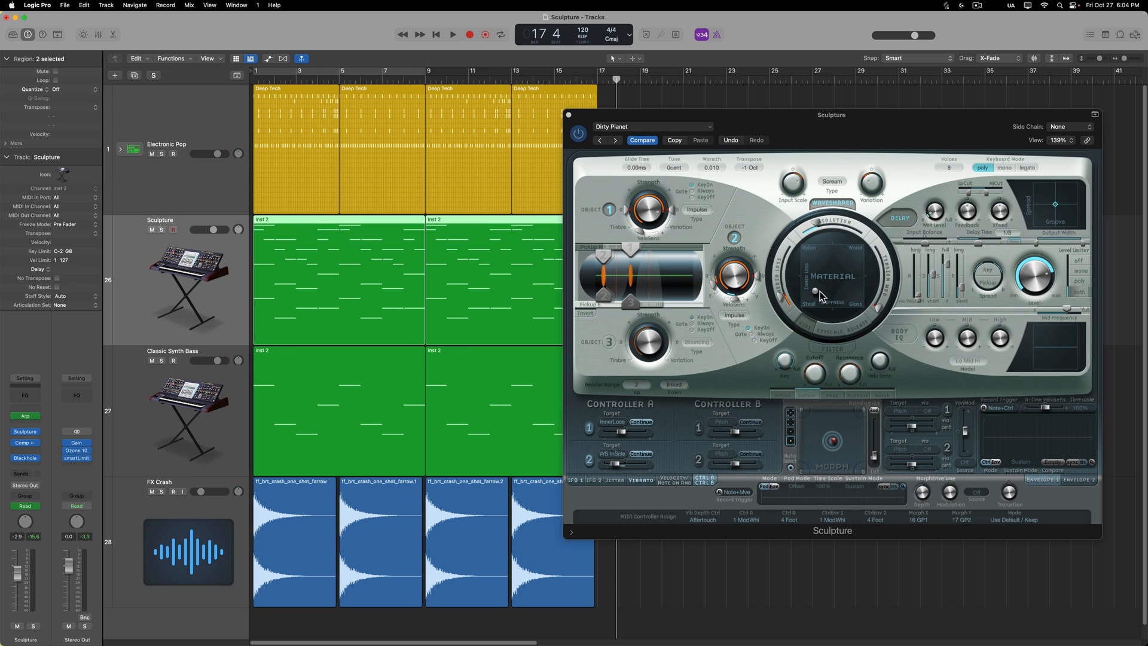
mouse_move(817, 293)
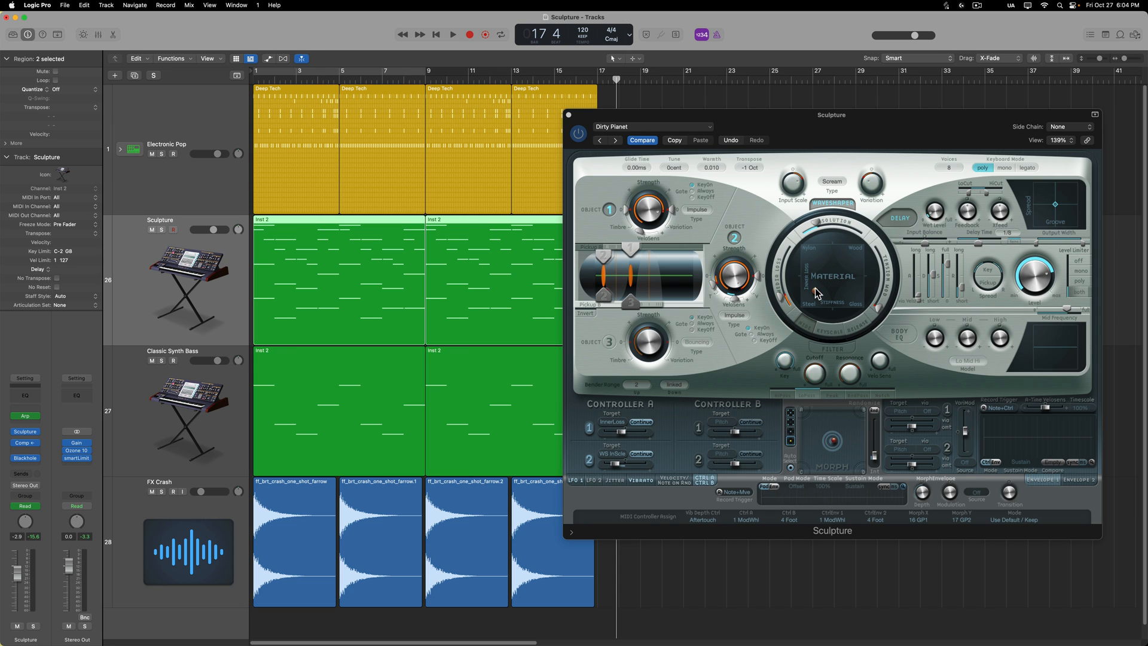